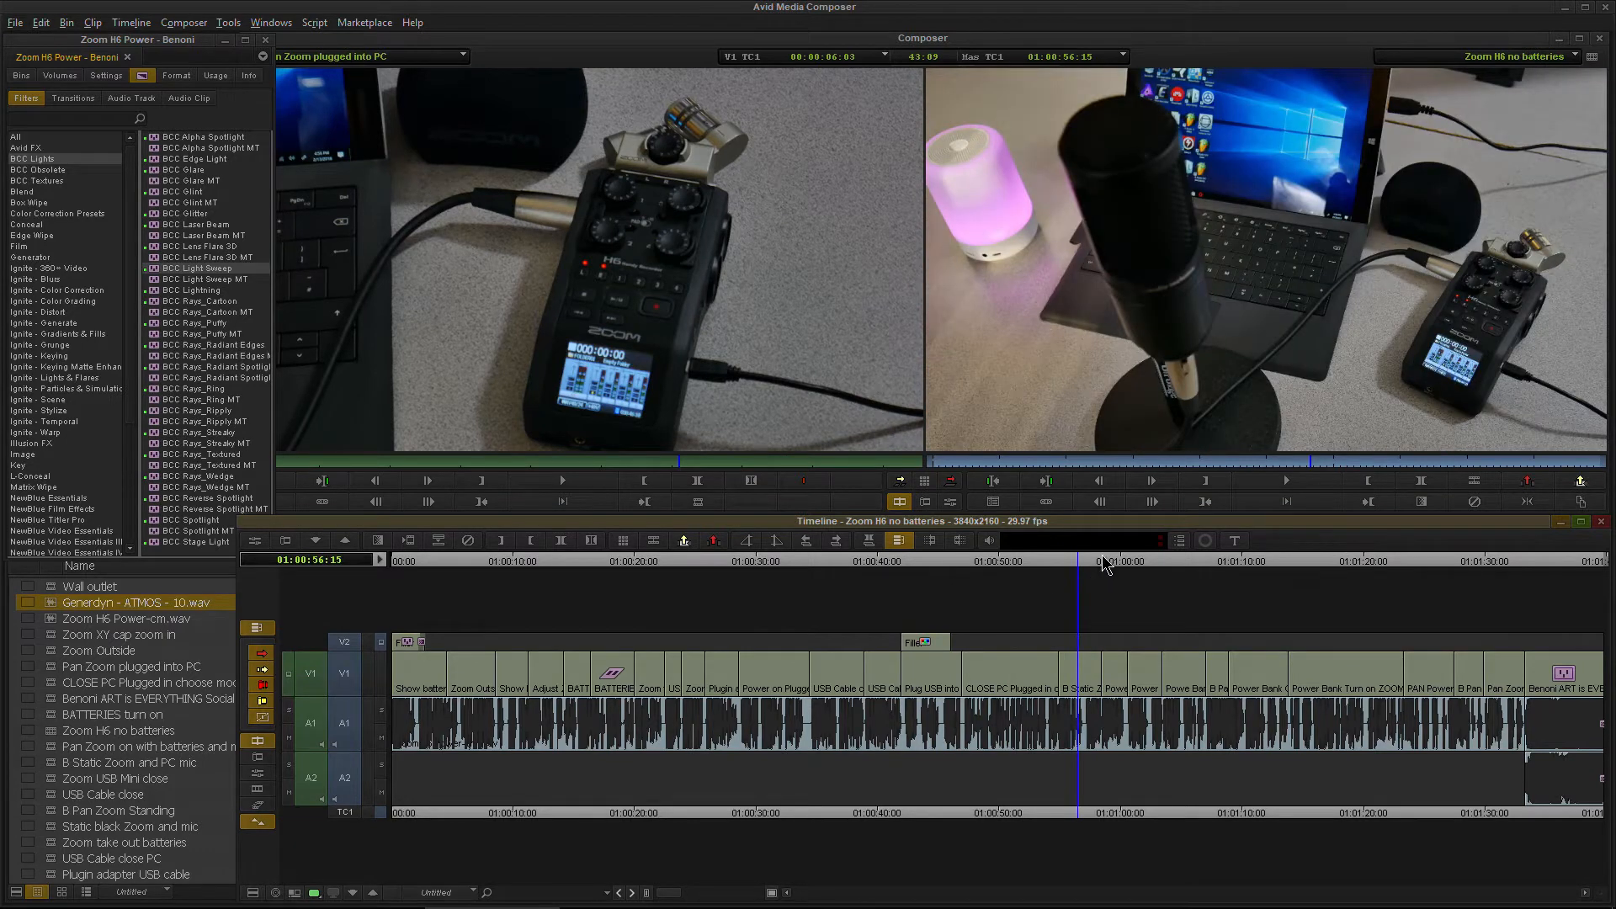
# Park the position indicator on the recorder-and-mic shot around 01:01:30:03.
pyautogui.click(1329, 559)
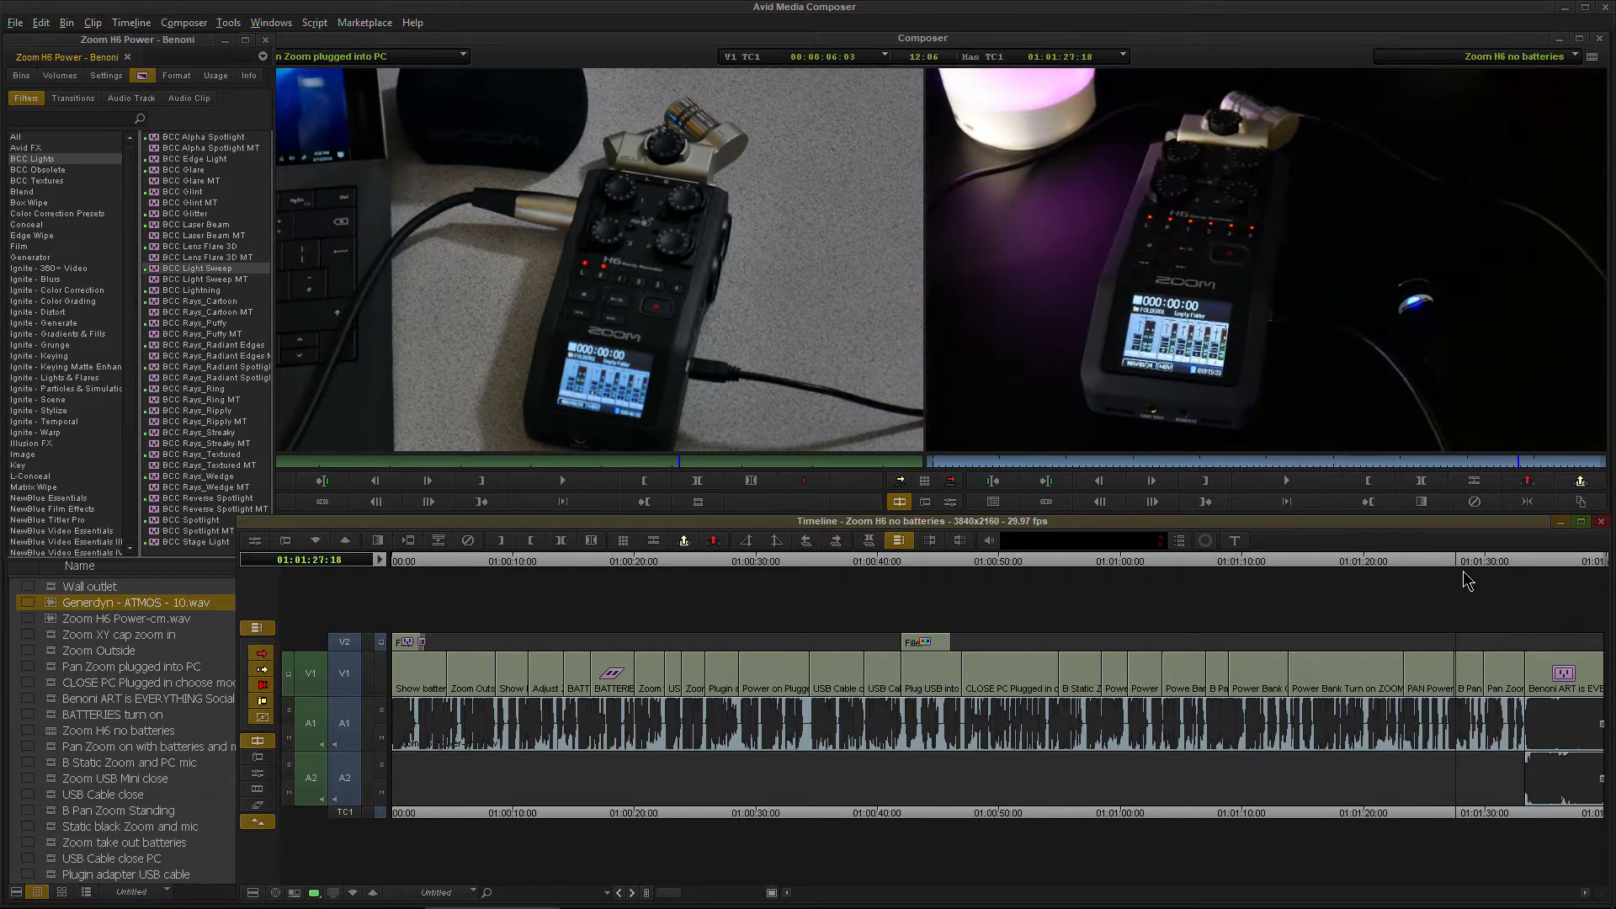
pyautogui.click(1515, 559)
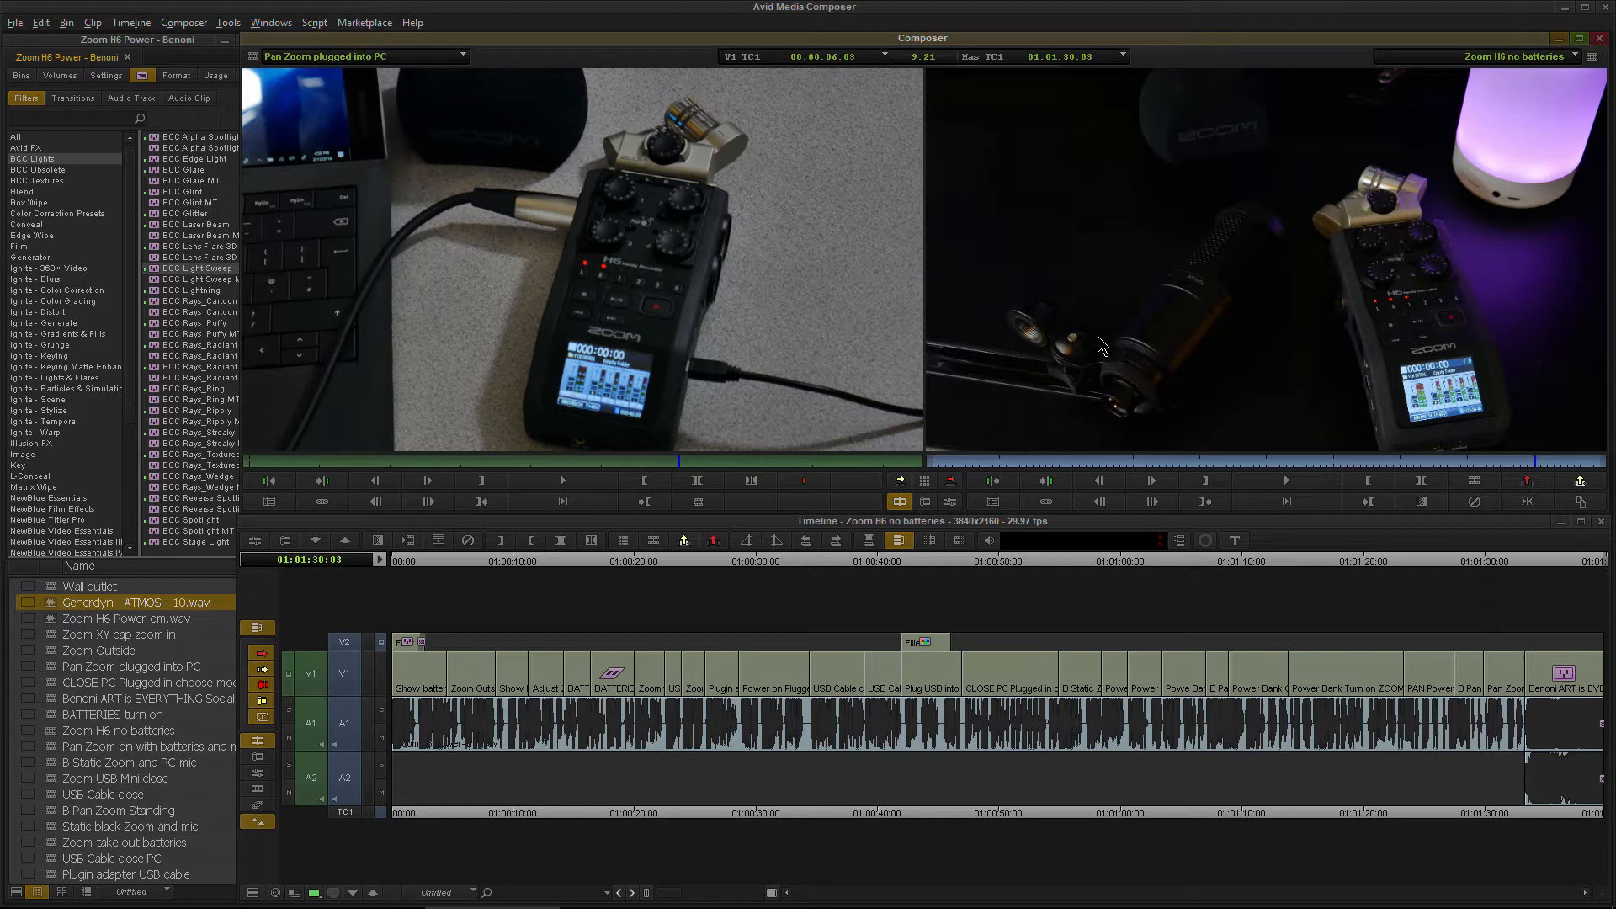
pyautogui.moveTo(1247, 239)
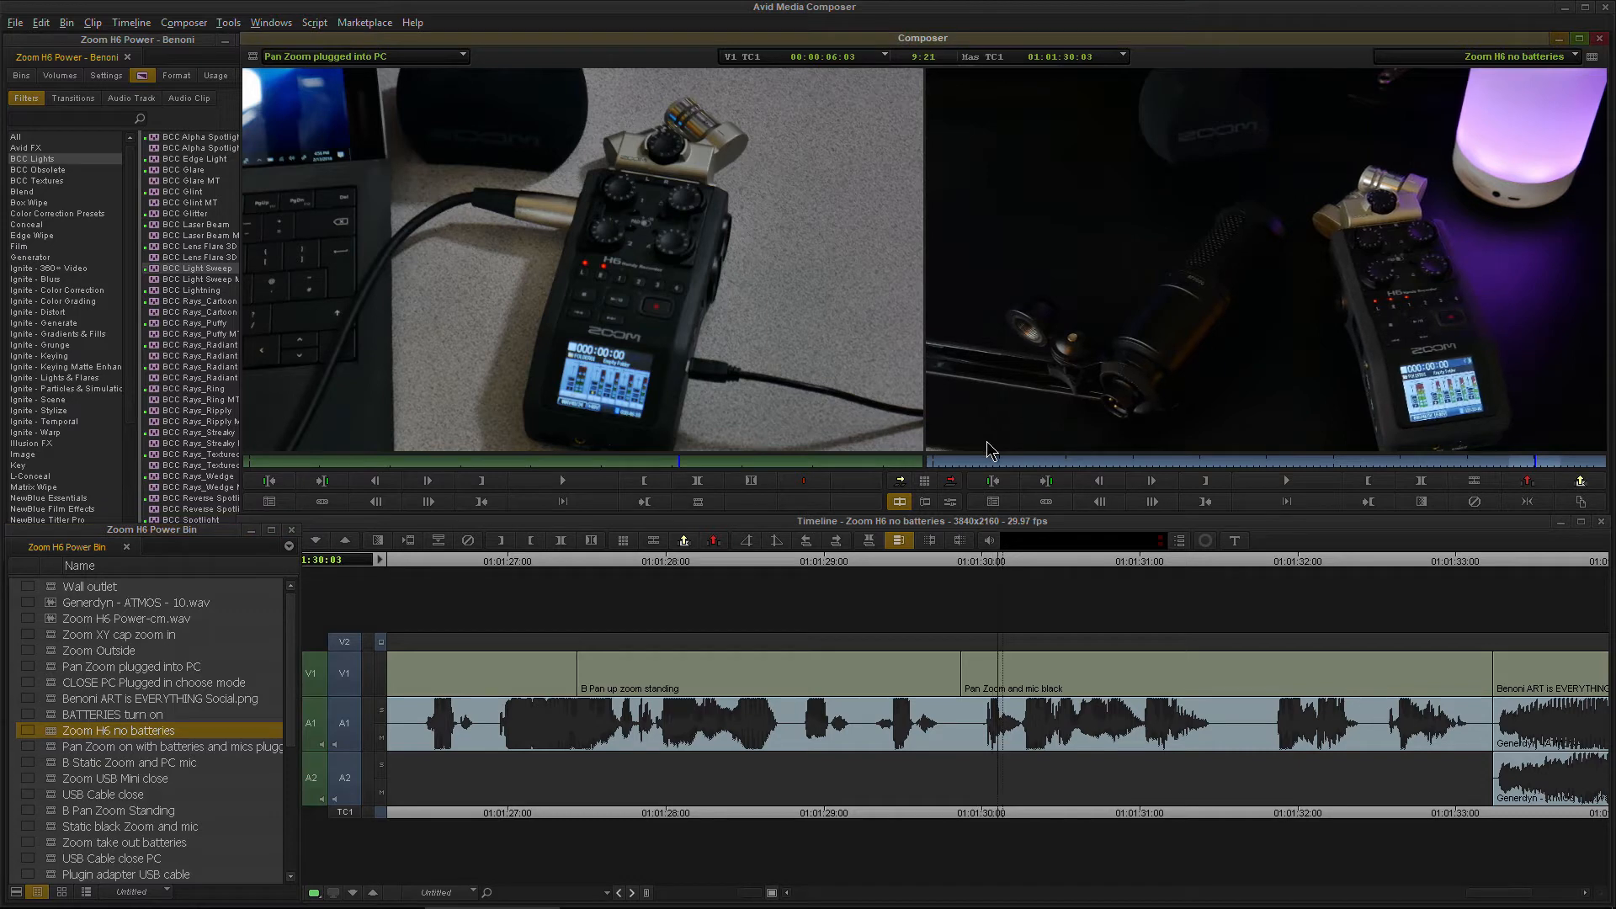
pyautogui.moveTo(151, 178)
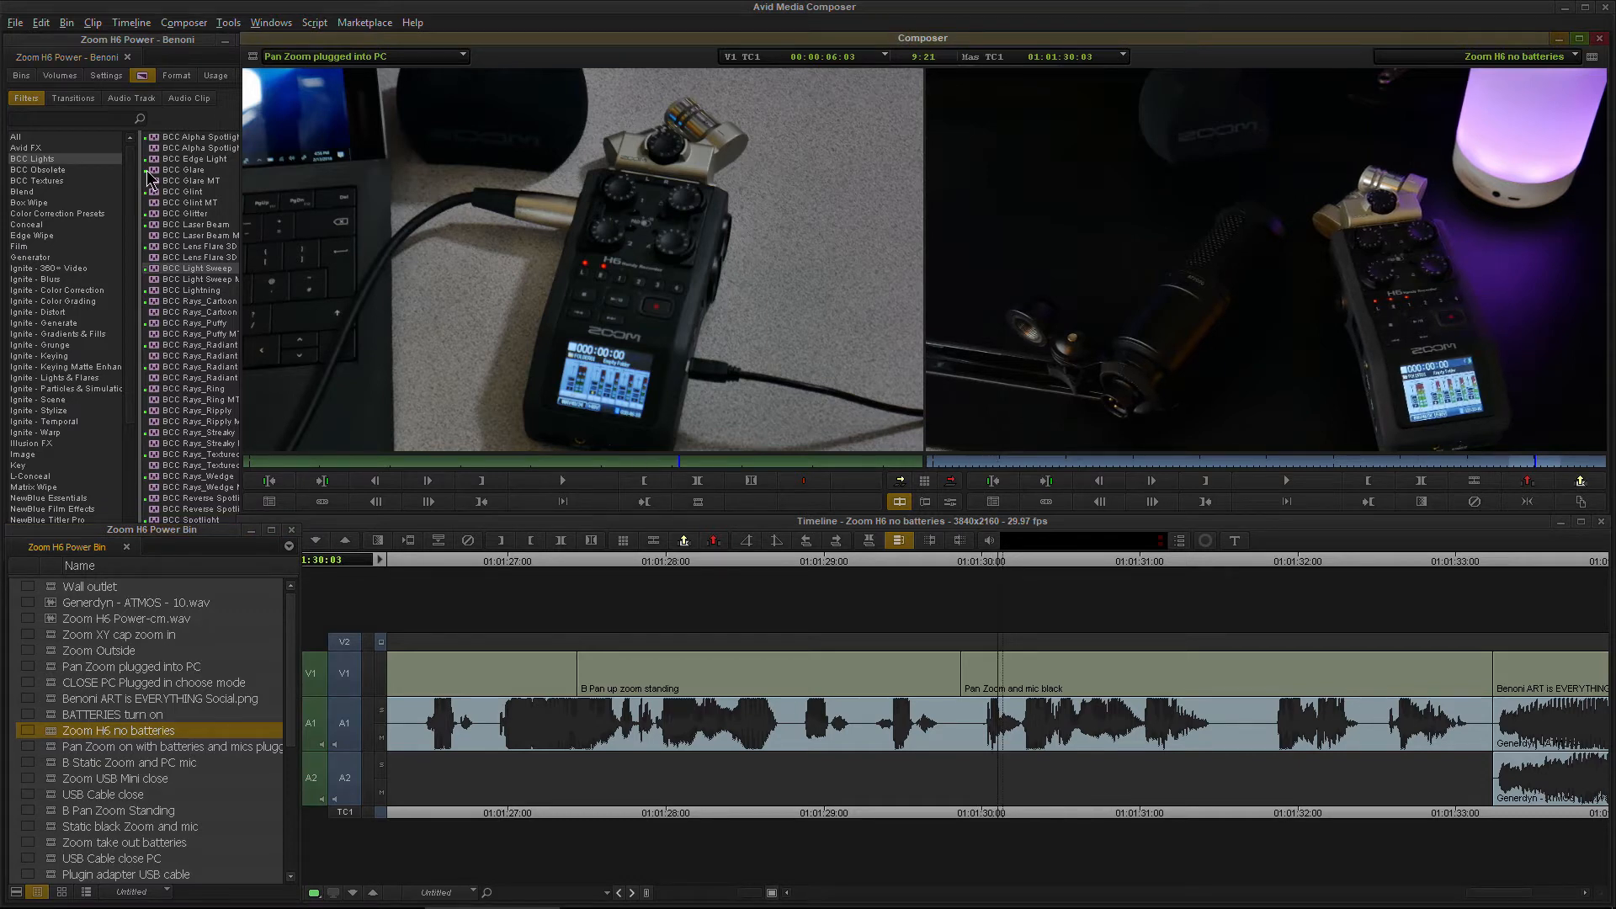
# Start an Export to File for the current frame of the Zoom H6 sequence.
pyautogui.click(15, 22)
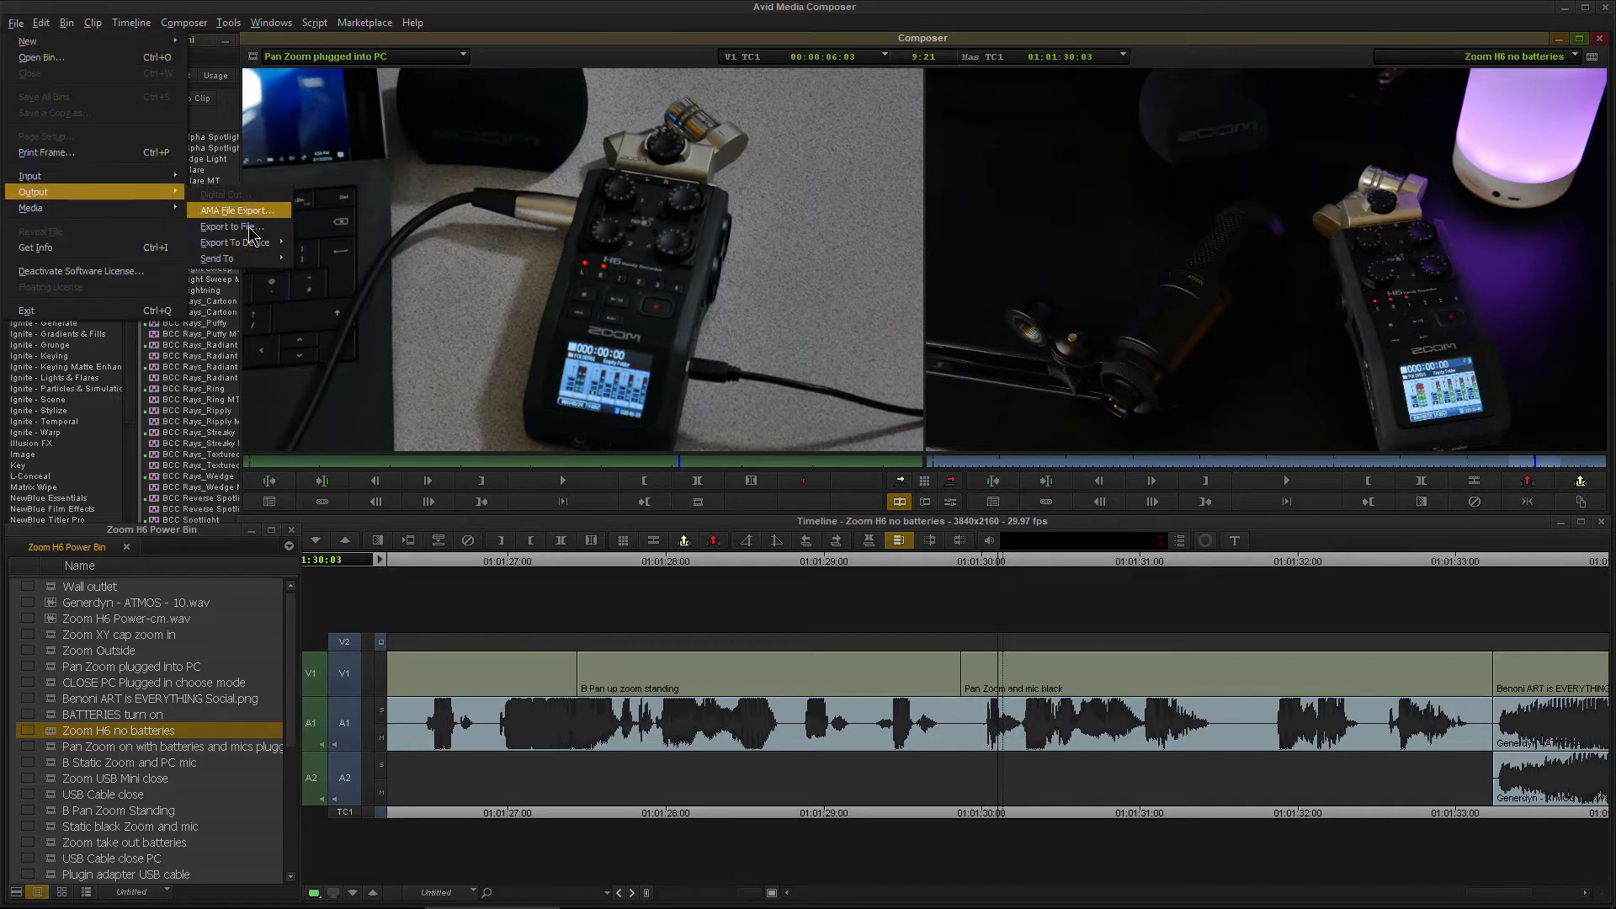
pyautogui.click(238, 210)
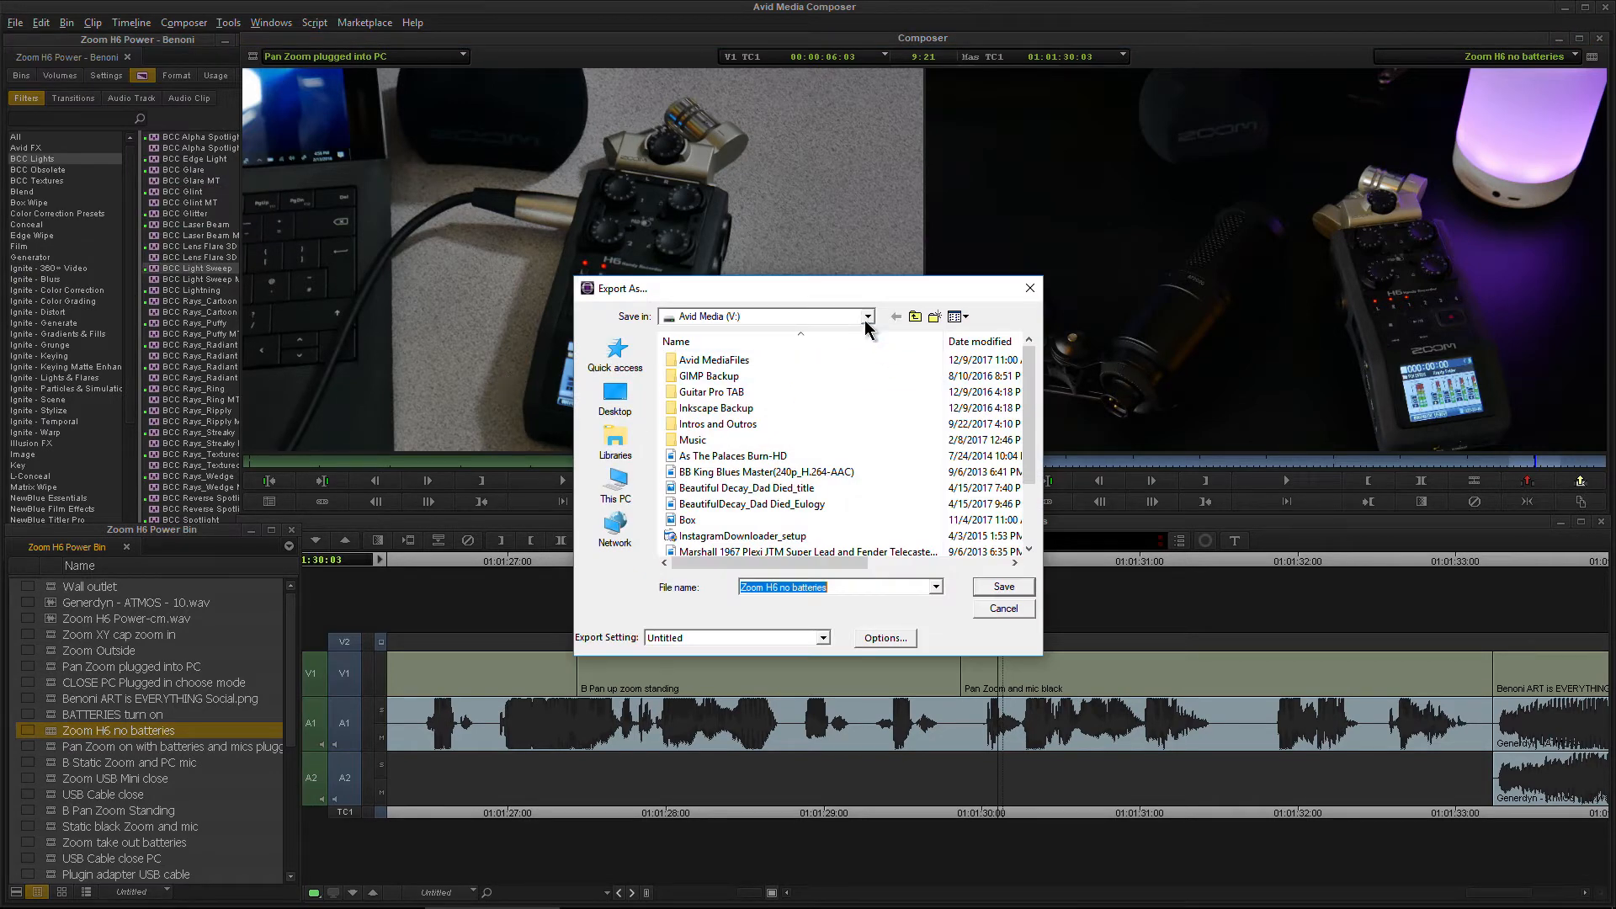
pyautogui.click(867, 316)
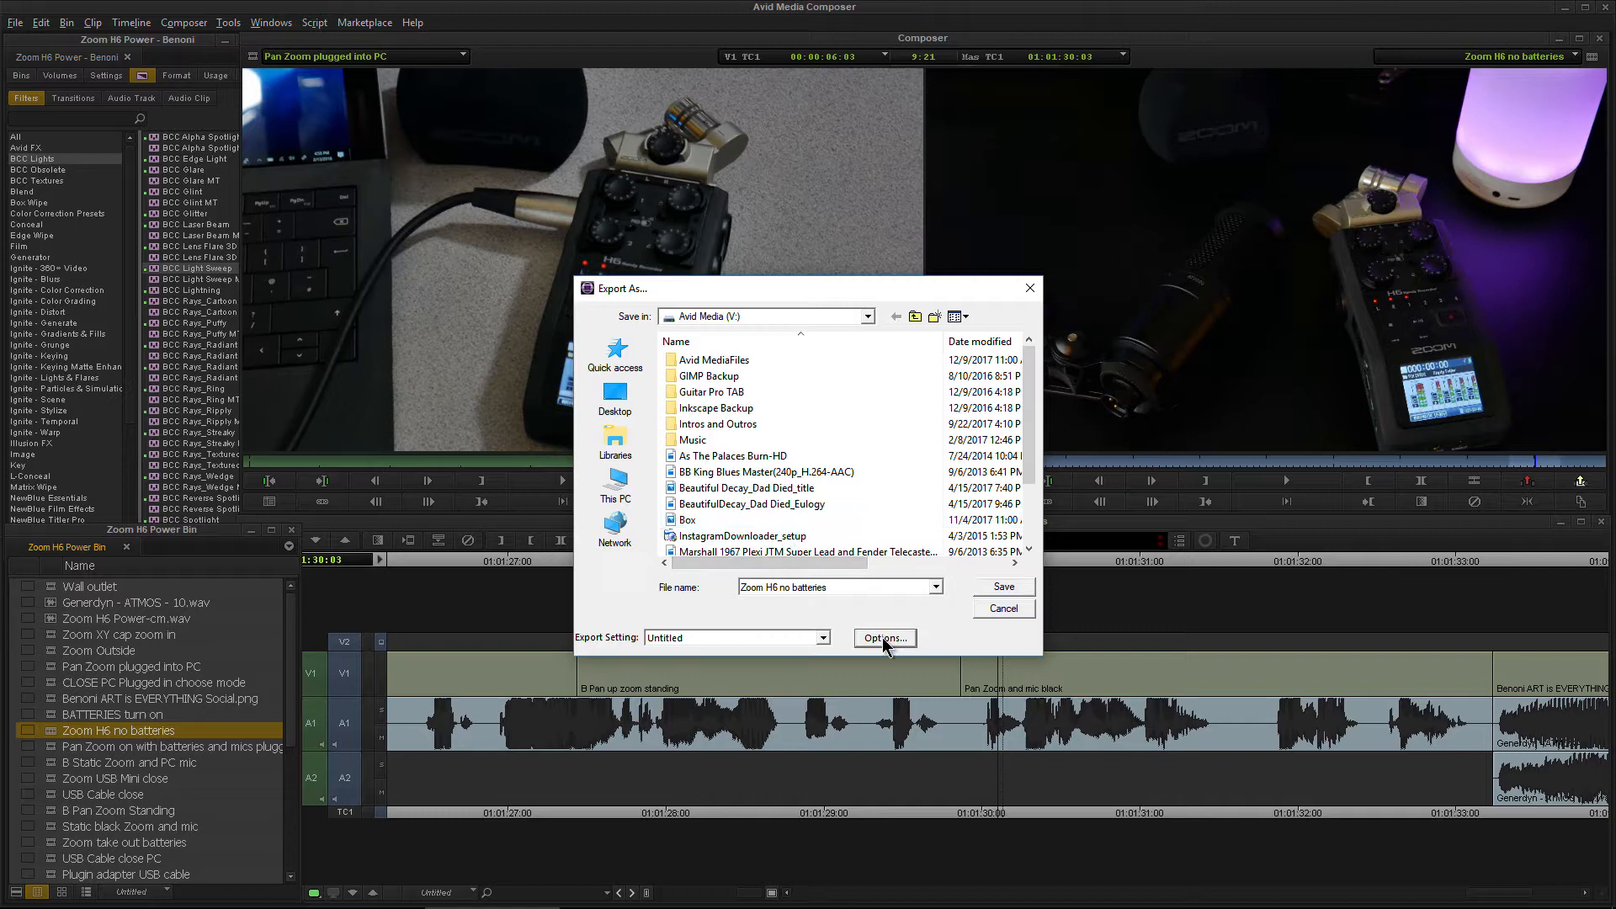
# In Export Settings, begin choosing the export type for a 1920×1080 still.
pyautogui.click(883, 637)
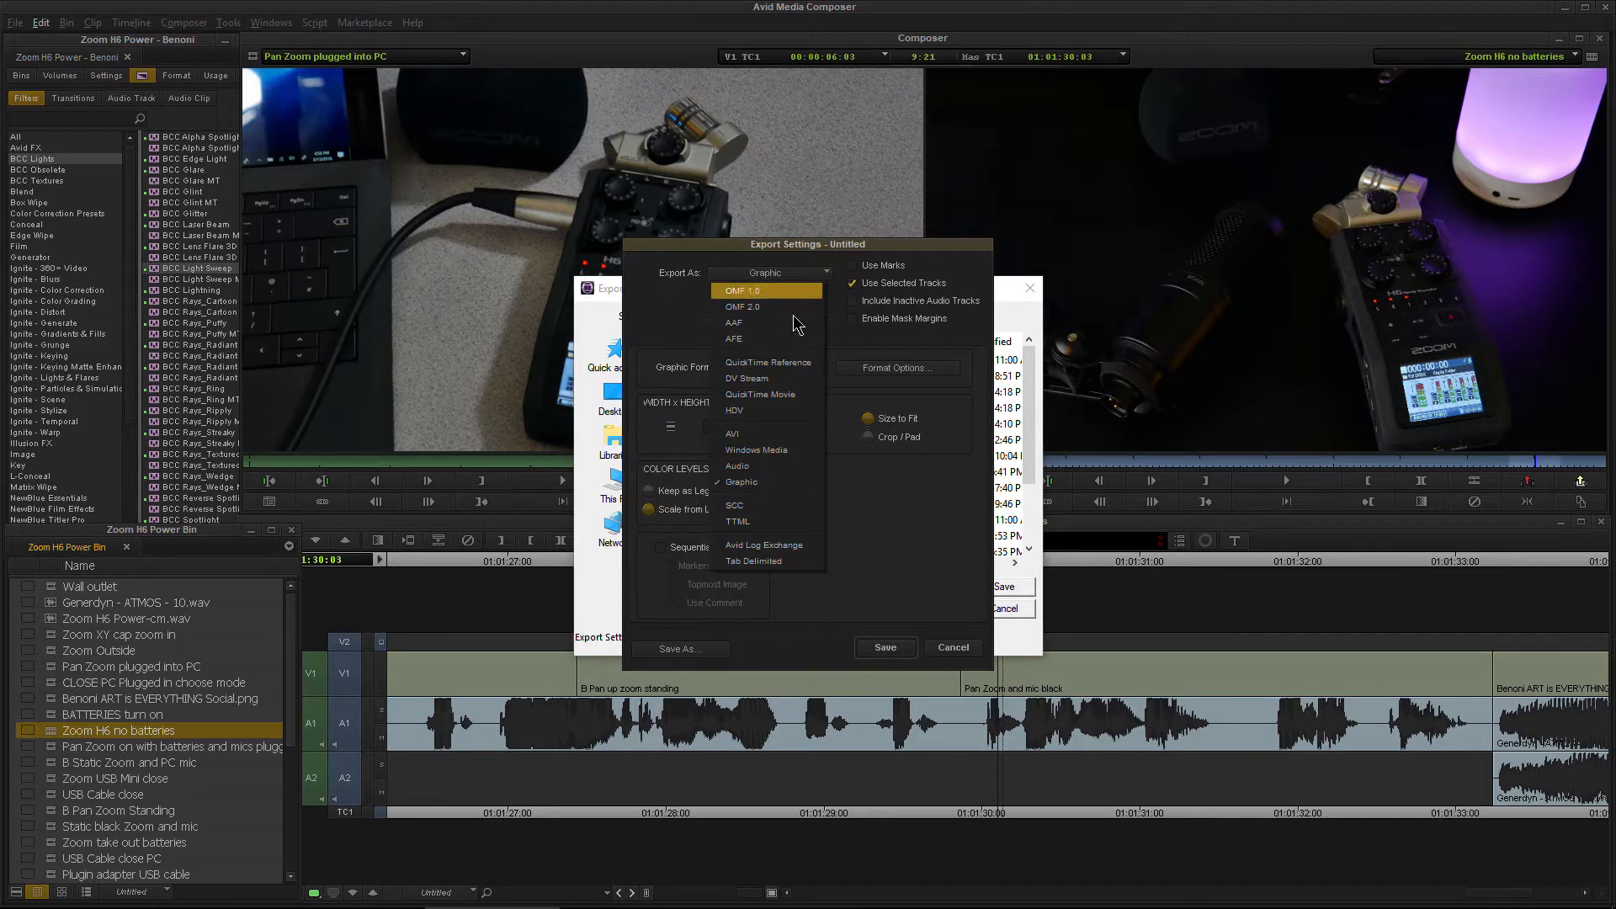
pyautogui.click(759, 394)
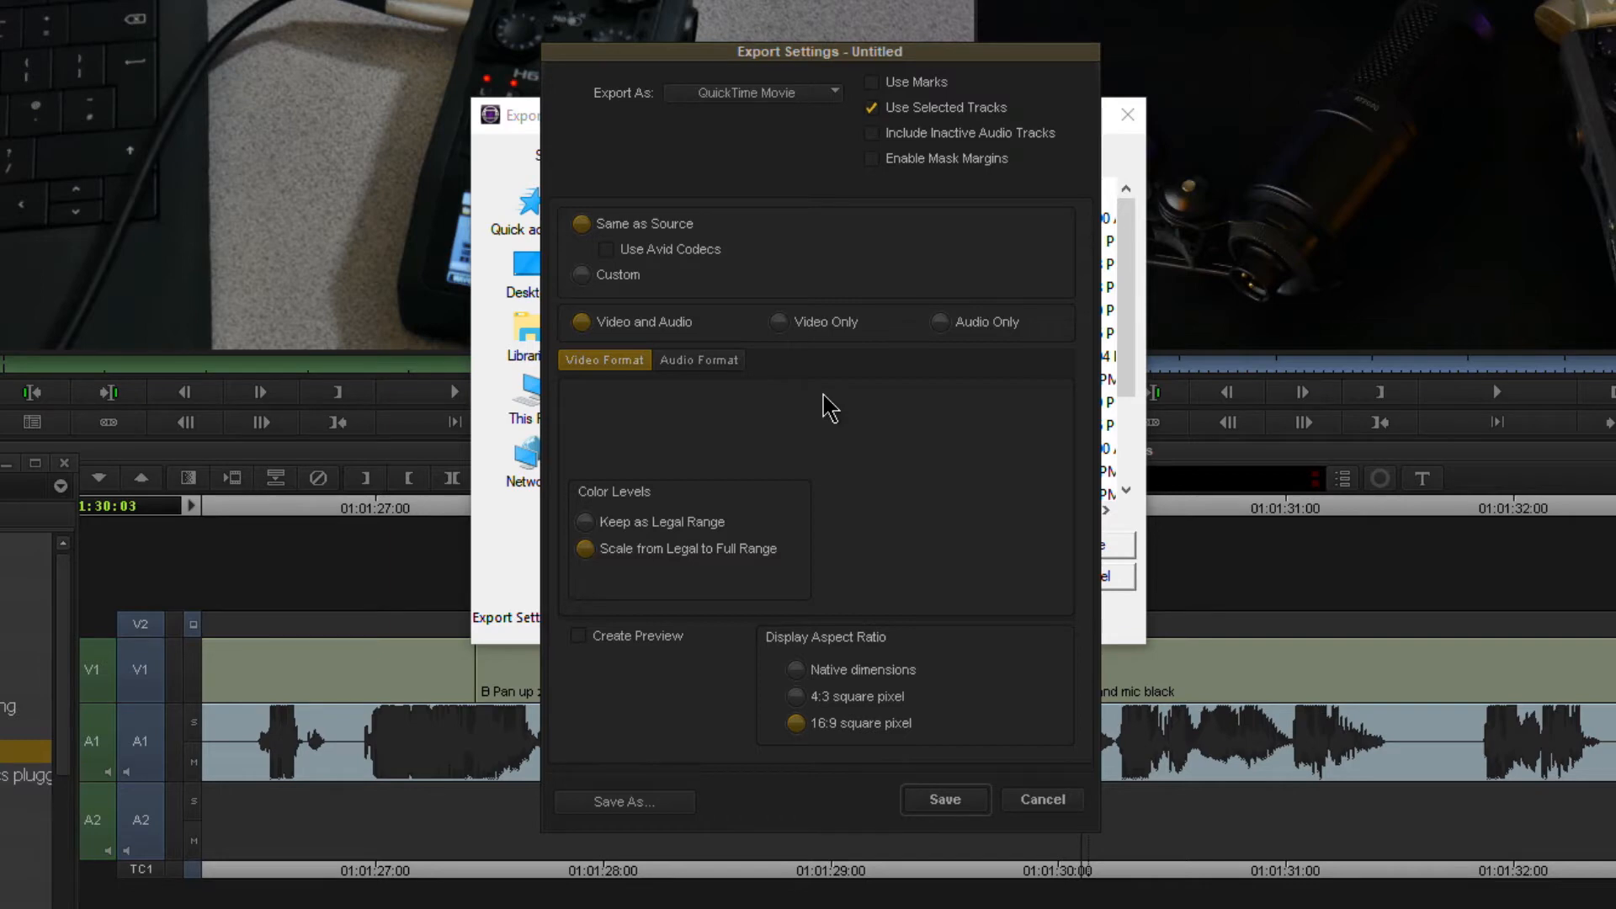
pyautogui.moveTo(885, 547)
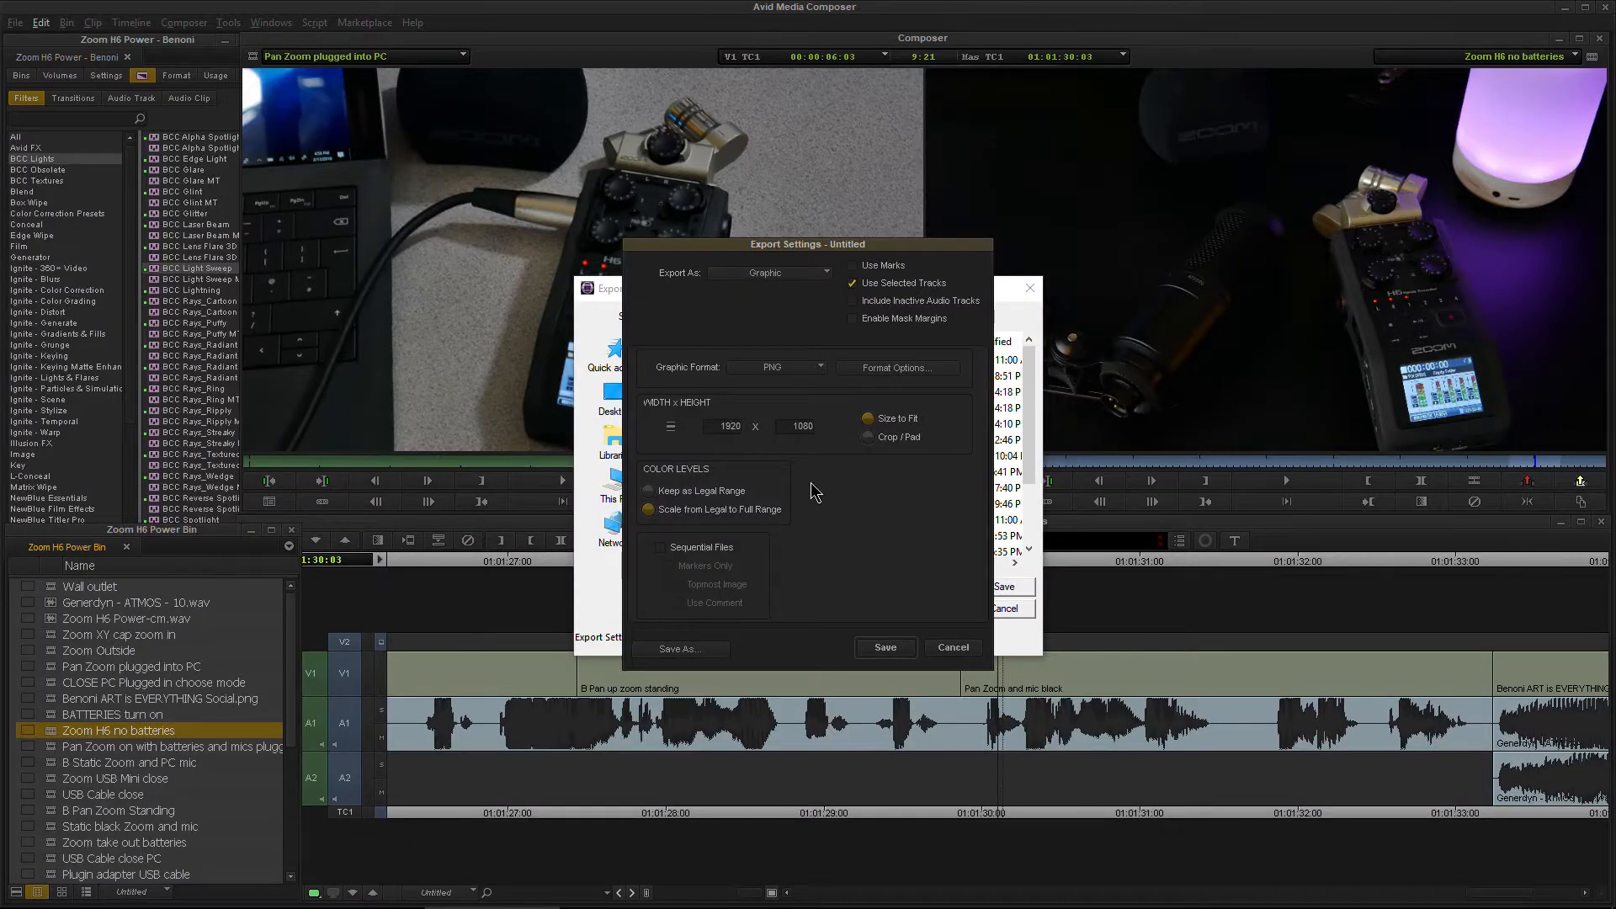
pyautogui.moveTo(894, 320)
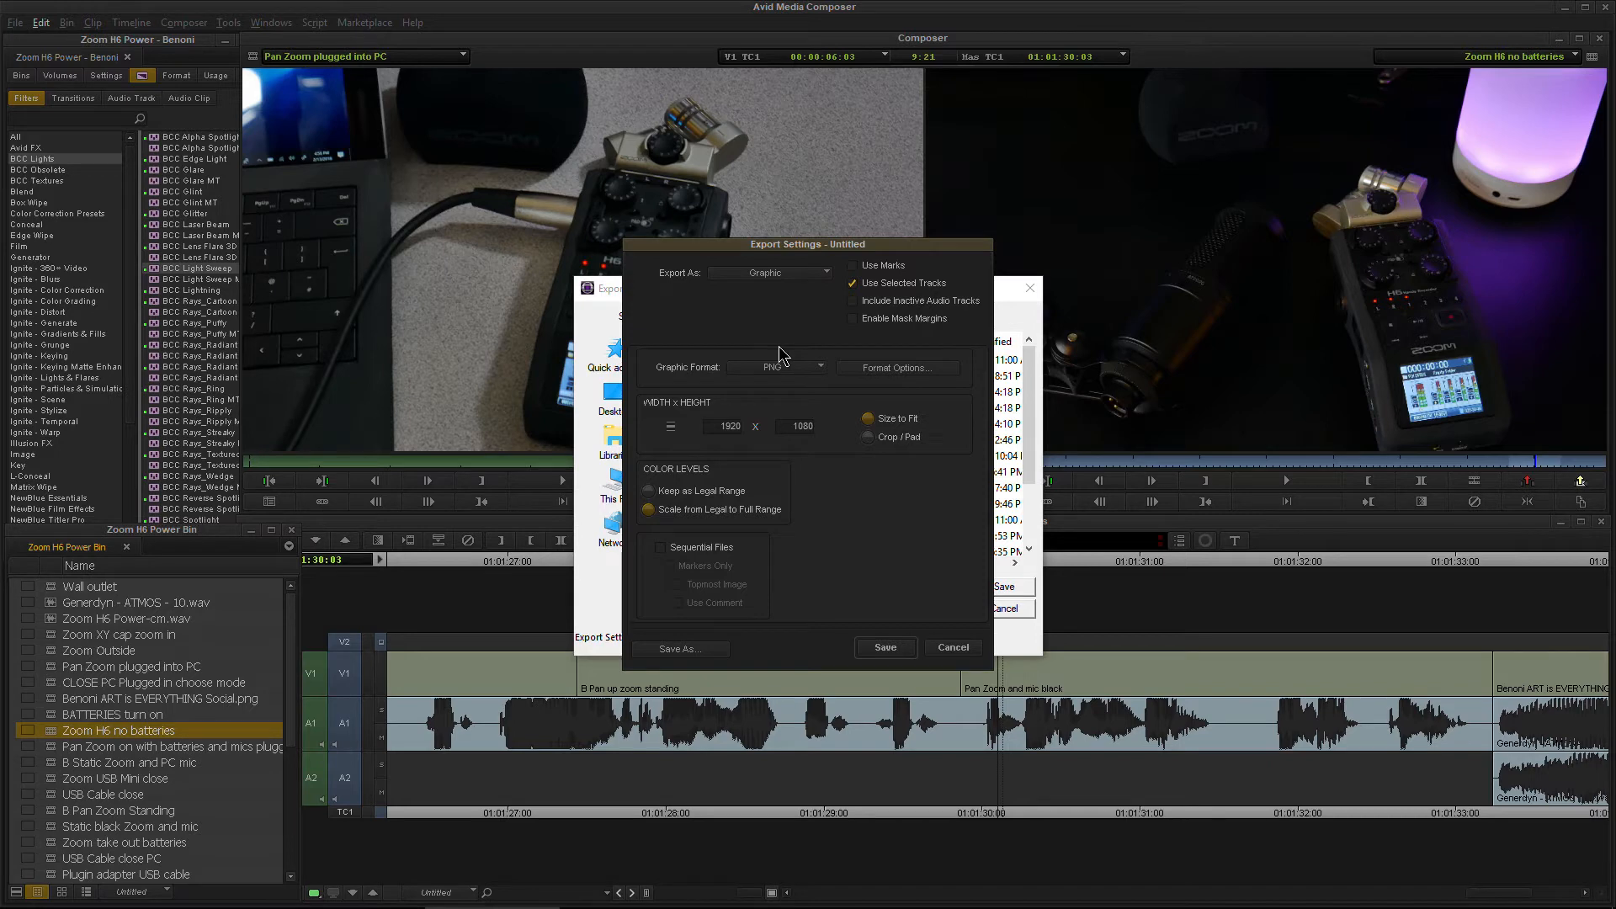
pyautogui.moveTo(839, 498)
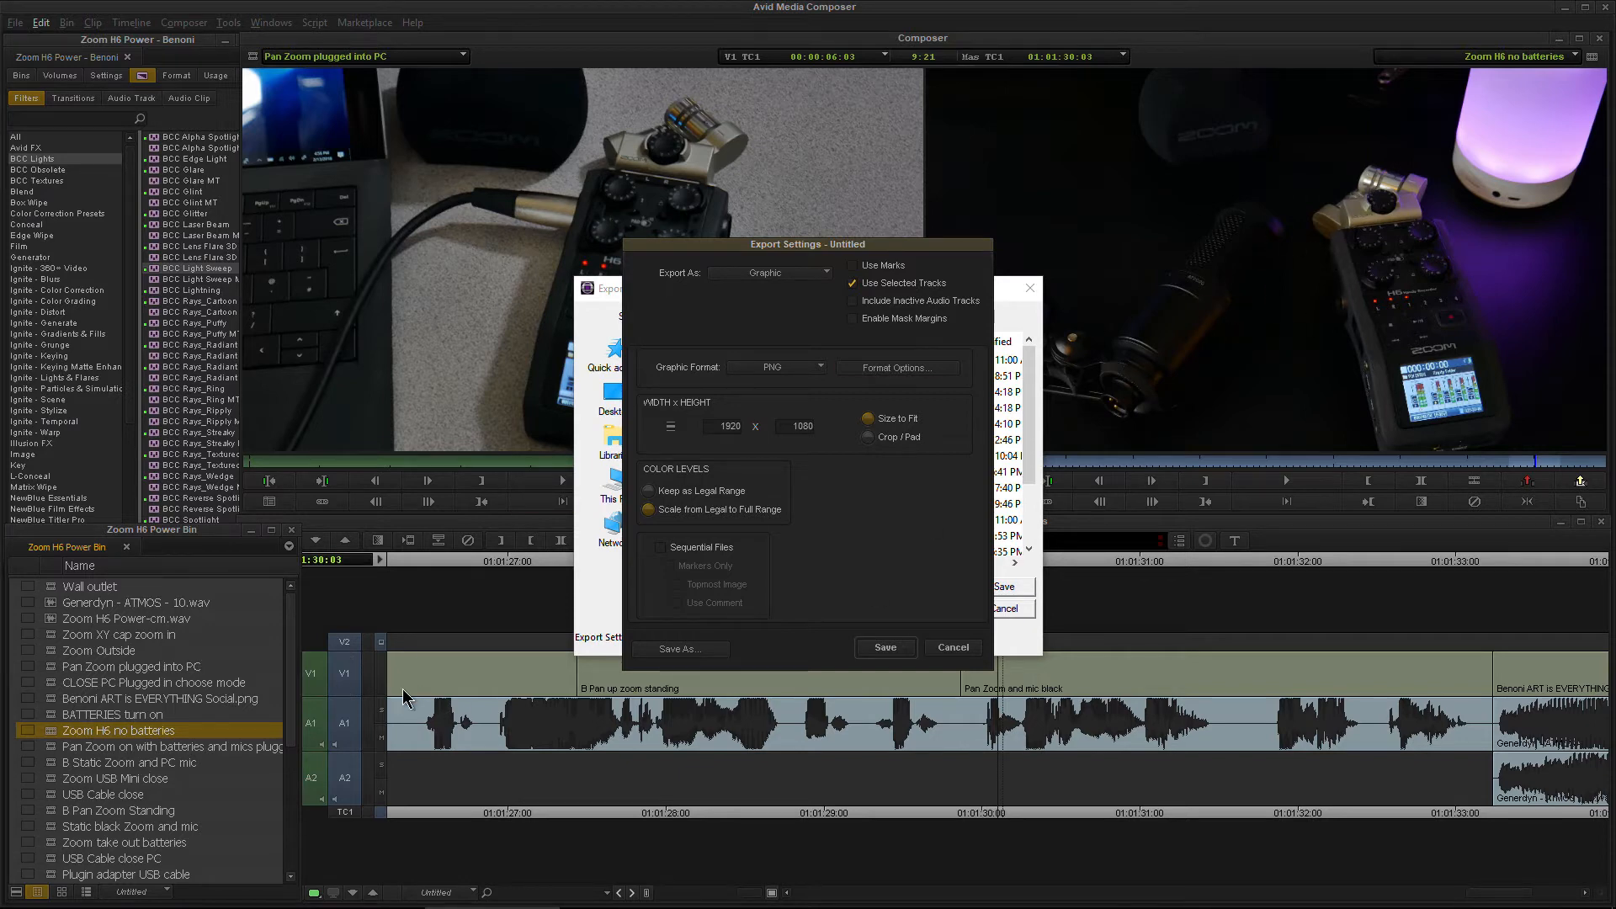
pyautogui.moveTo(1302, 336)
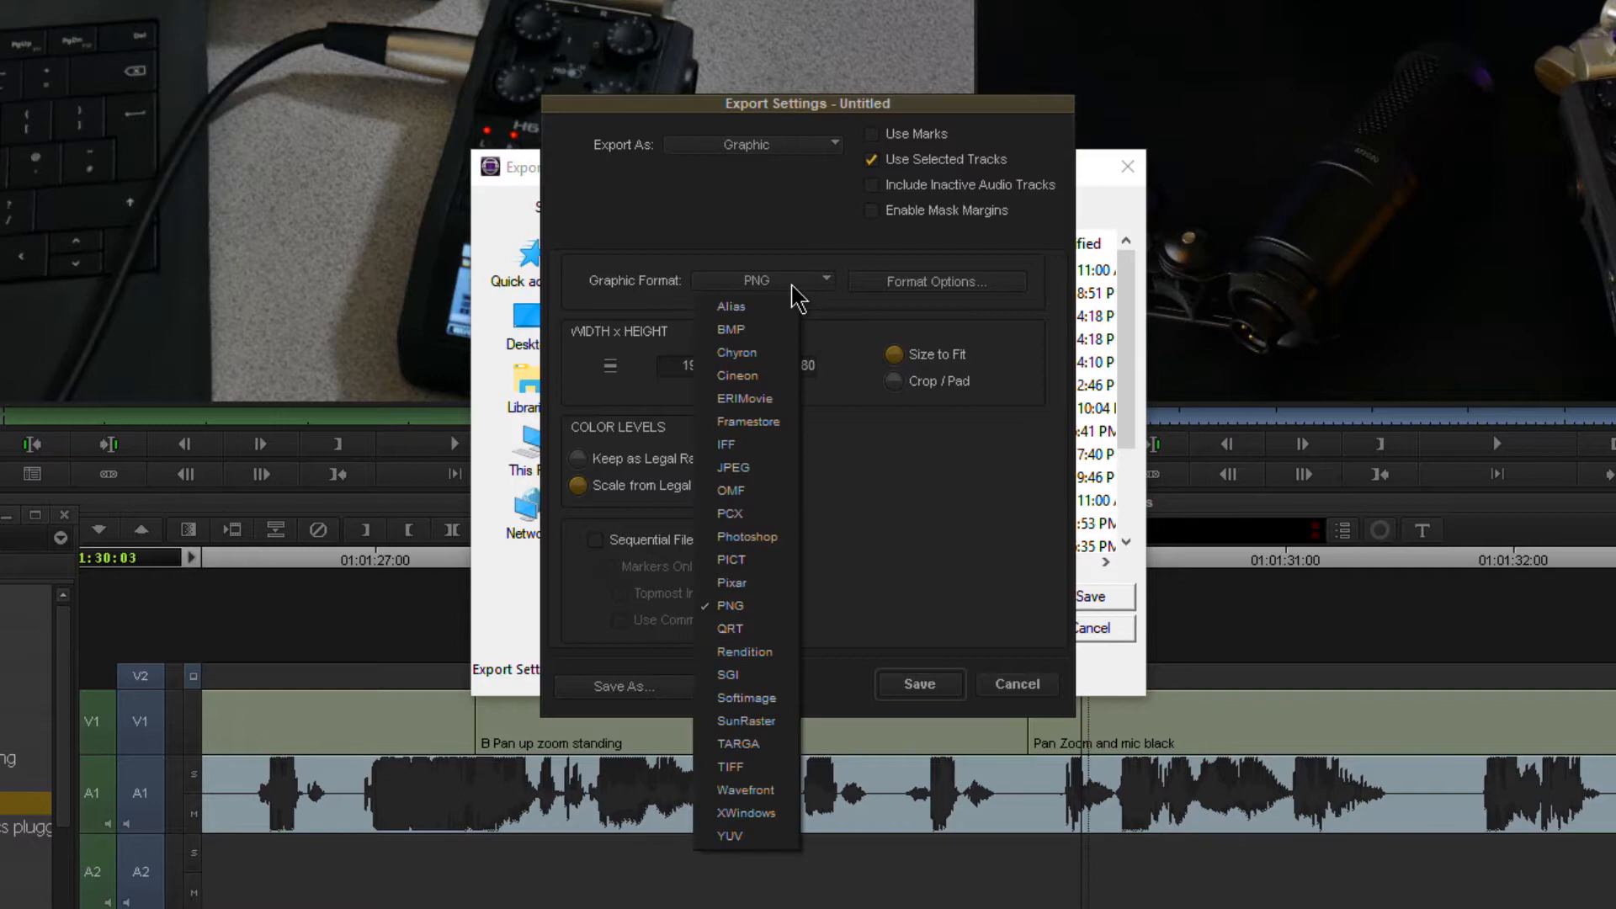
pyautogui.moveTo(748, 466)
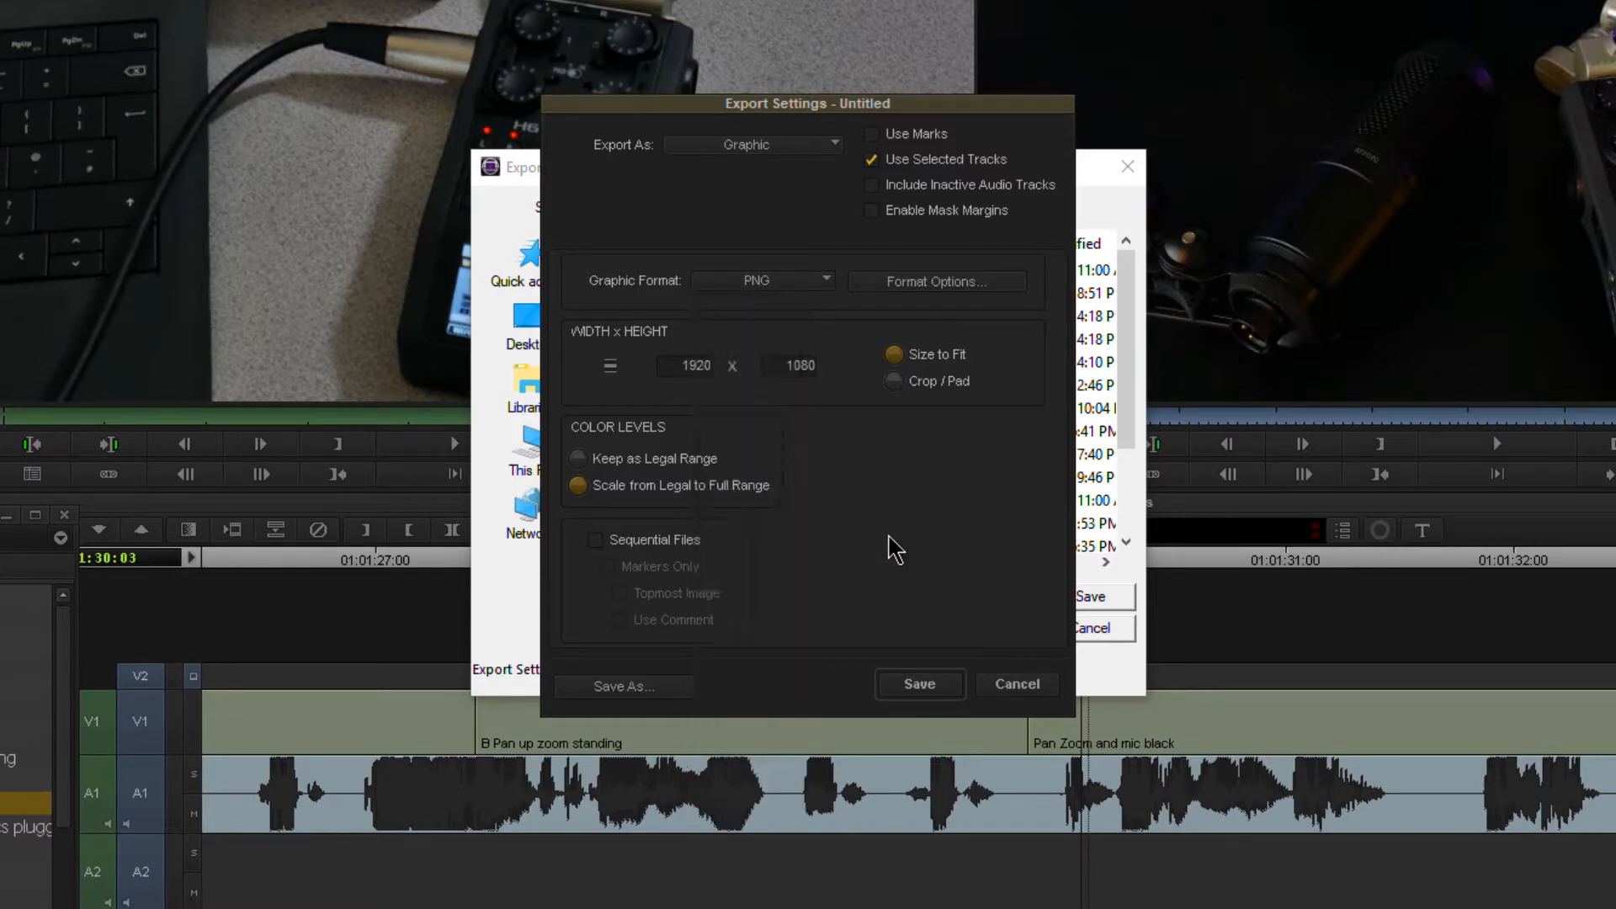
# Review the PNG color depth options and dismiss them unchanged.
pyautogui.click(937, 281)
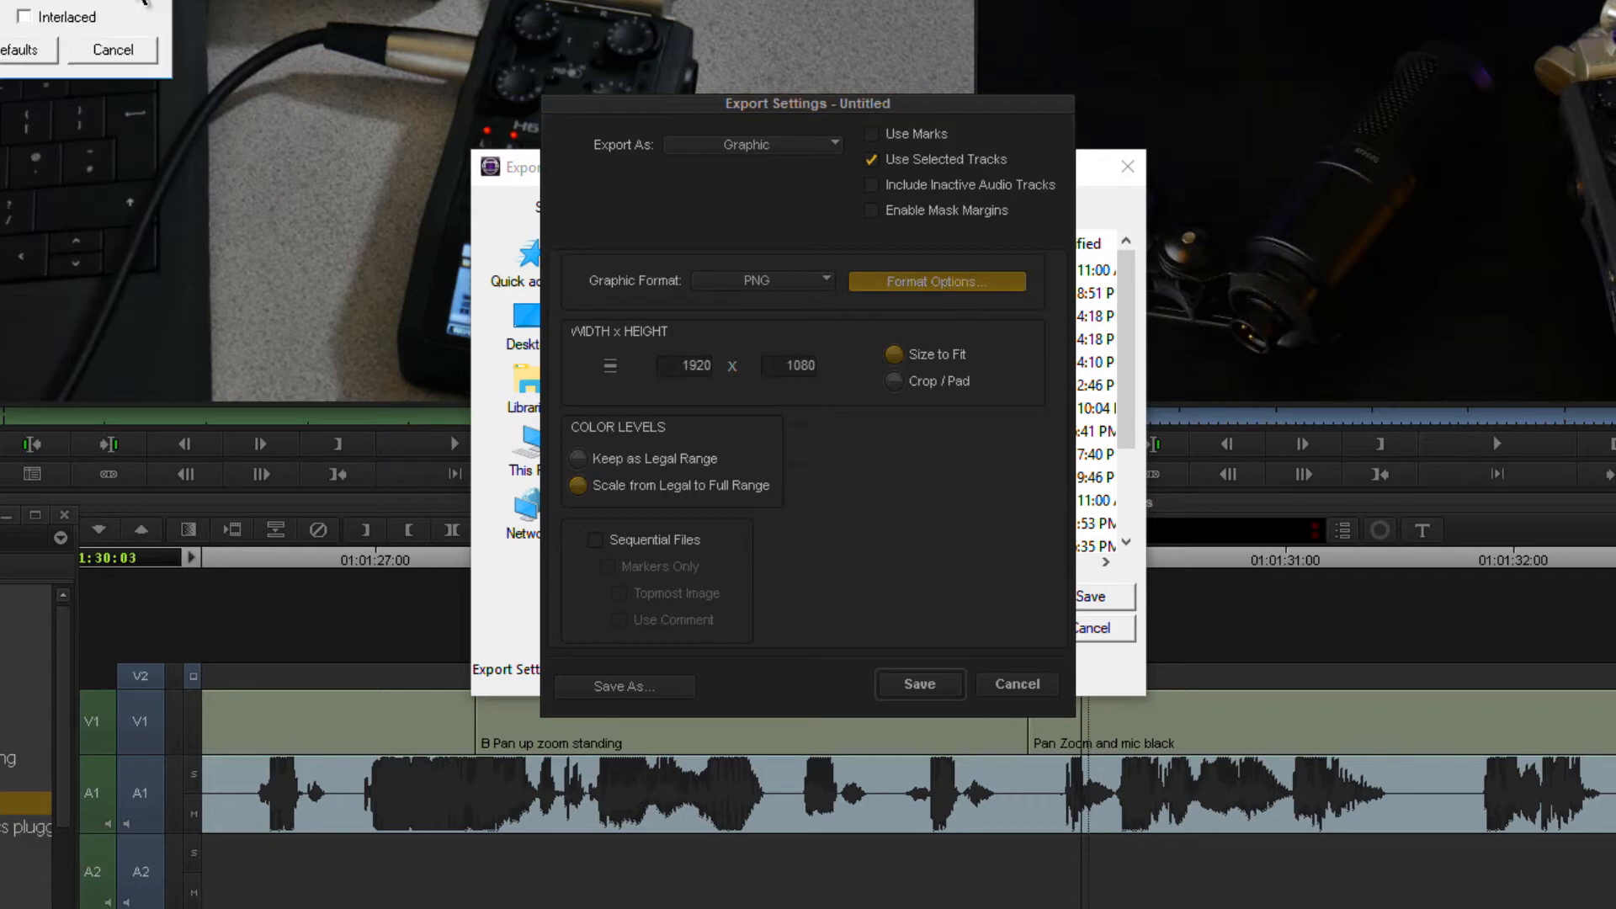
pyautogui.click(936, 281)
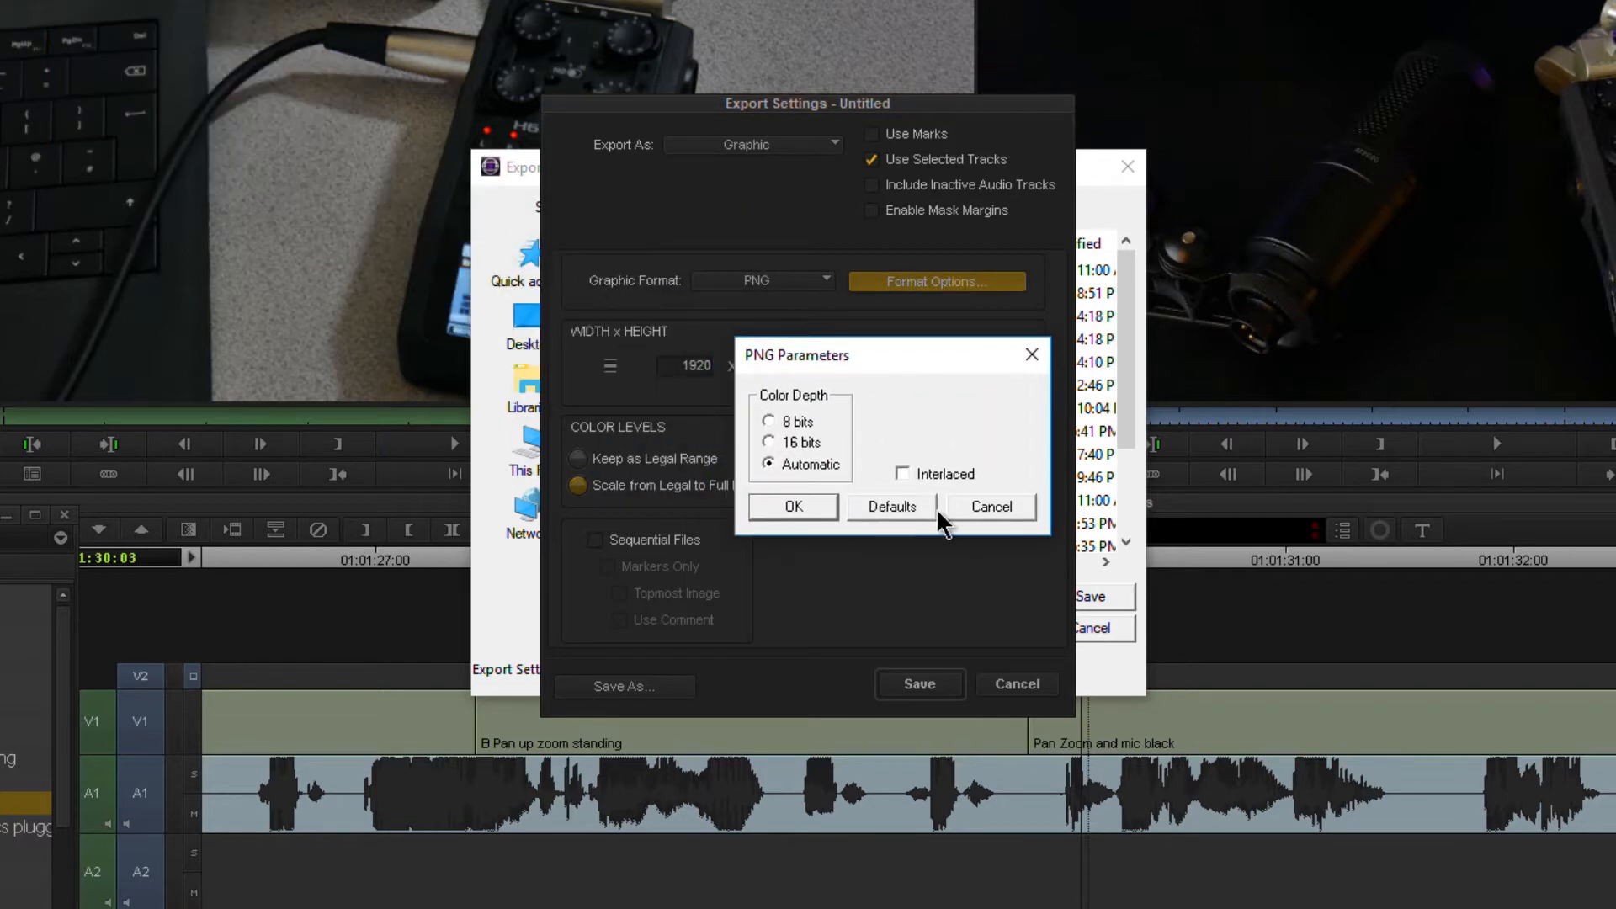
pyautogui.click(791, 506)
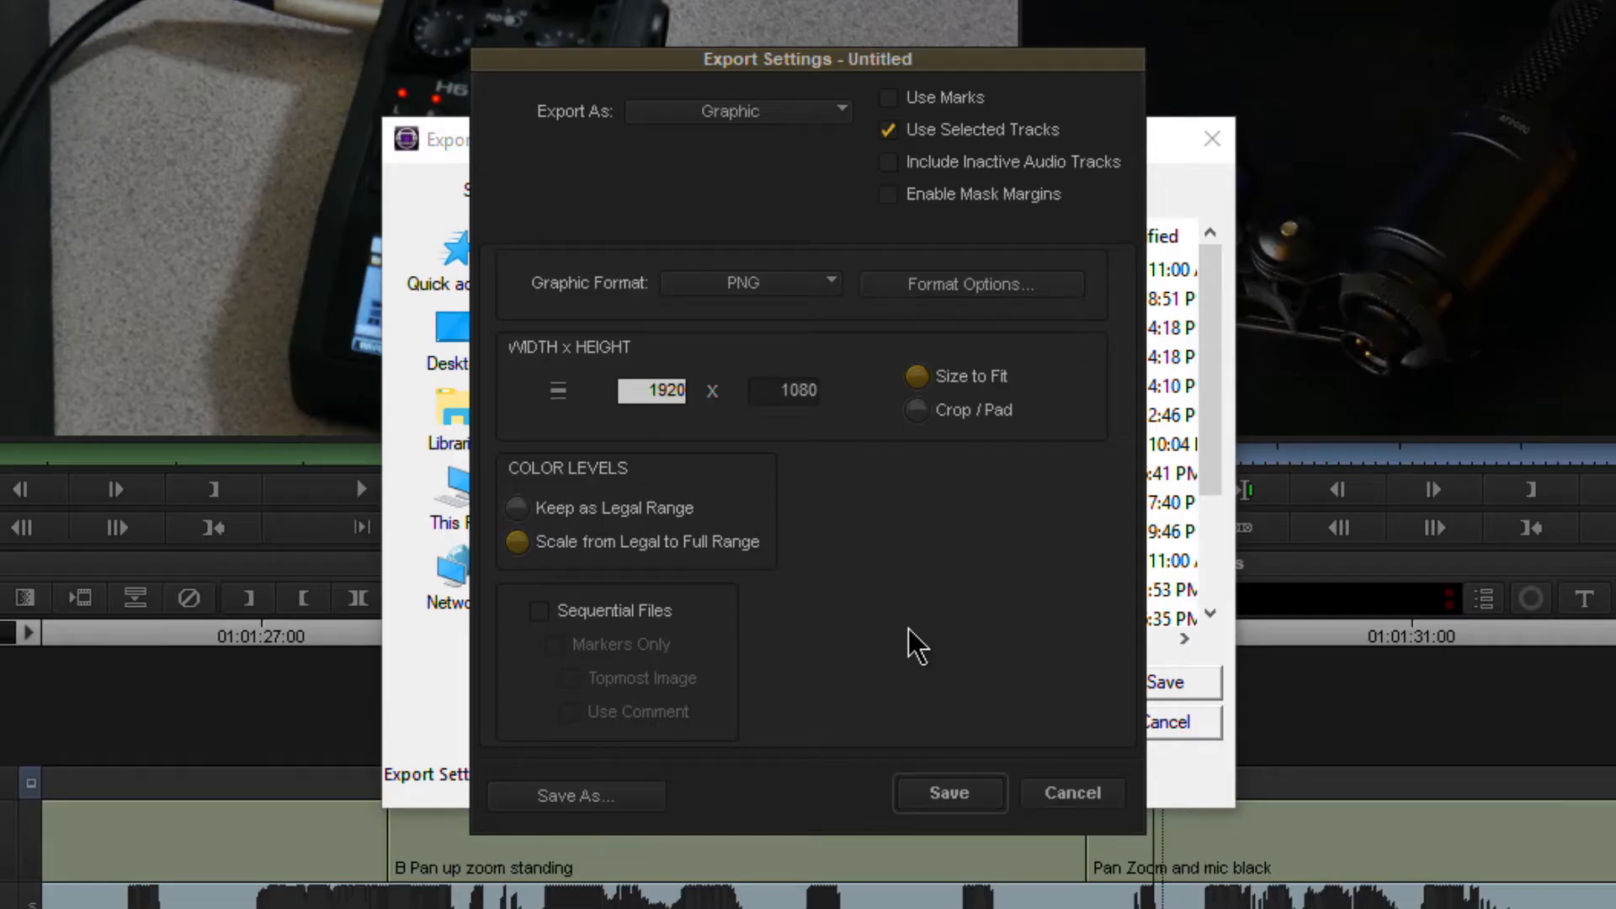
pyautogui.moveTo(742, 578)
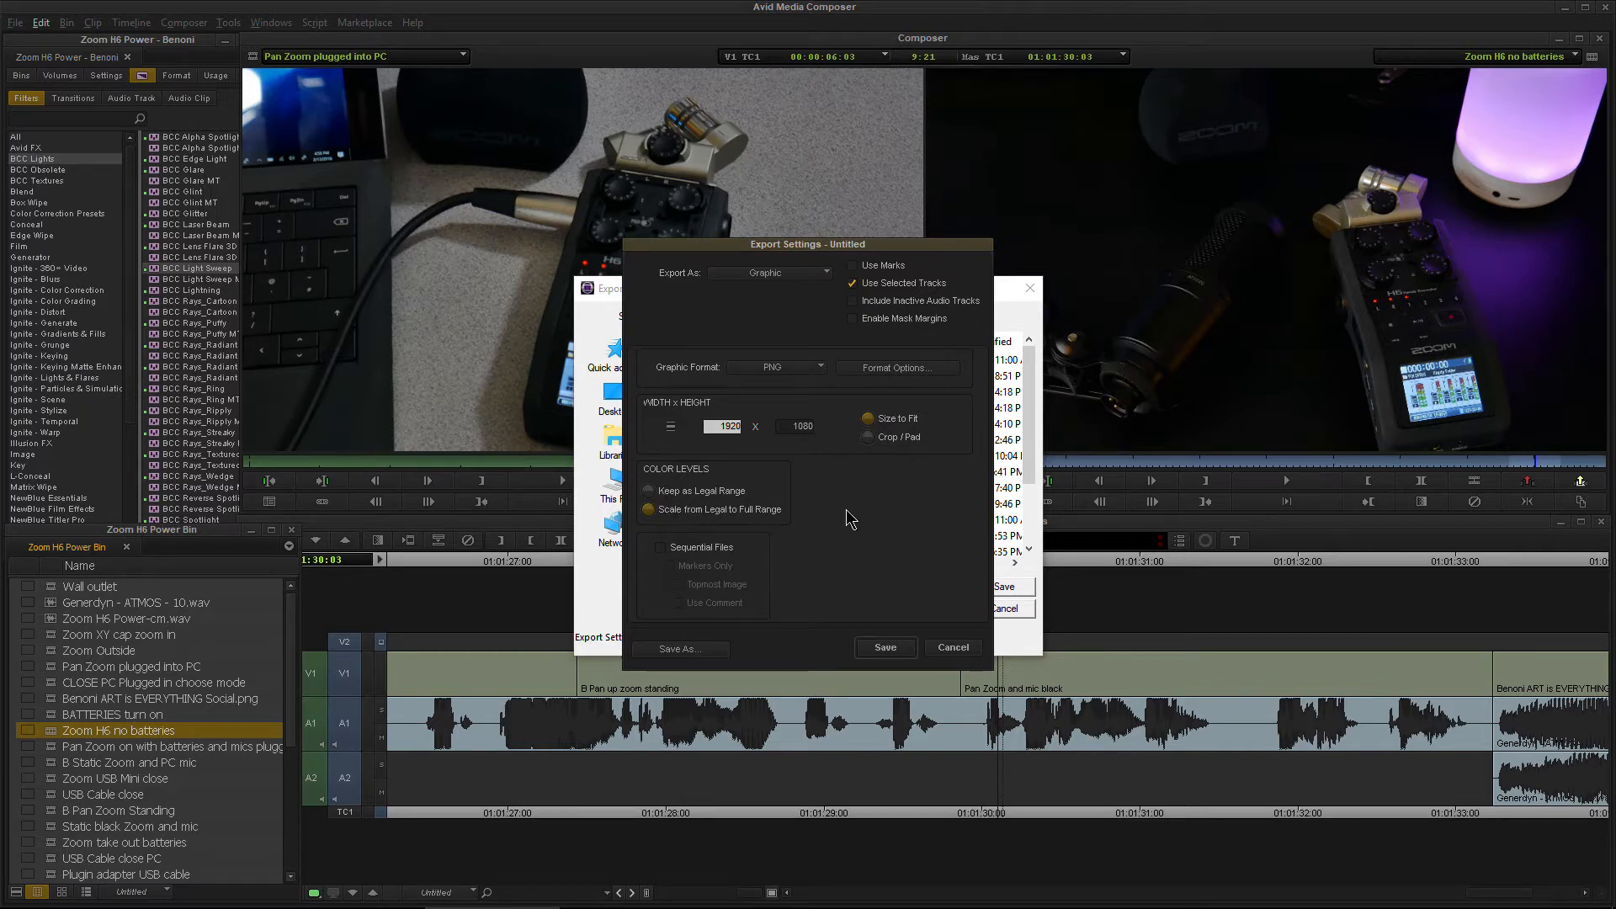
pyautogui.moveTo(663, 573)
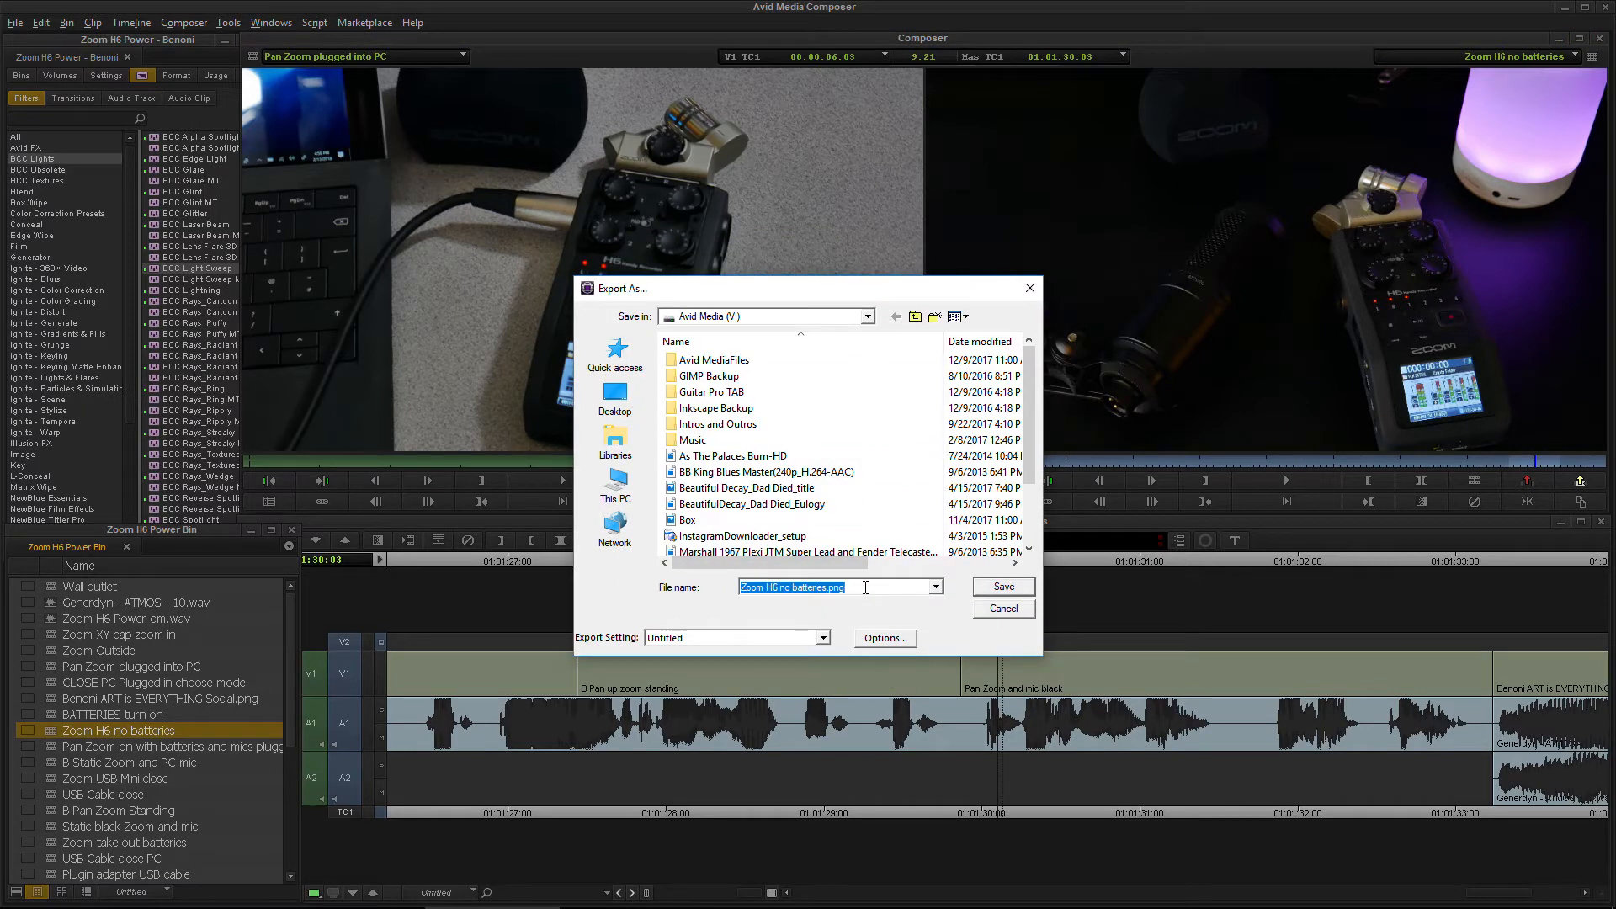
# Save the exported PNG still under the name MY TITLE.
pyautogui.write('MY TITL')
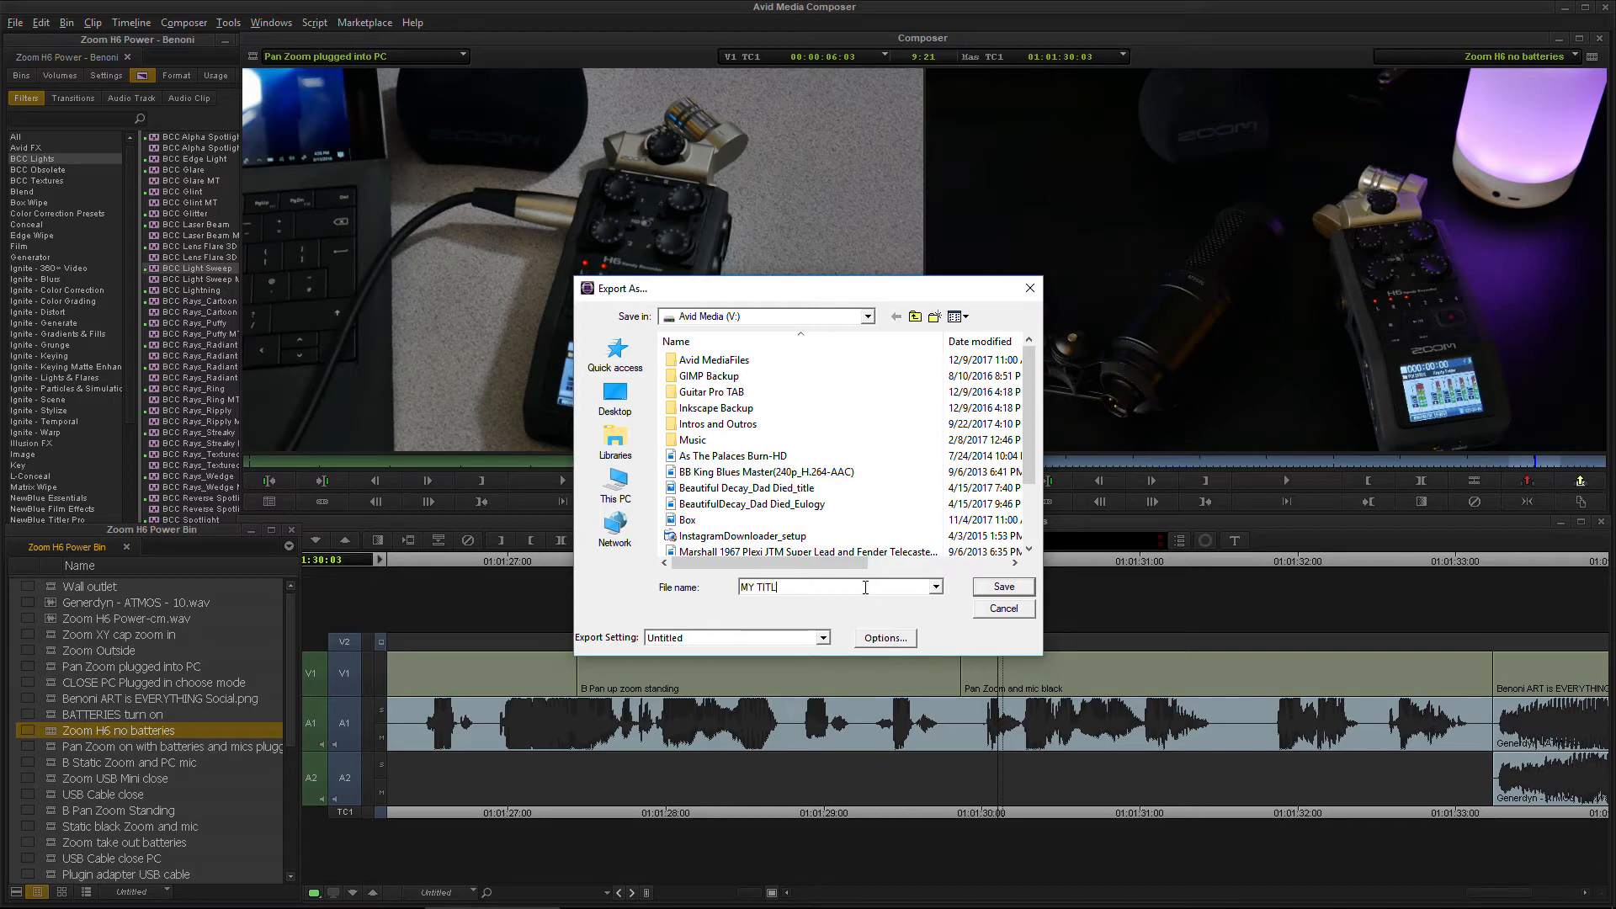
pyautogui.write('E')
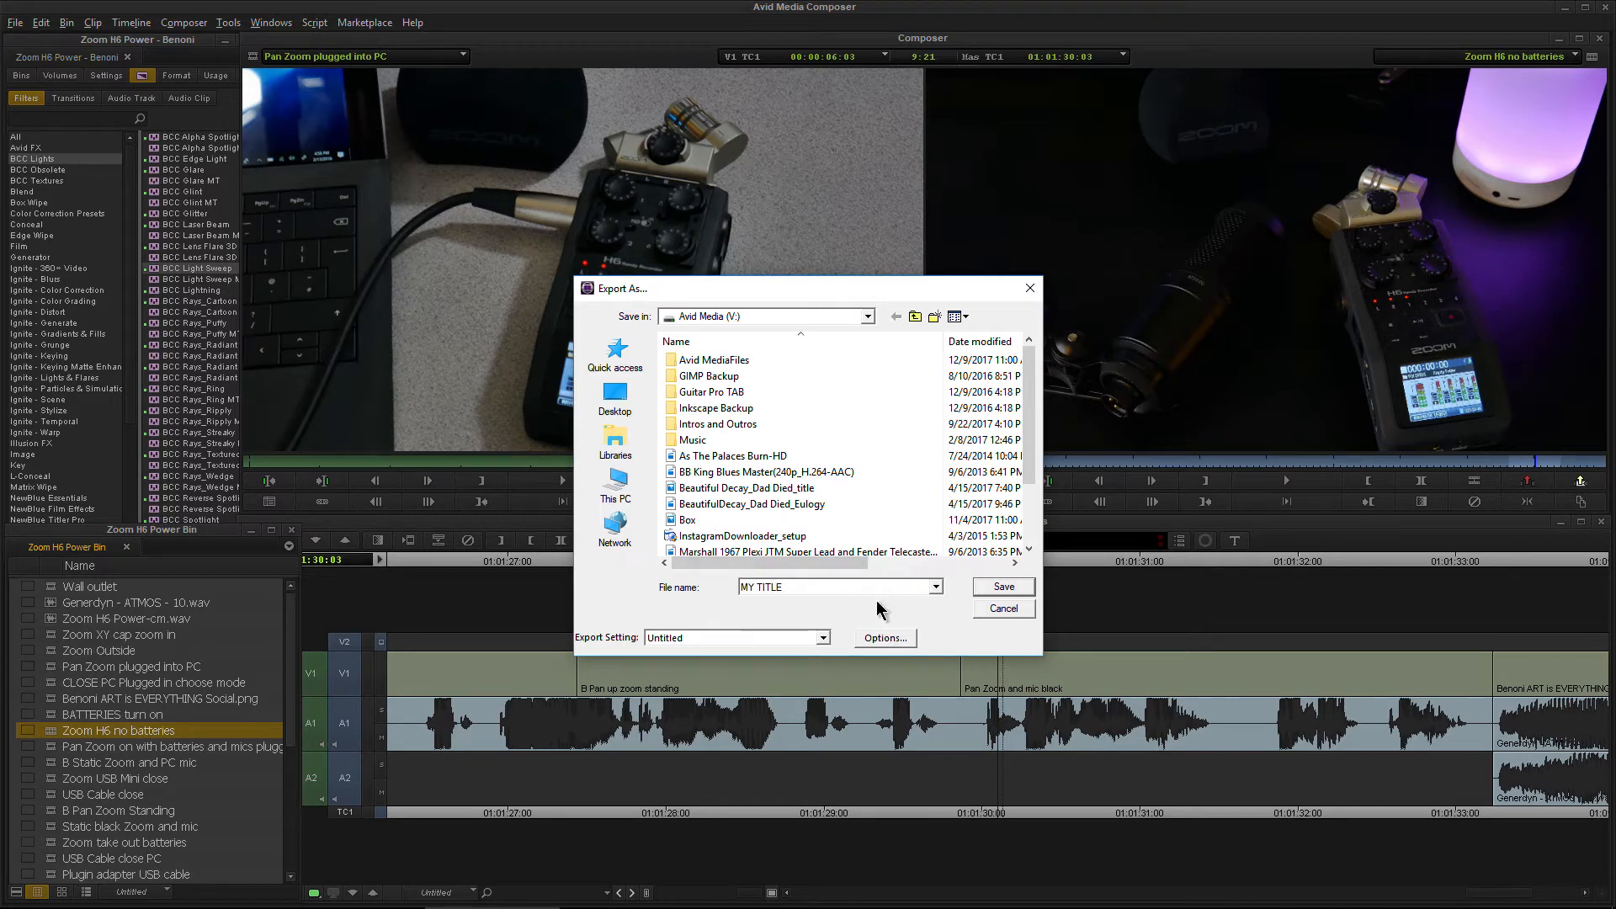
pyautogui.click(1000, 586)
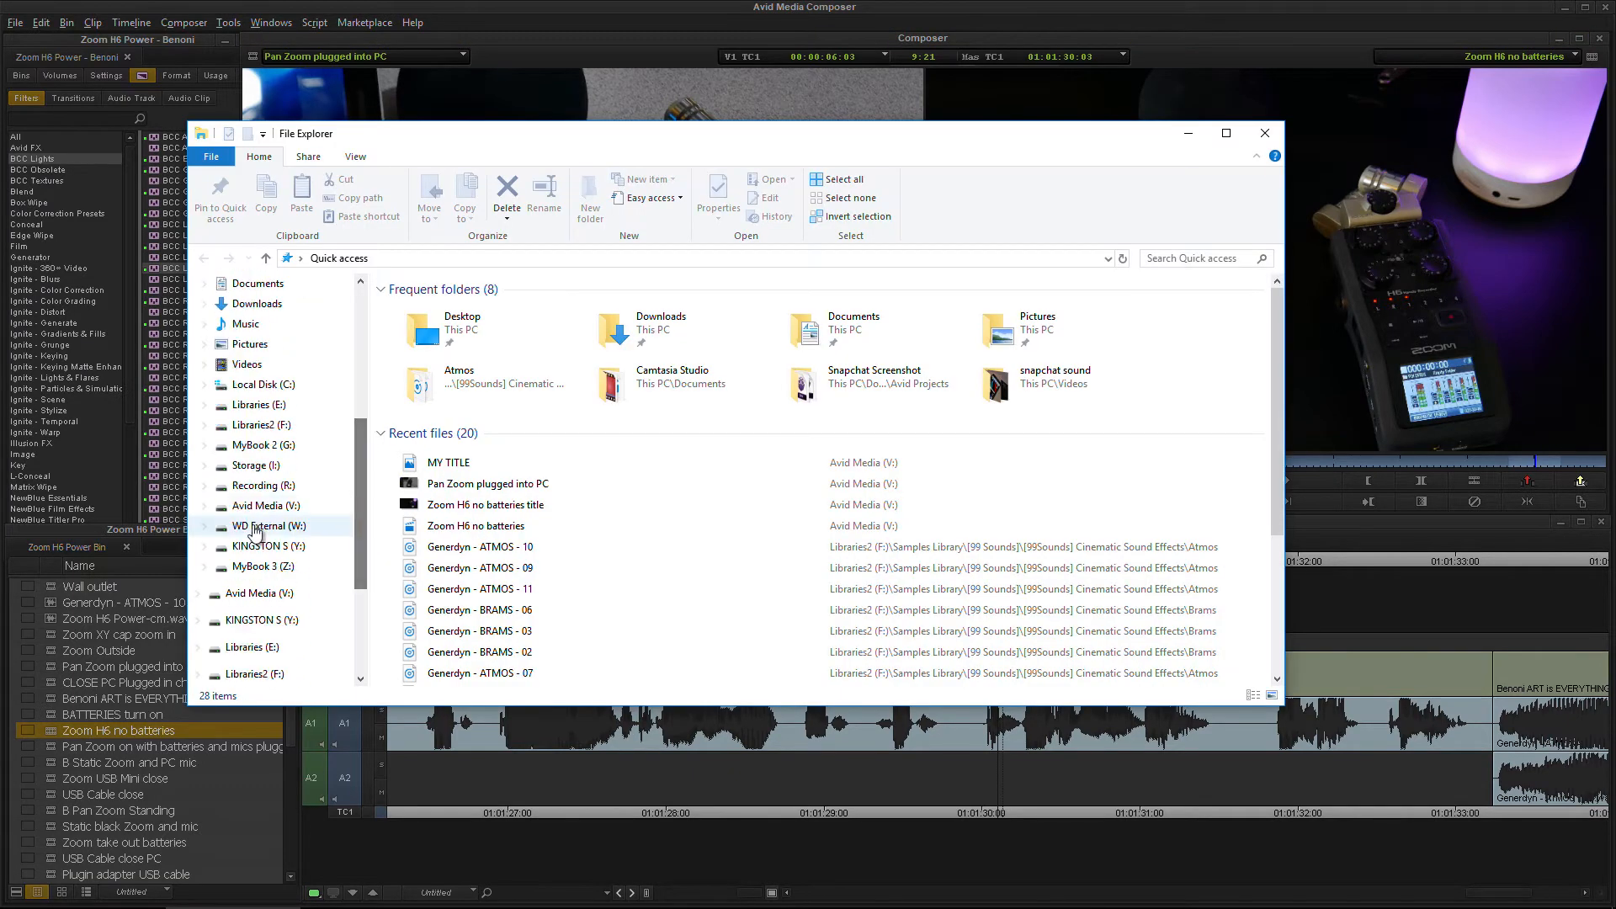
# From the Avid Media drive in Explorer, view the MY TITLE image in Photos.
pyautogui.click(264, 504)
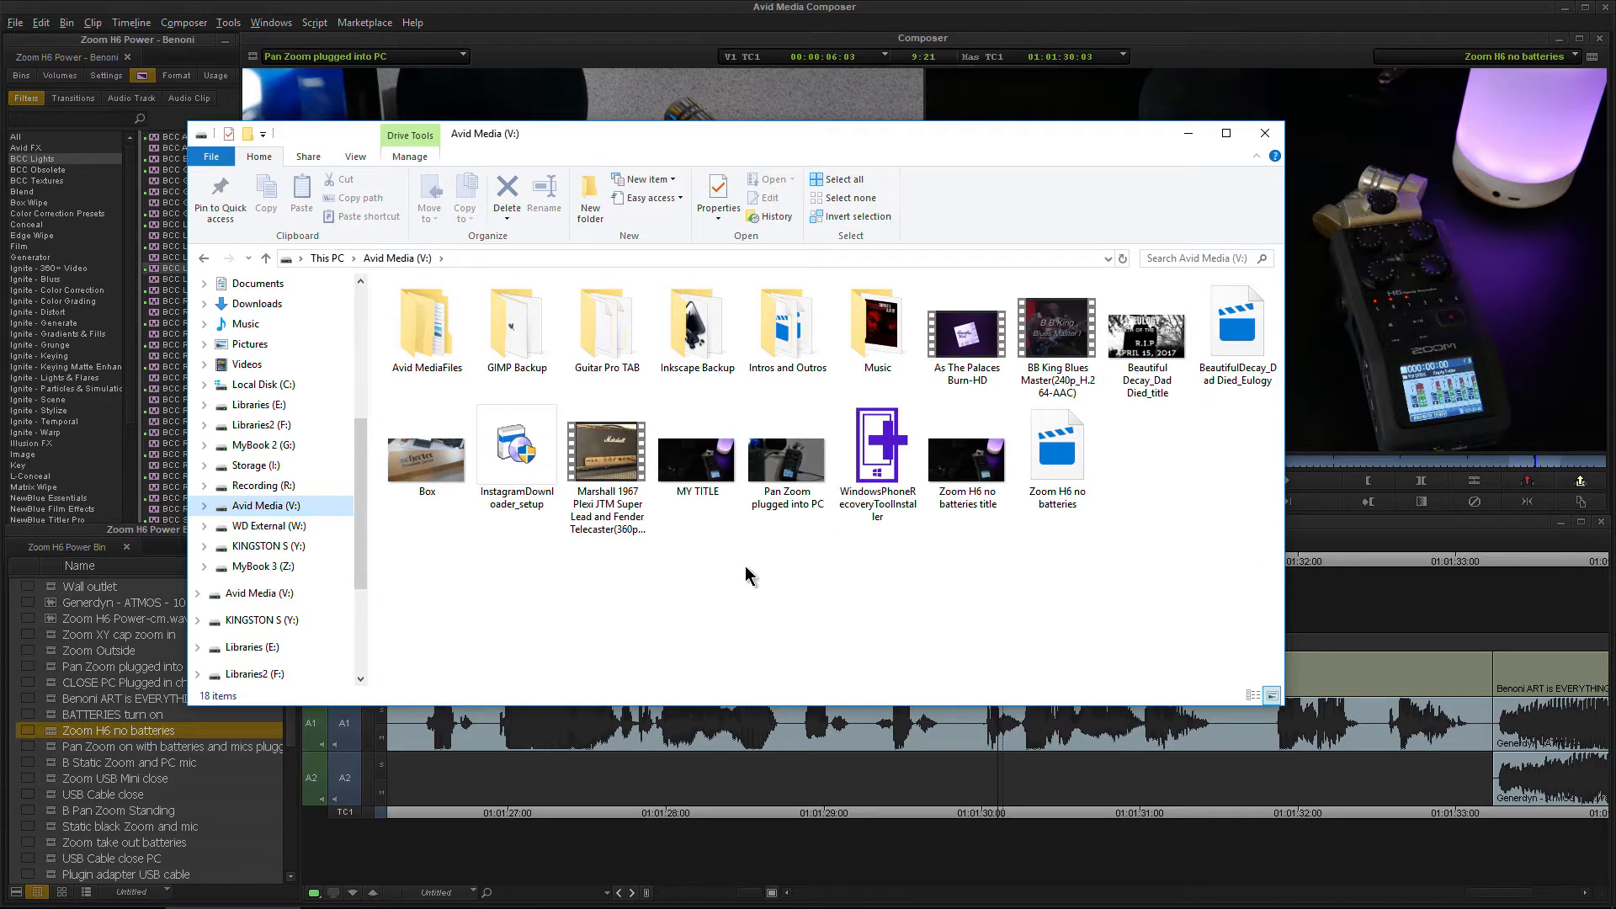
pyautogui.click(697, 451)
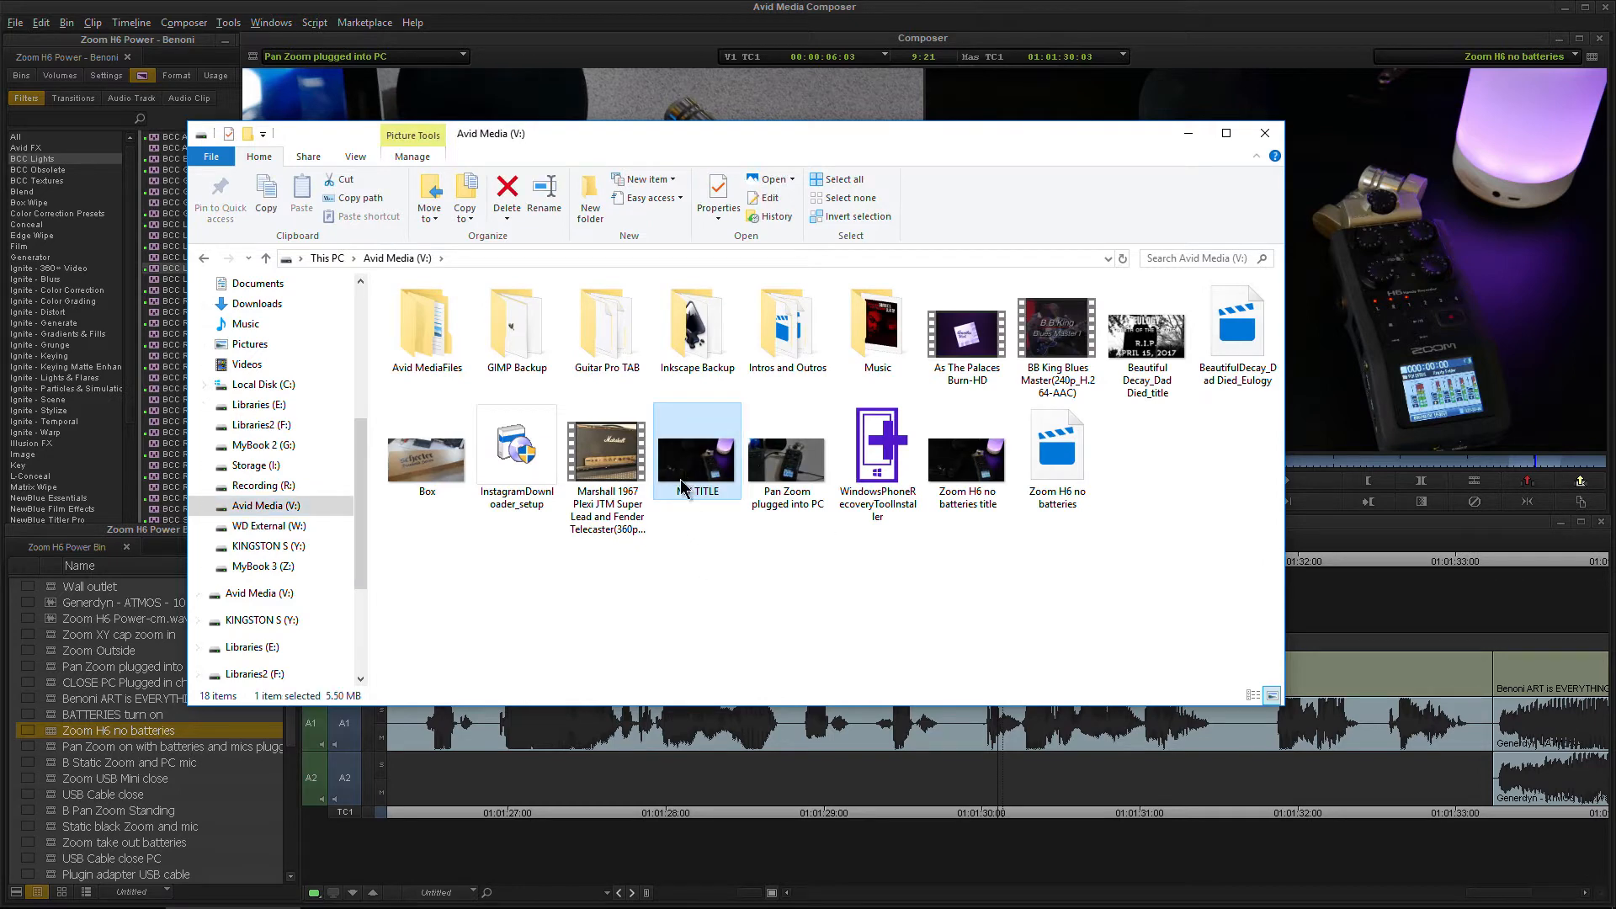
pyautogui.doubleClick(697, 453)
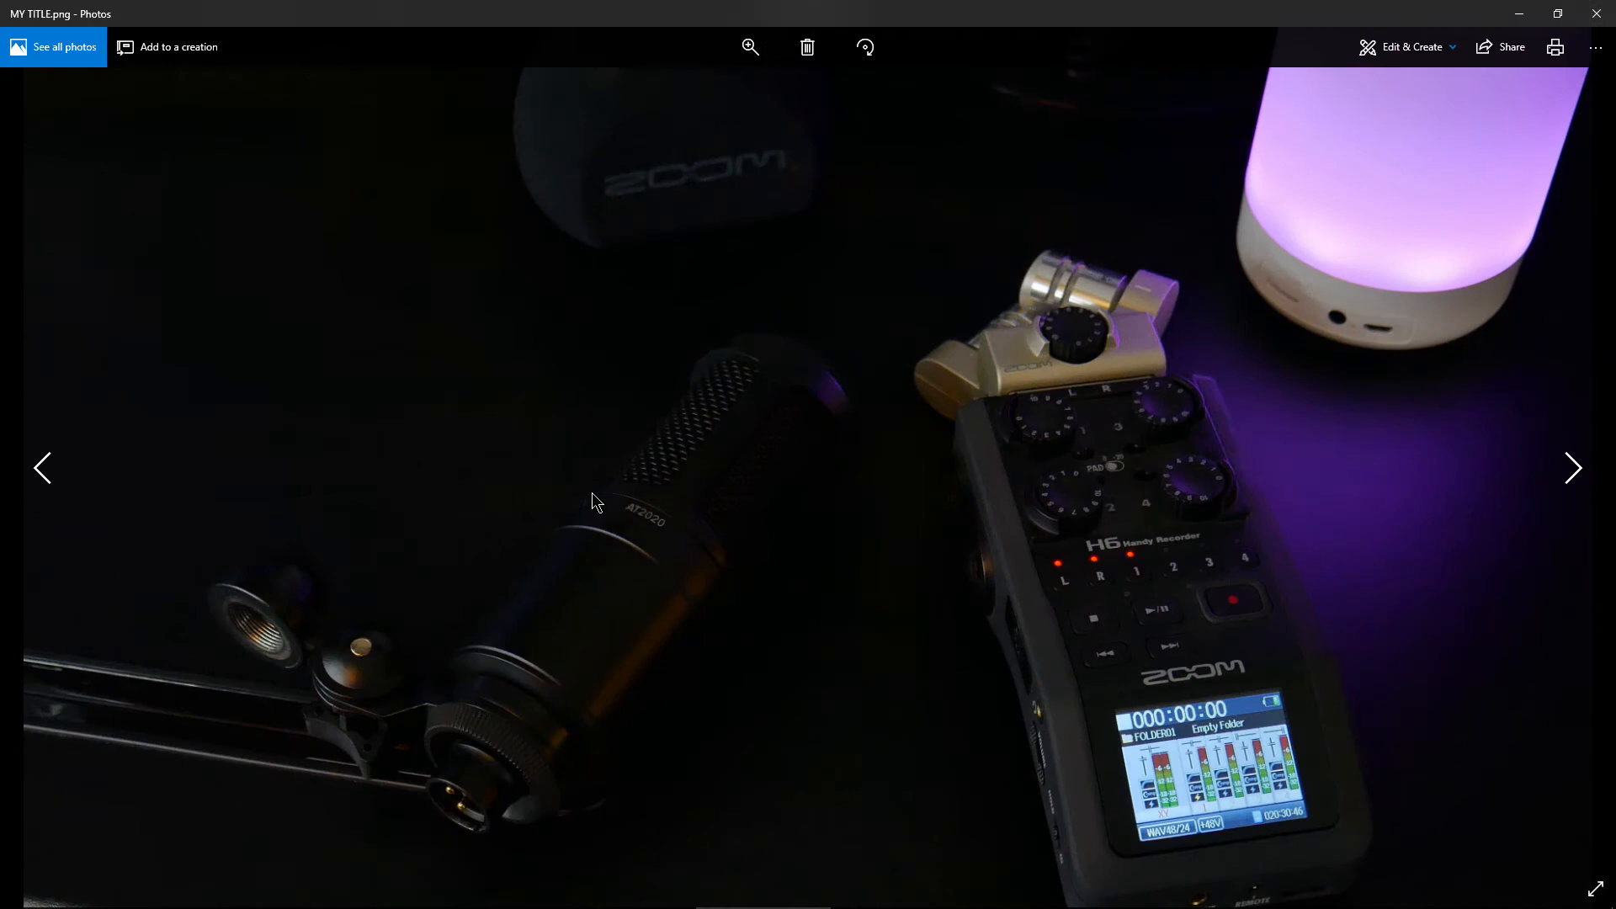
pyautogui.moveTo(1091, 153)
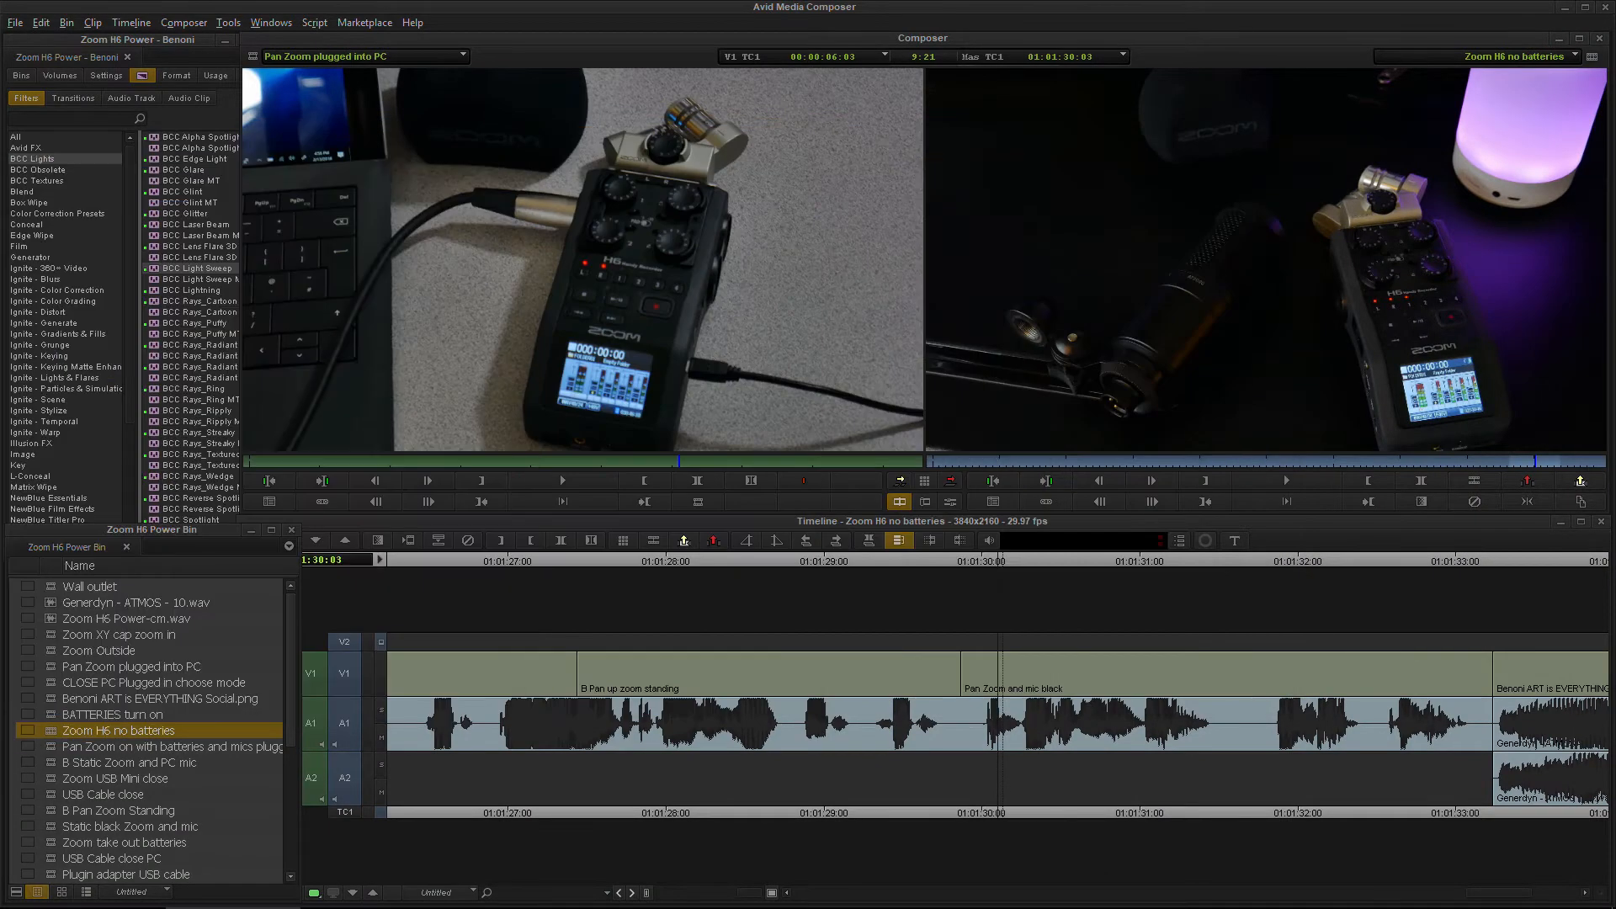
pyautogui.moveTo(1071, 363)
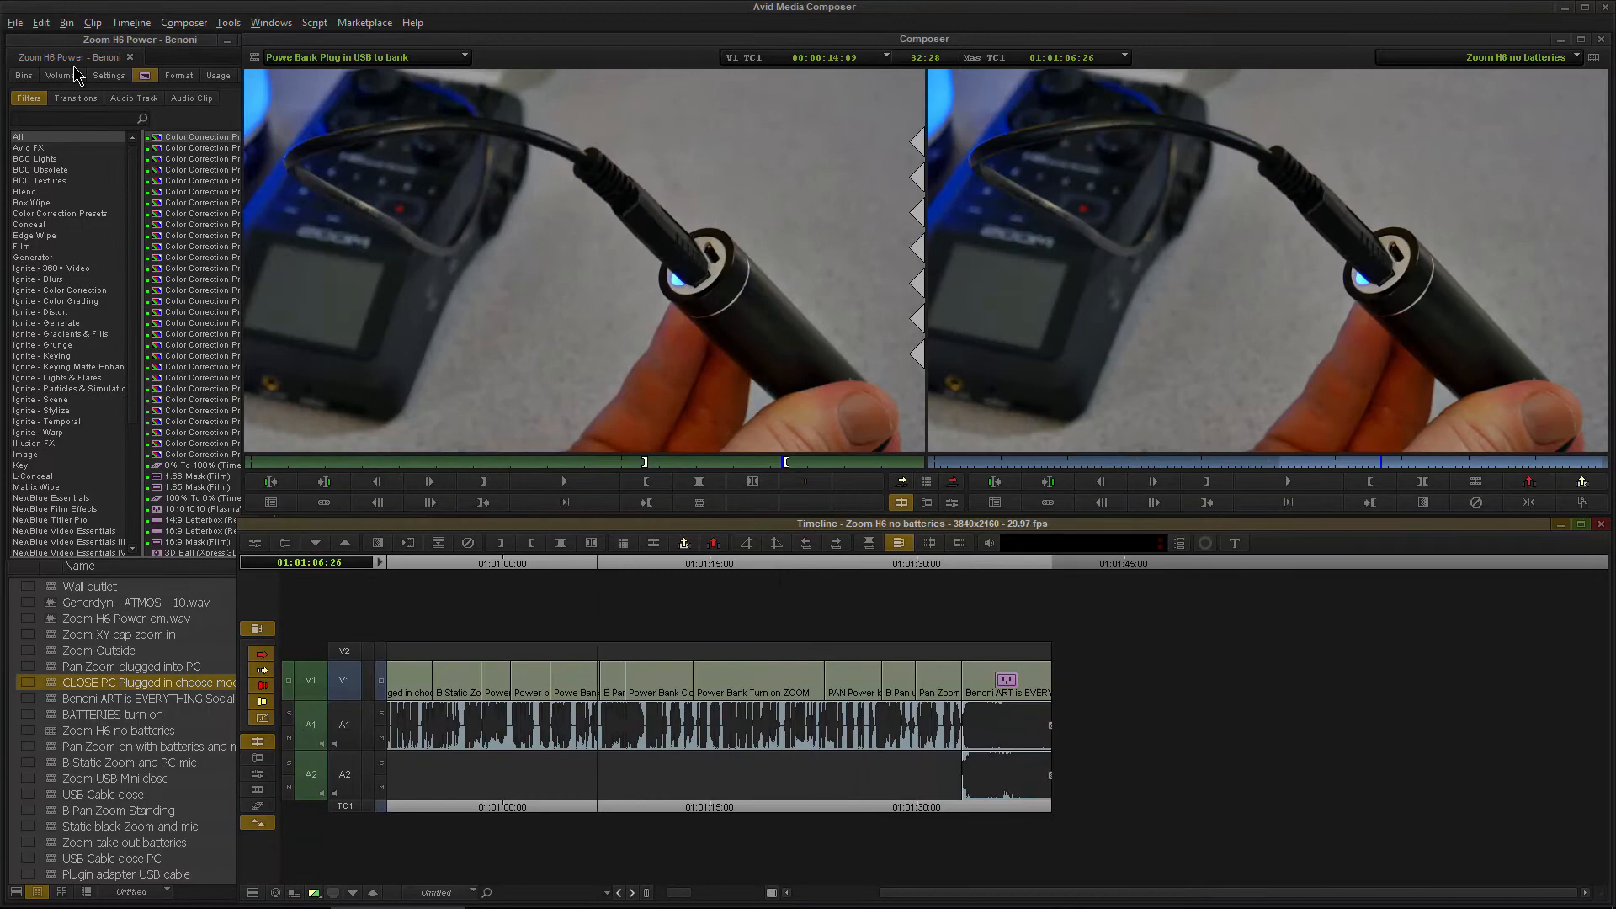
pyautogui.click(15, 22)
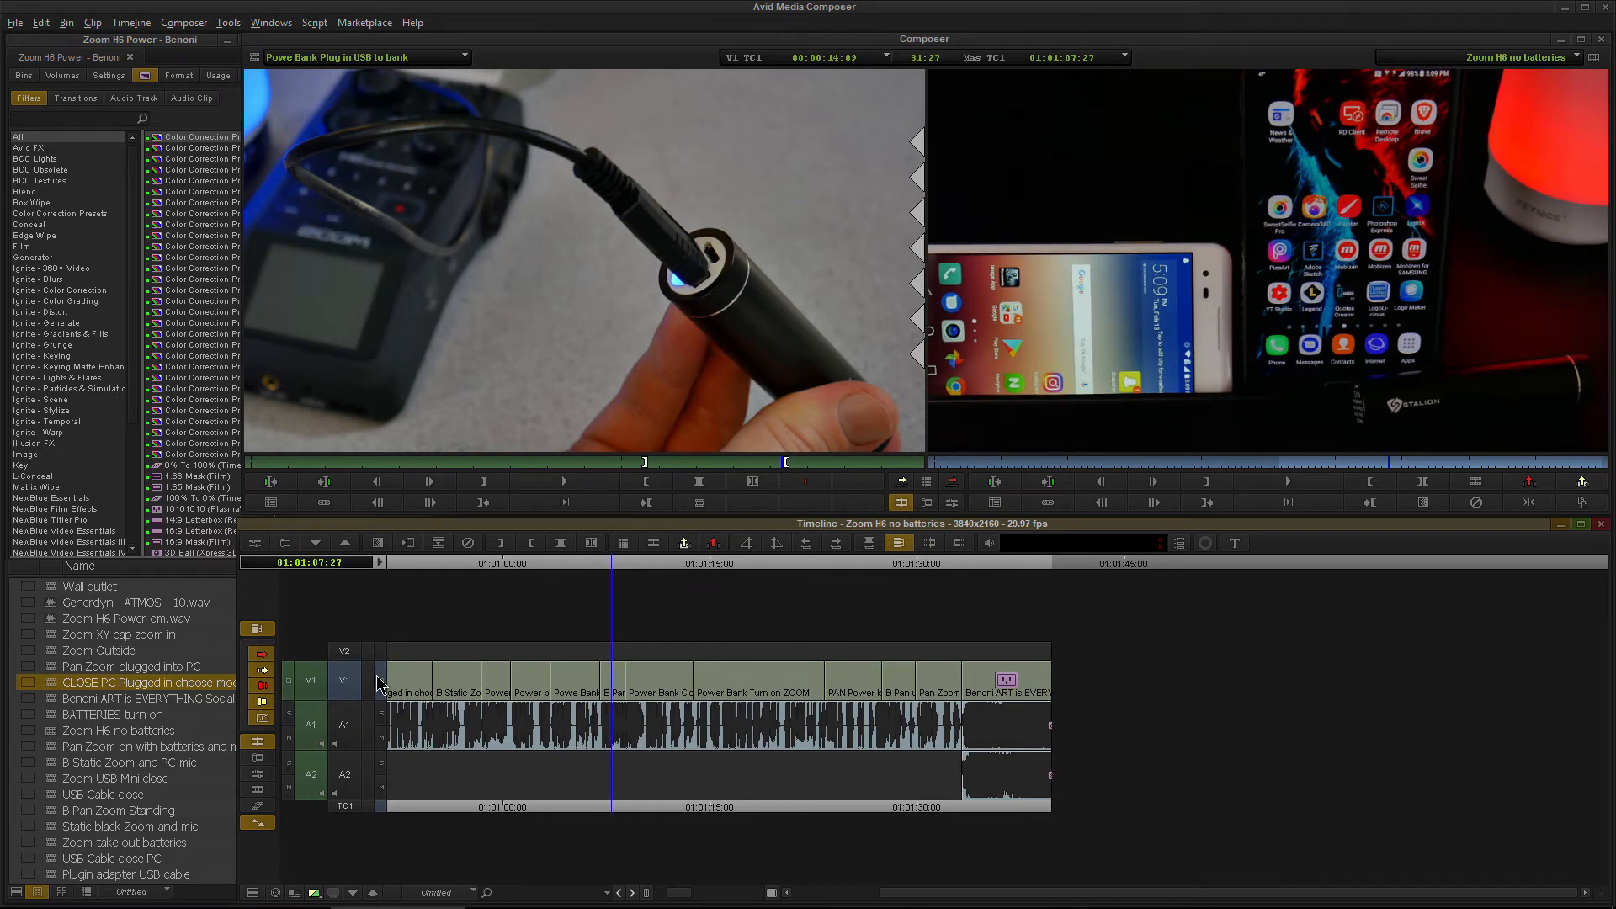
pyautogui.moveTo(1037, 609)
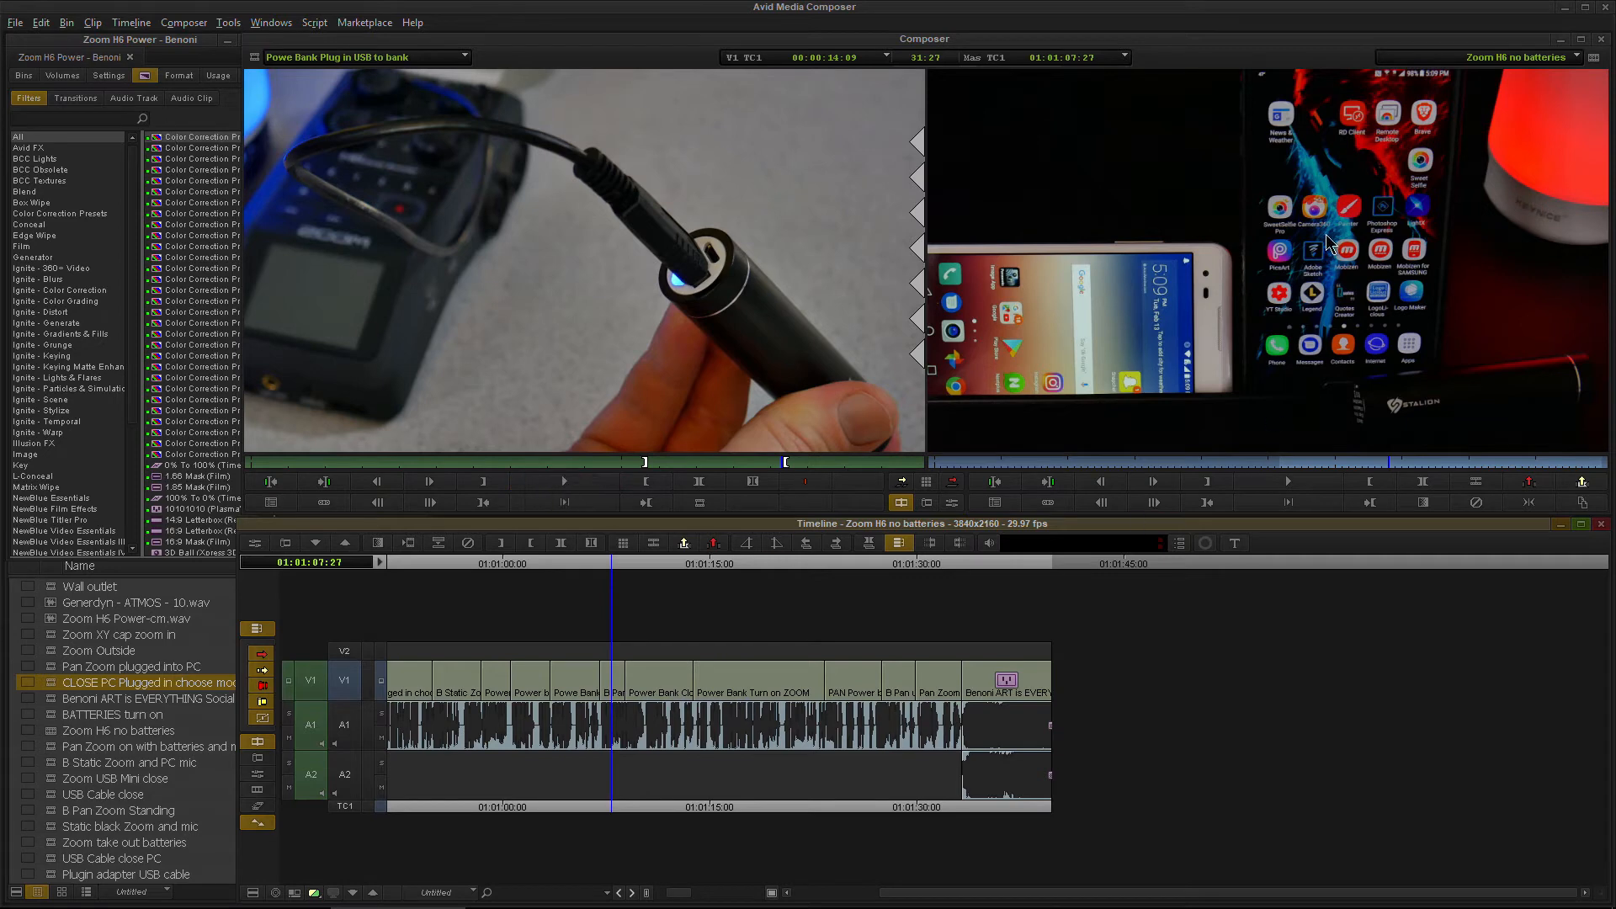
pyautogui.rightClick(1329, 243)
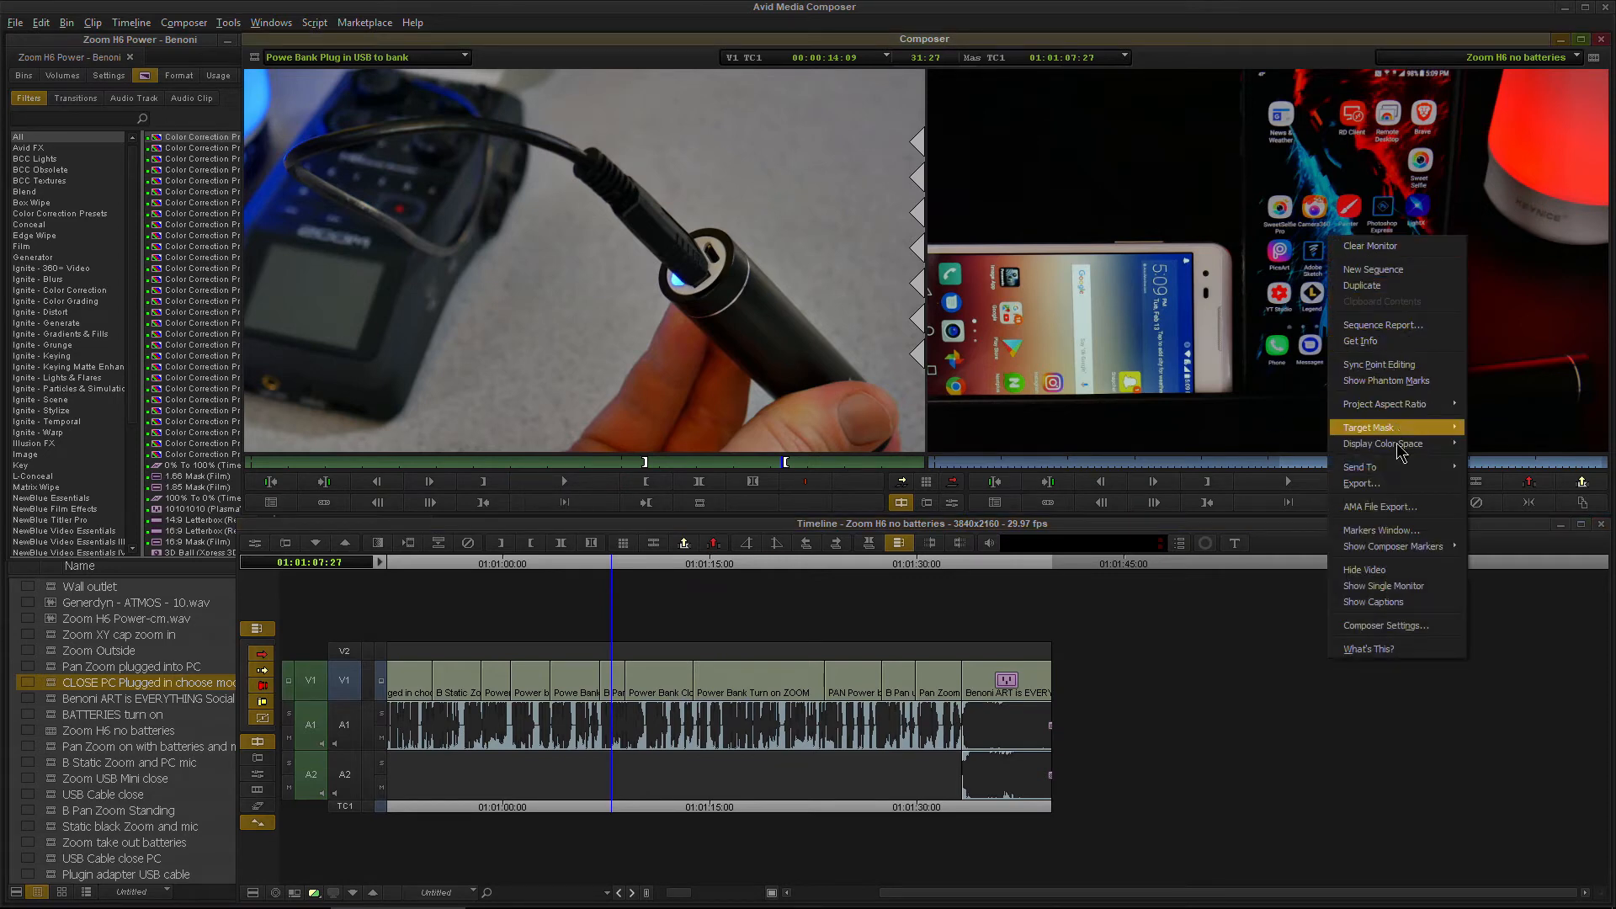
pyautogui.click(989, 435)
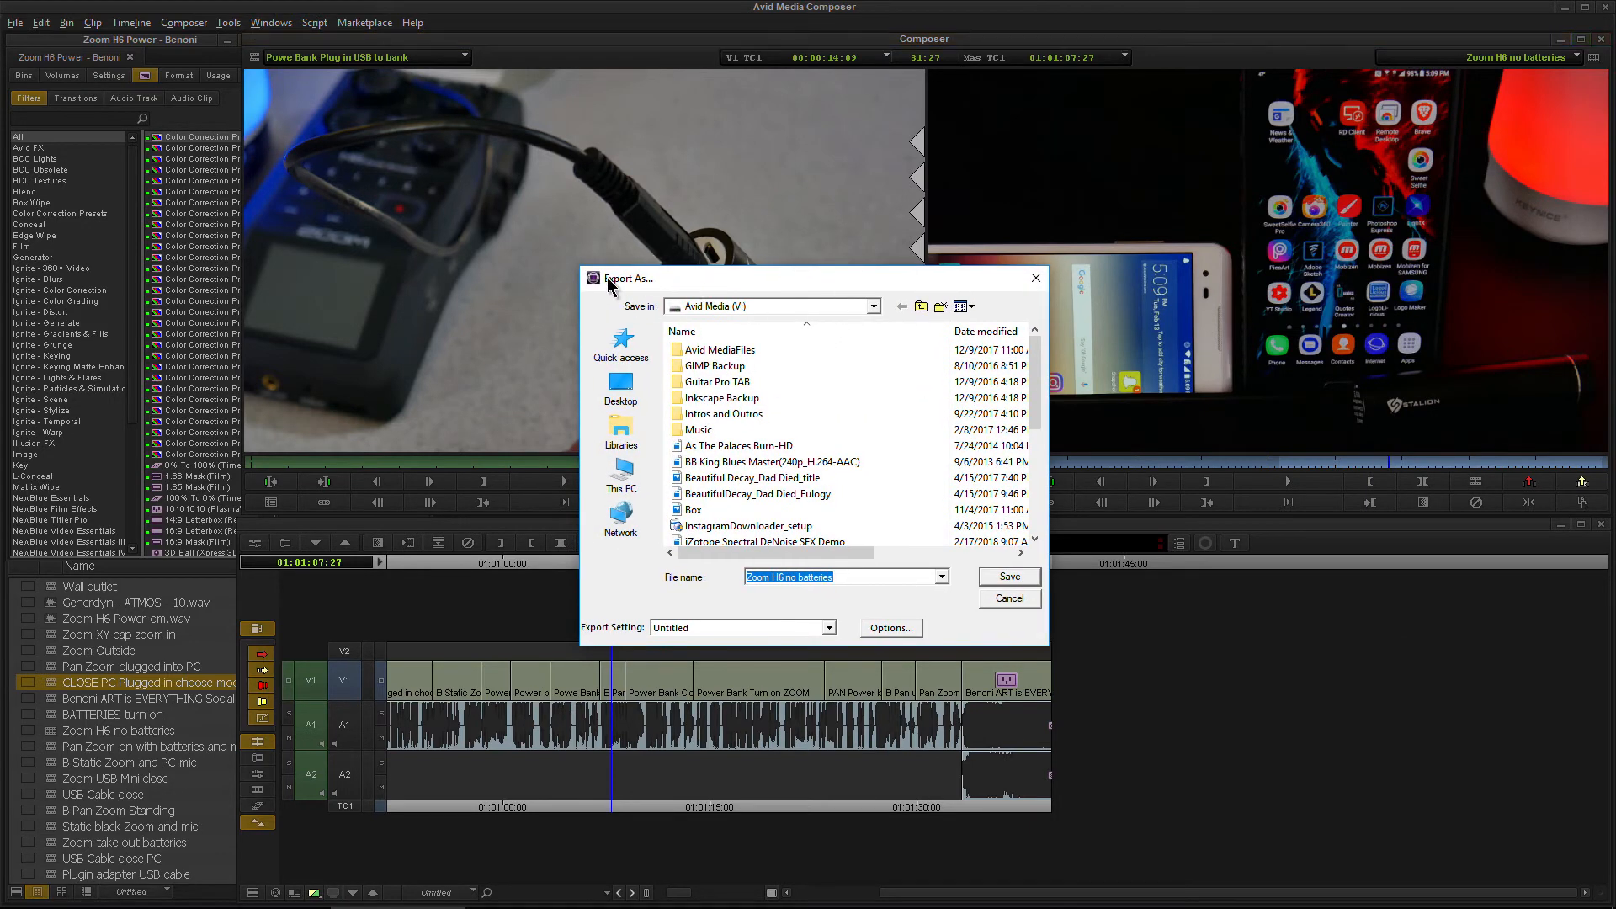
pyautogui.click(889, 628)
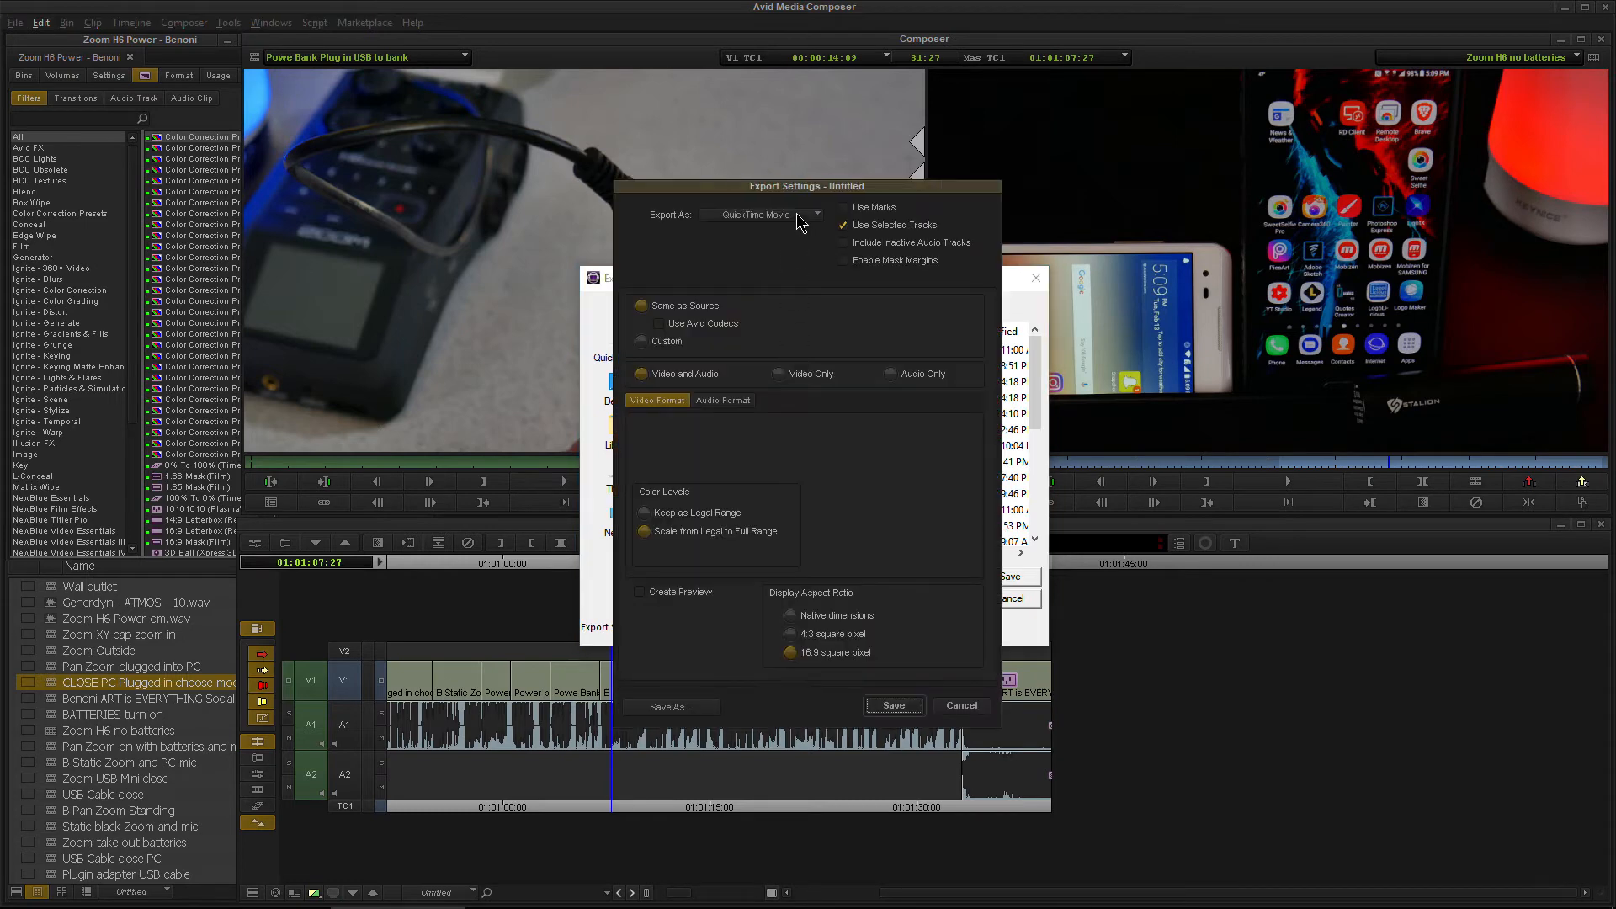
pyautogui.click(760, 214)
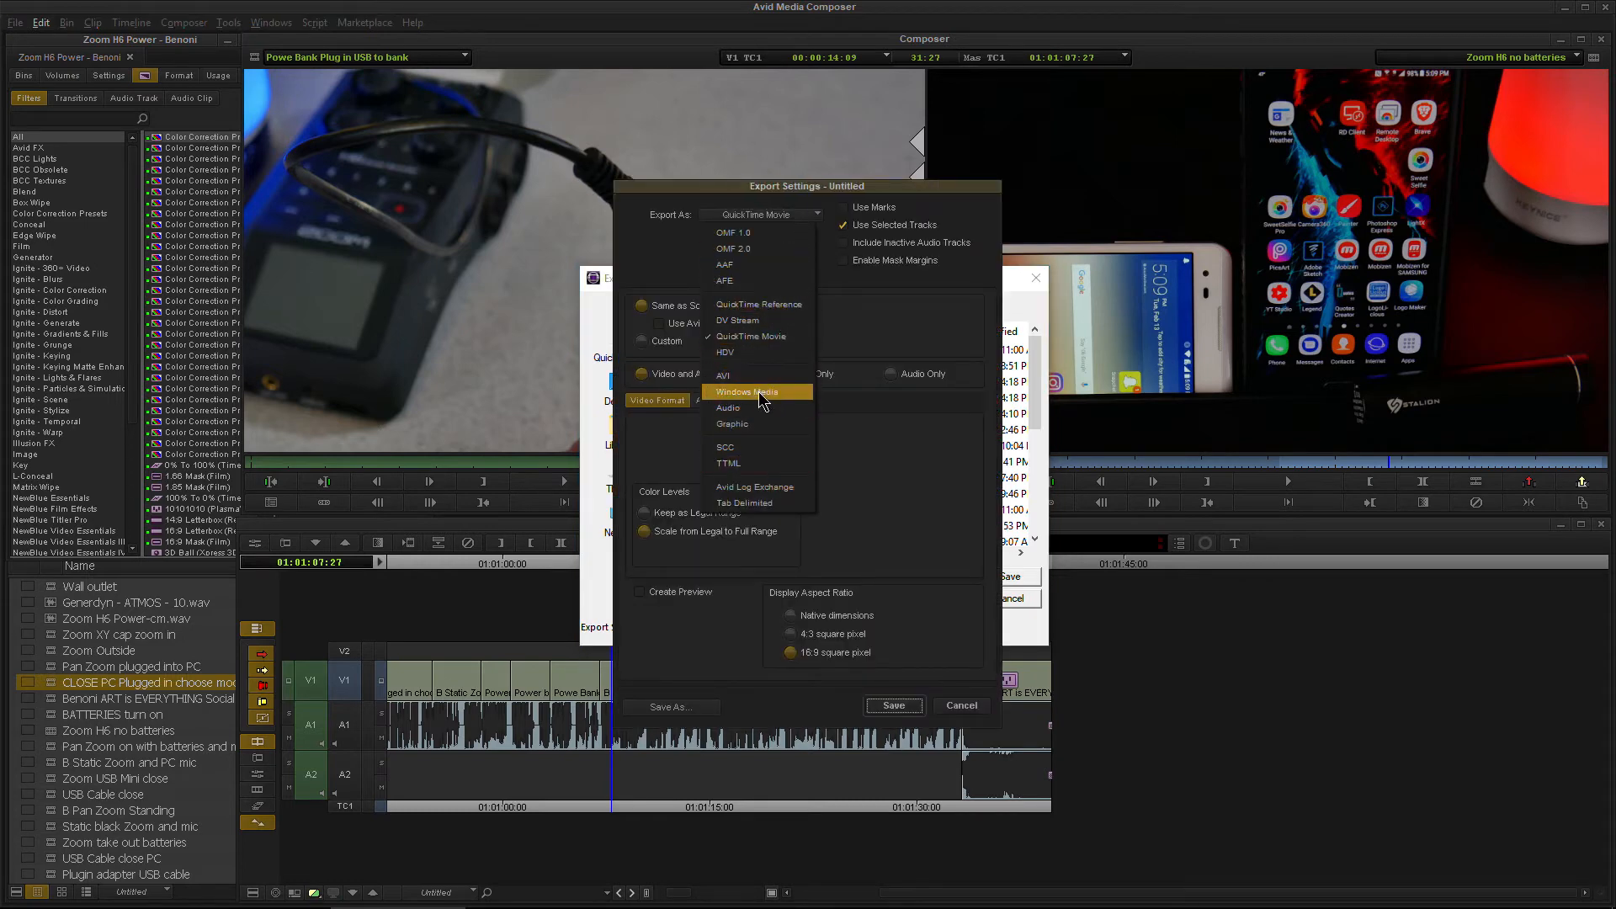
pyautogui.click(730, 424)
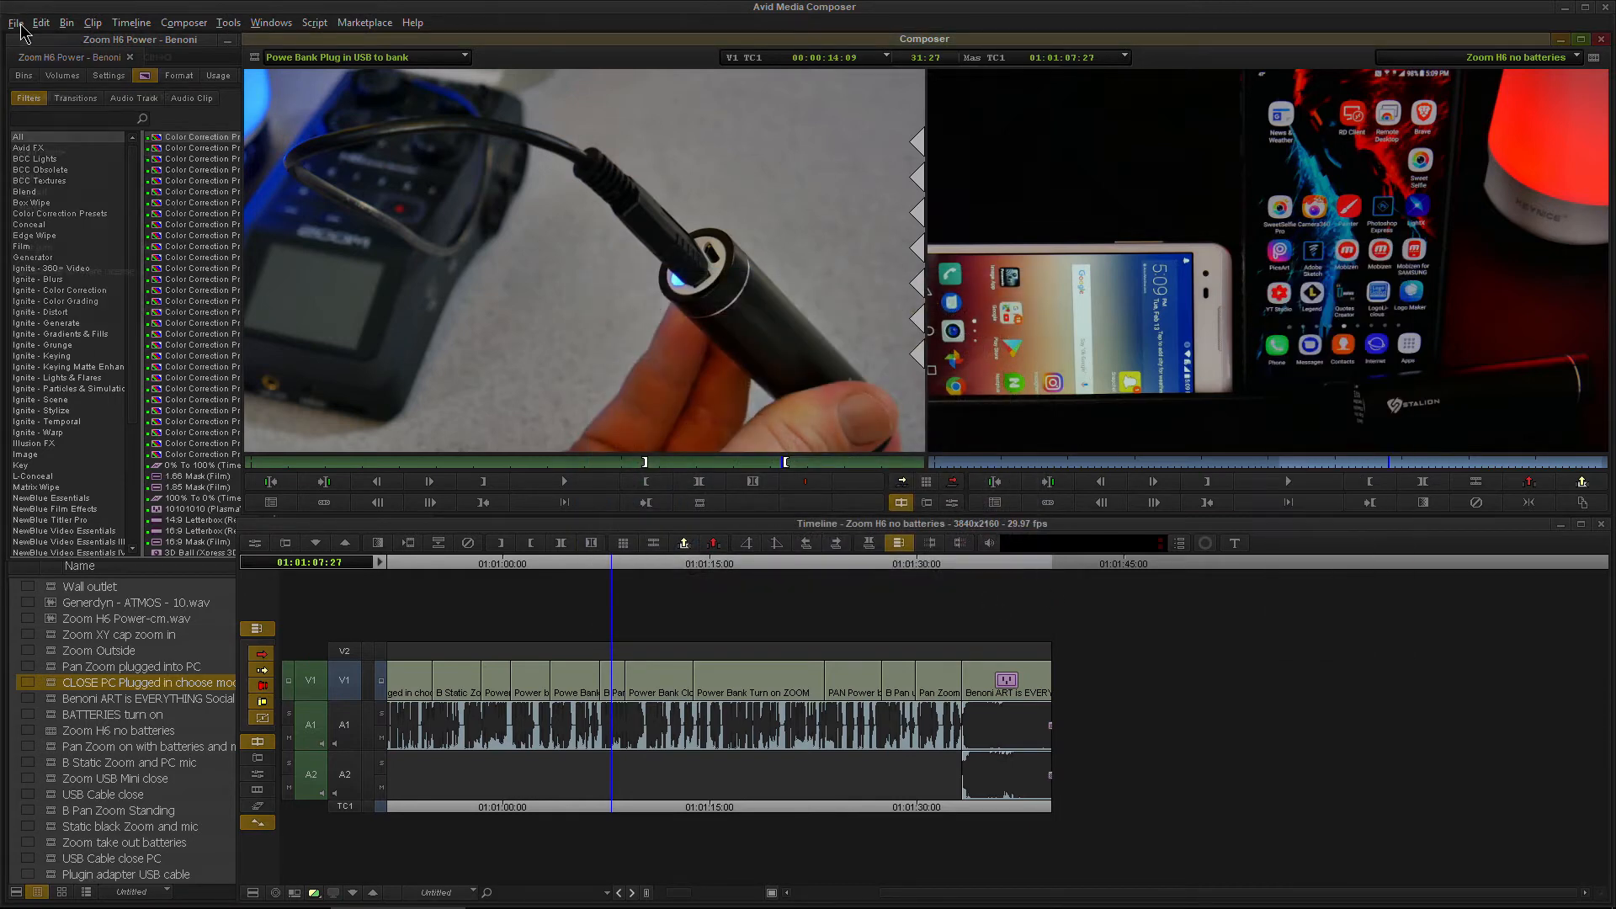
# Start another frame export and confirm the PNG graphic settings.
pyautogui.click(16, 22)
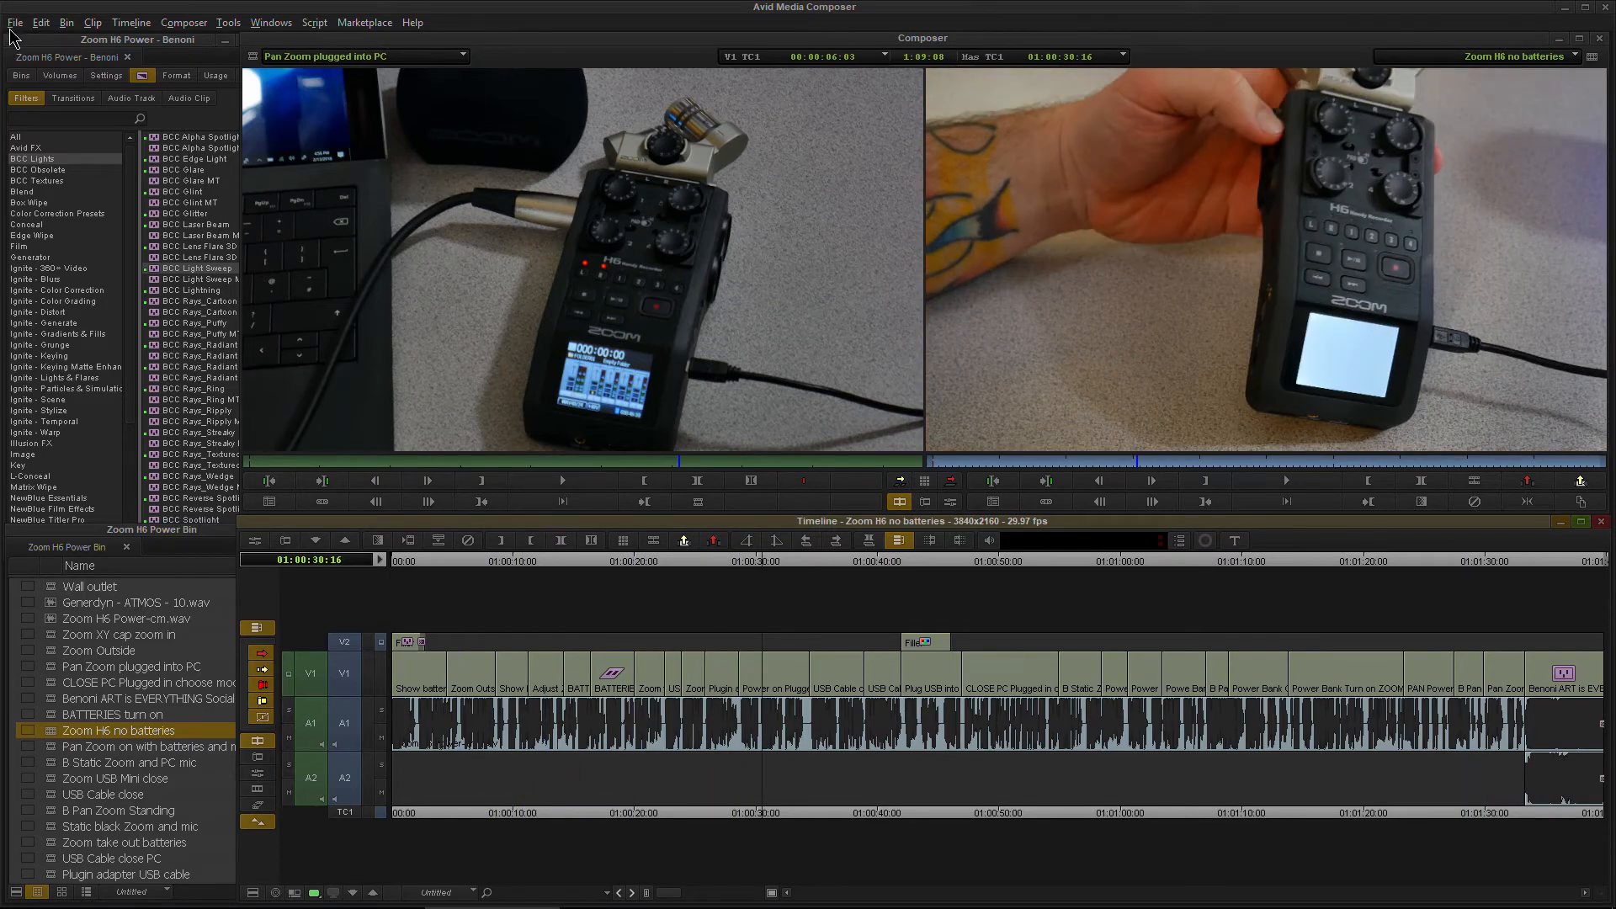
pyautogui.click(16, 22)
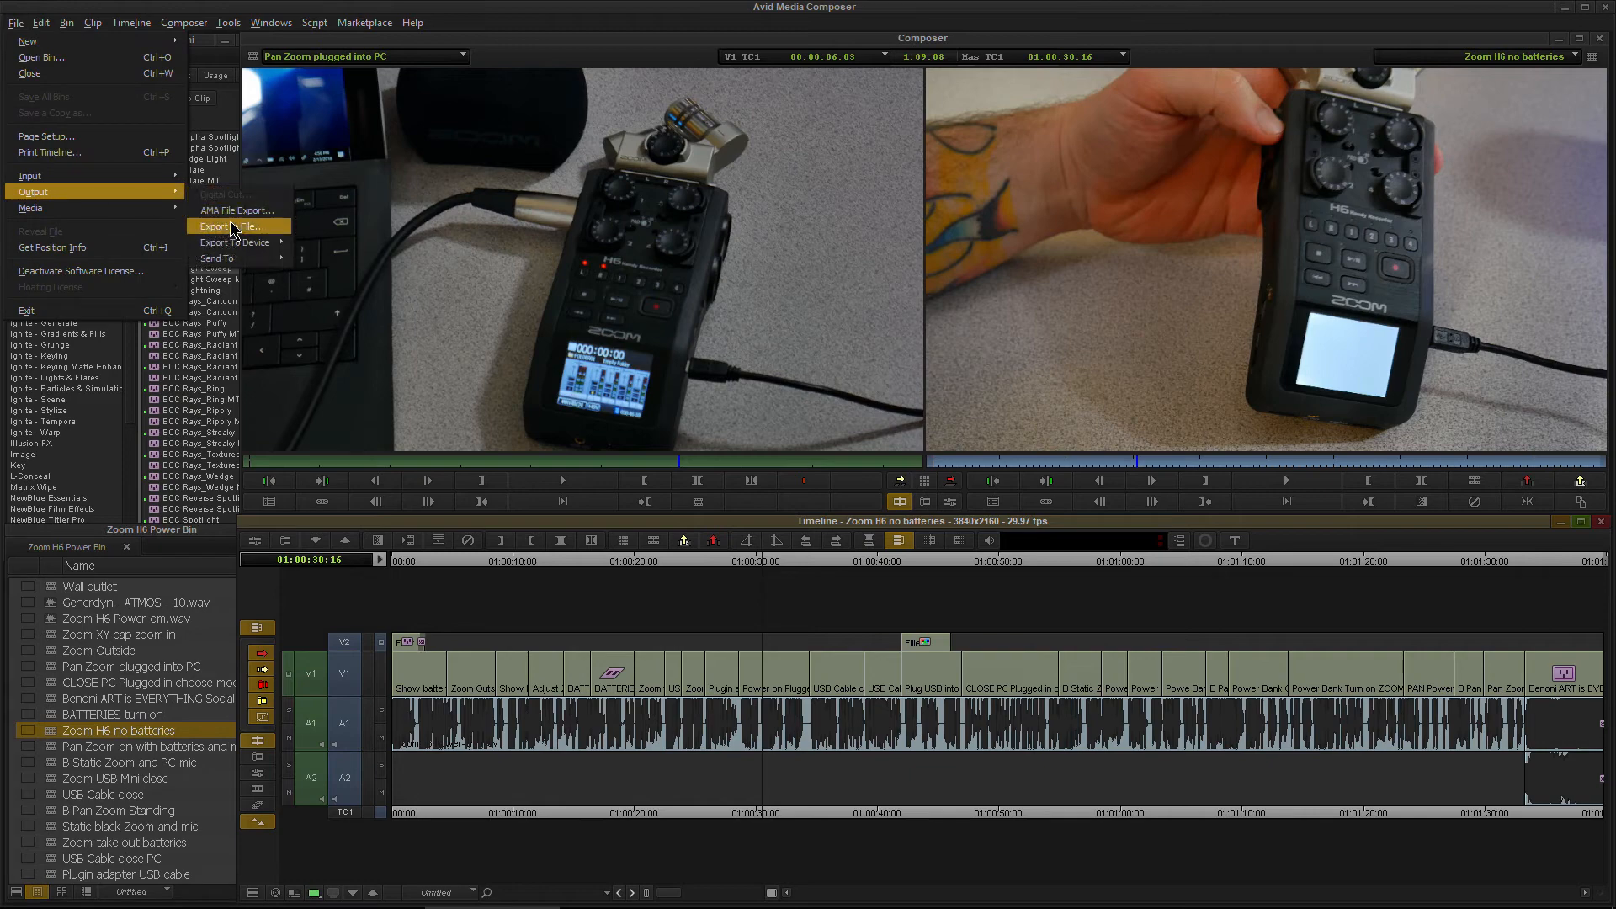
pyautogui.click(236, 225)
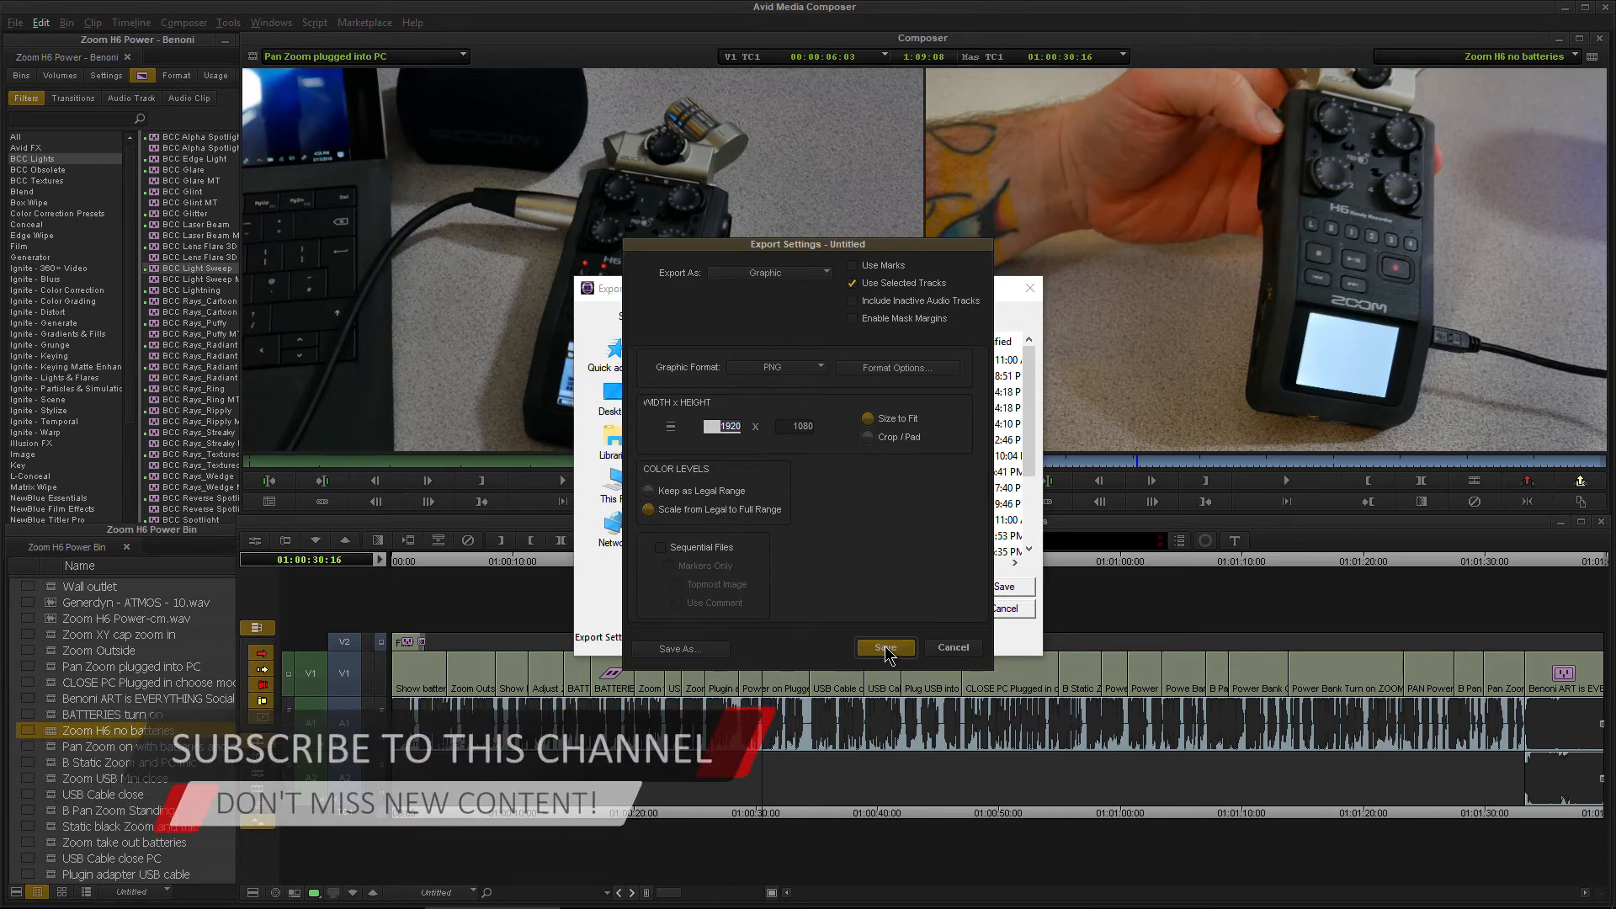
pyautogui.click(884, 646)
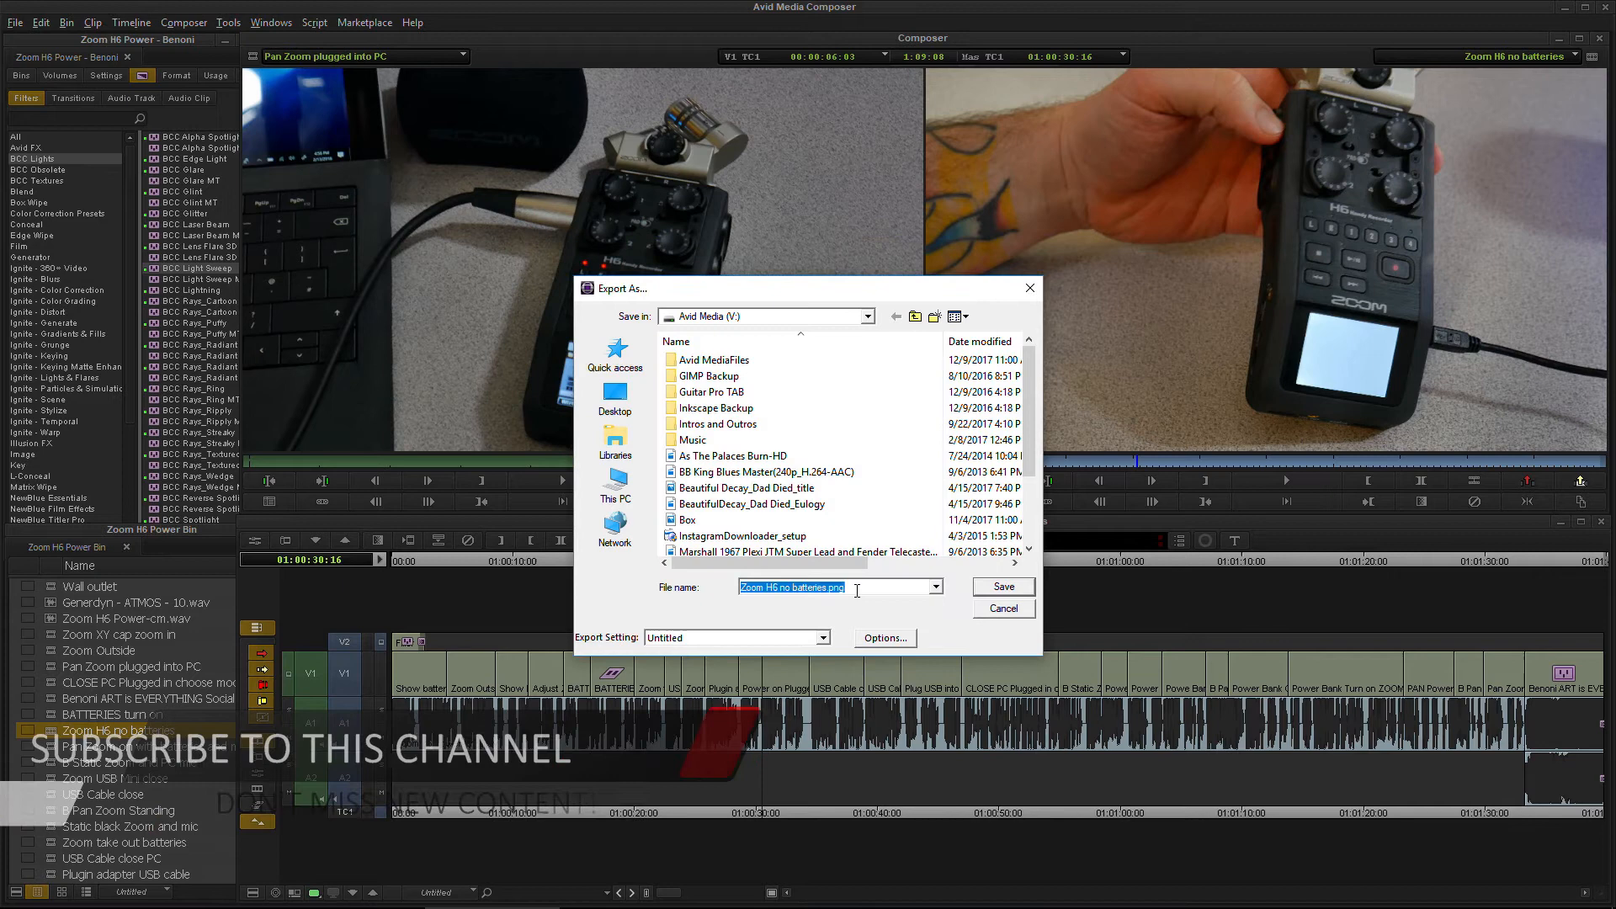
# Save the second PNG still as My title 2.
pyautogui.write('My title 2')
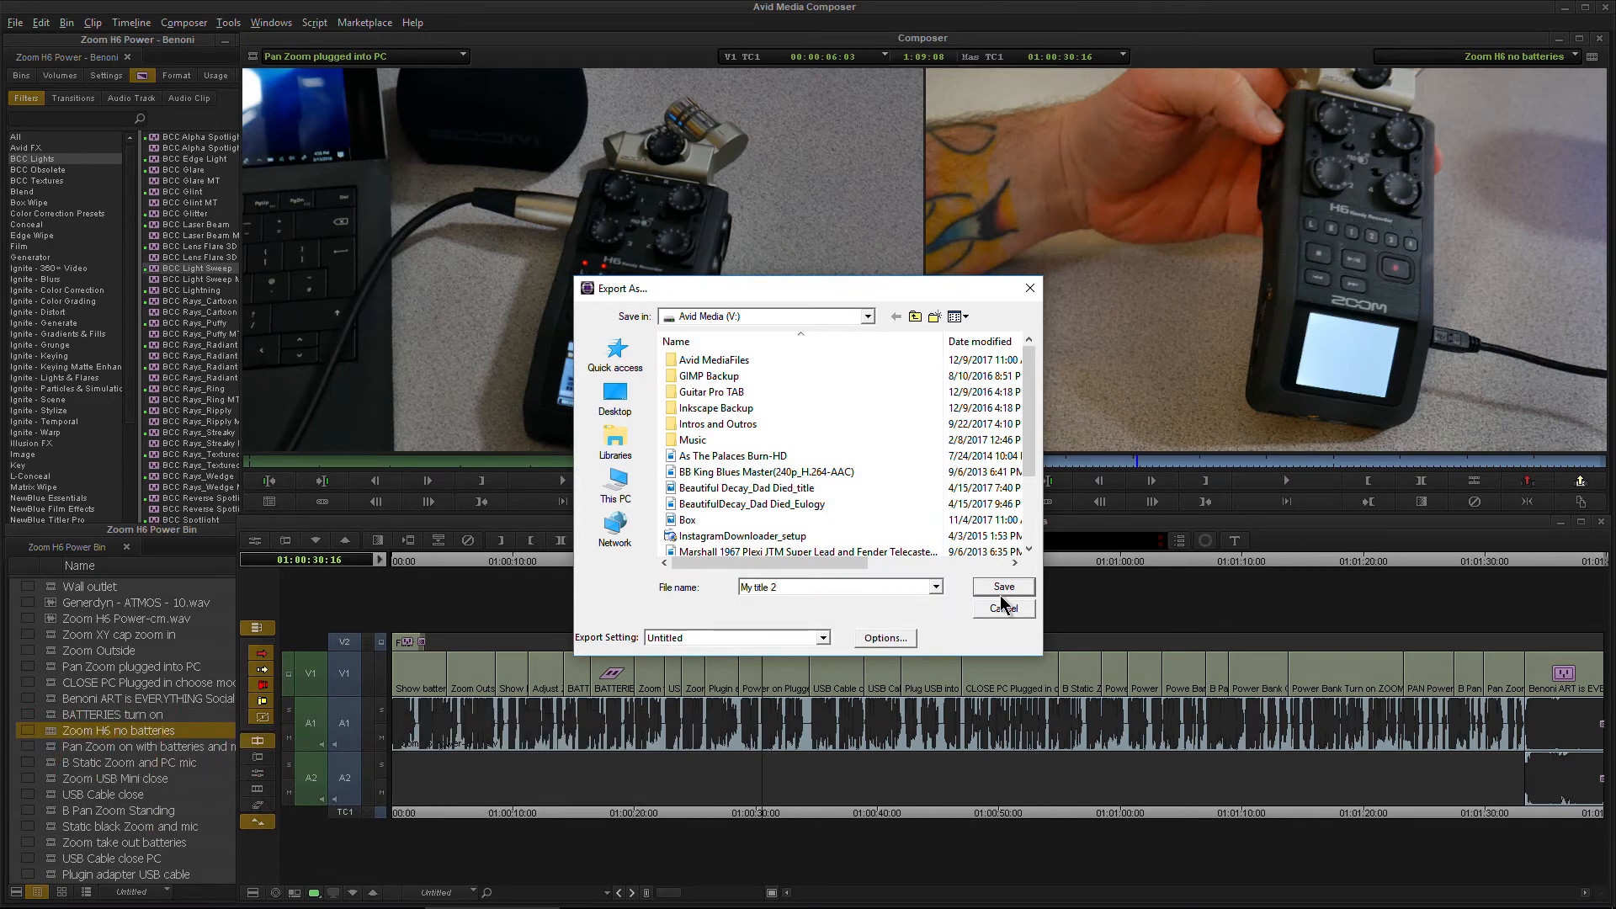
pyautogui.click(1000, 585)
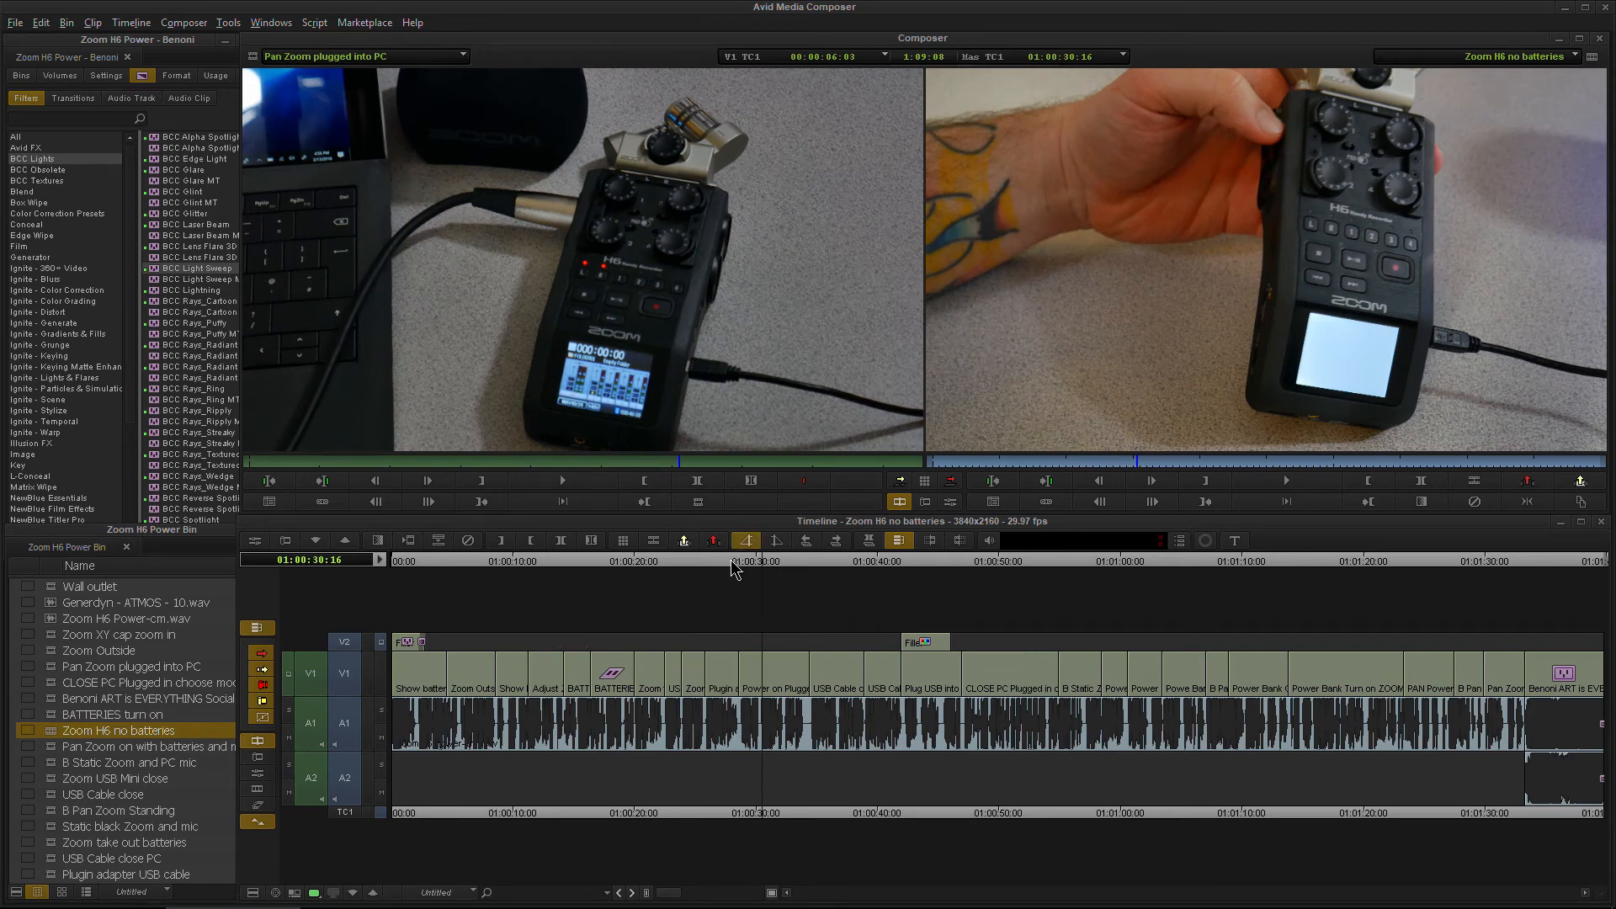
pyautogui.click(746, 540)
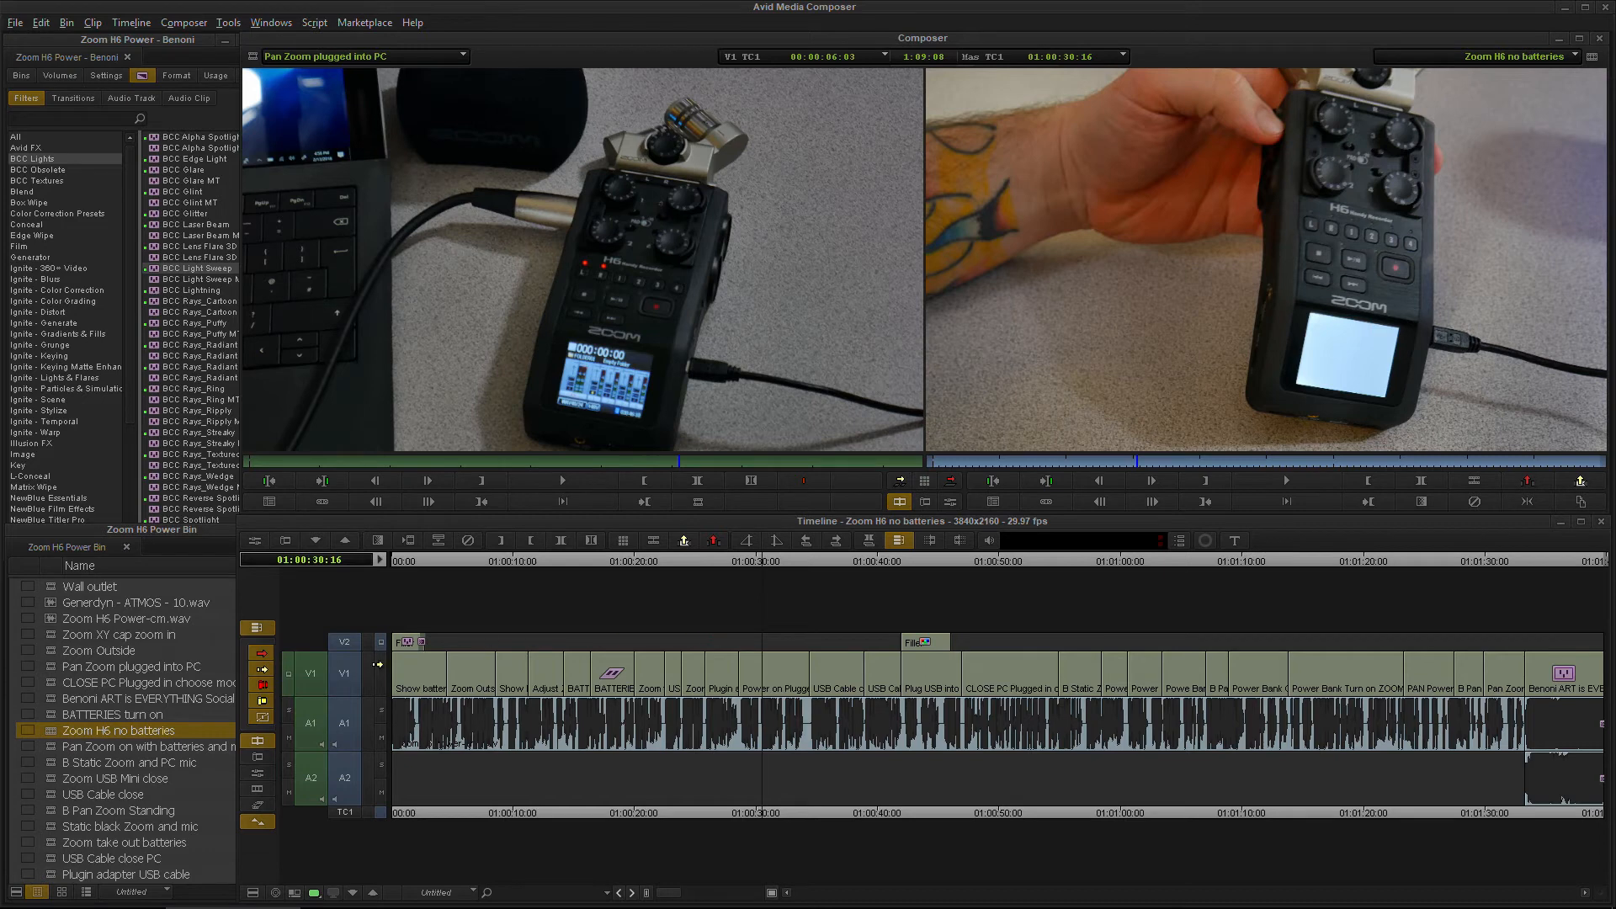
# Load the 'Powe Bank Plug in USB to bank' clip into the Source monitor.
pyautogui.scroll(-3)
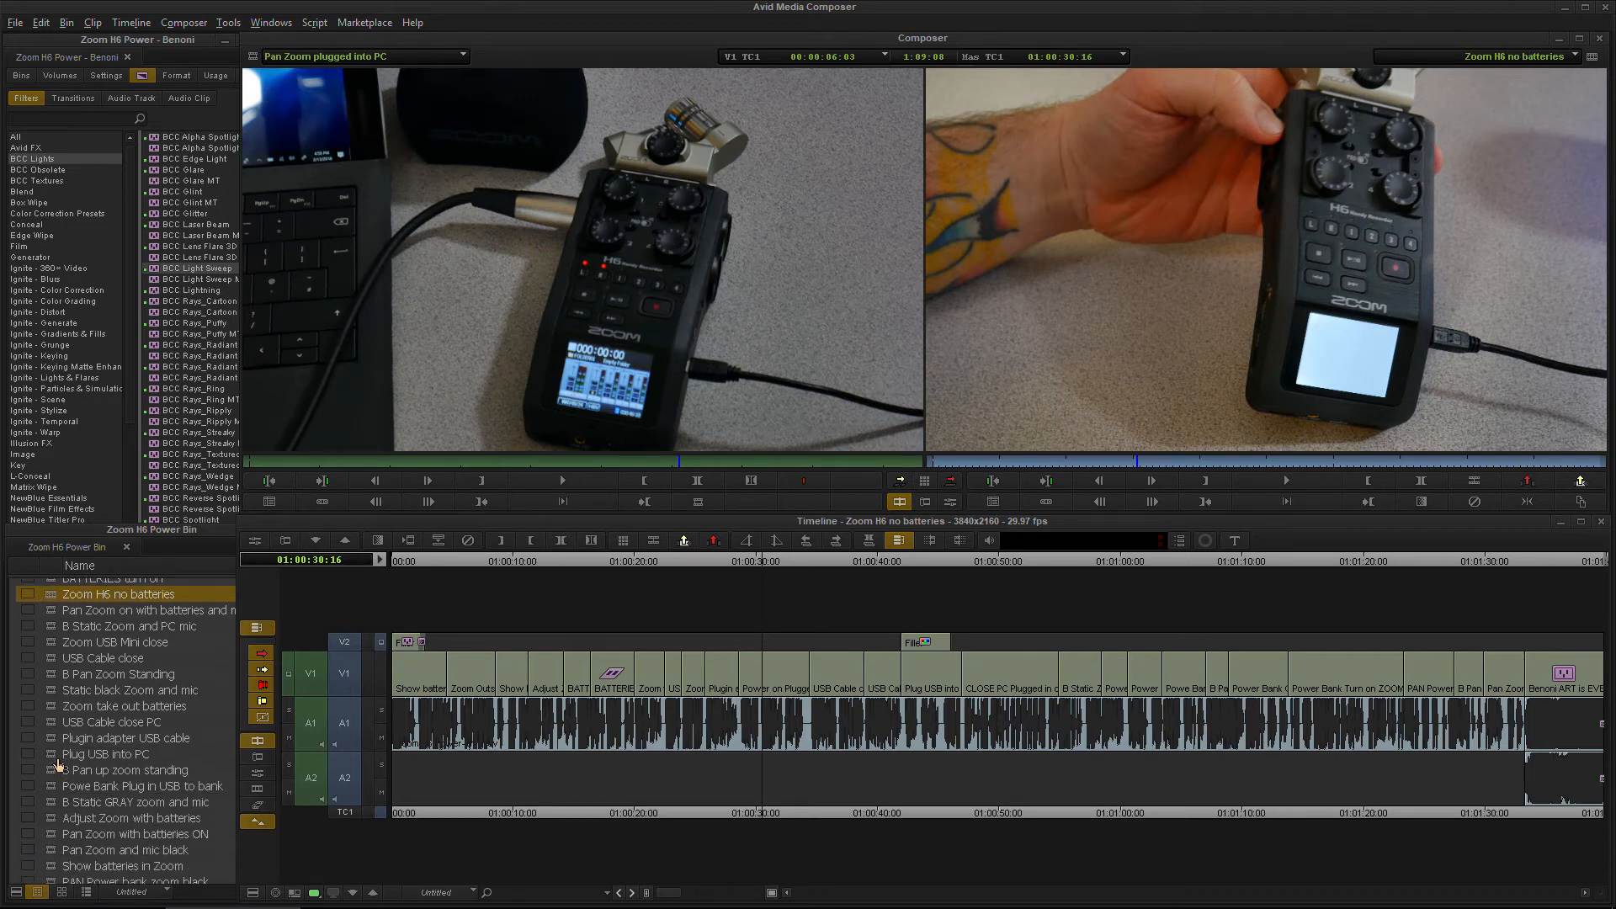
pyautogui.click(106, 754)
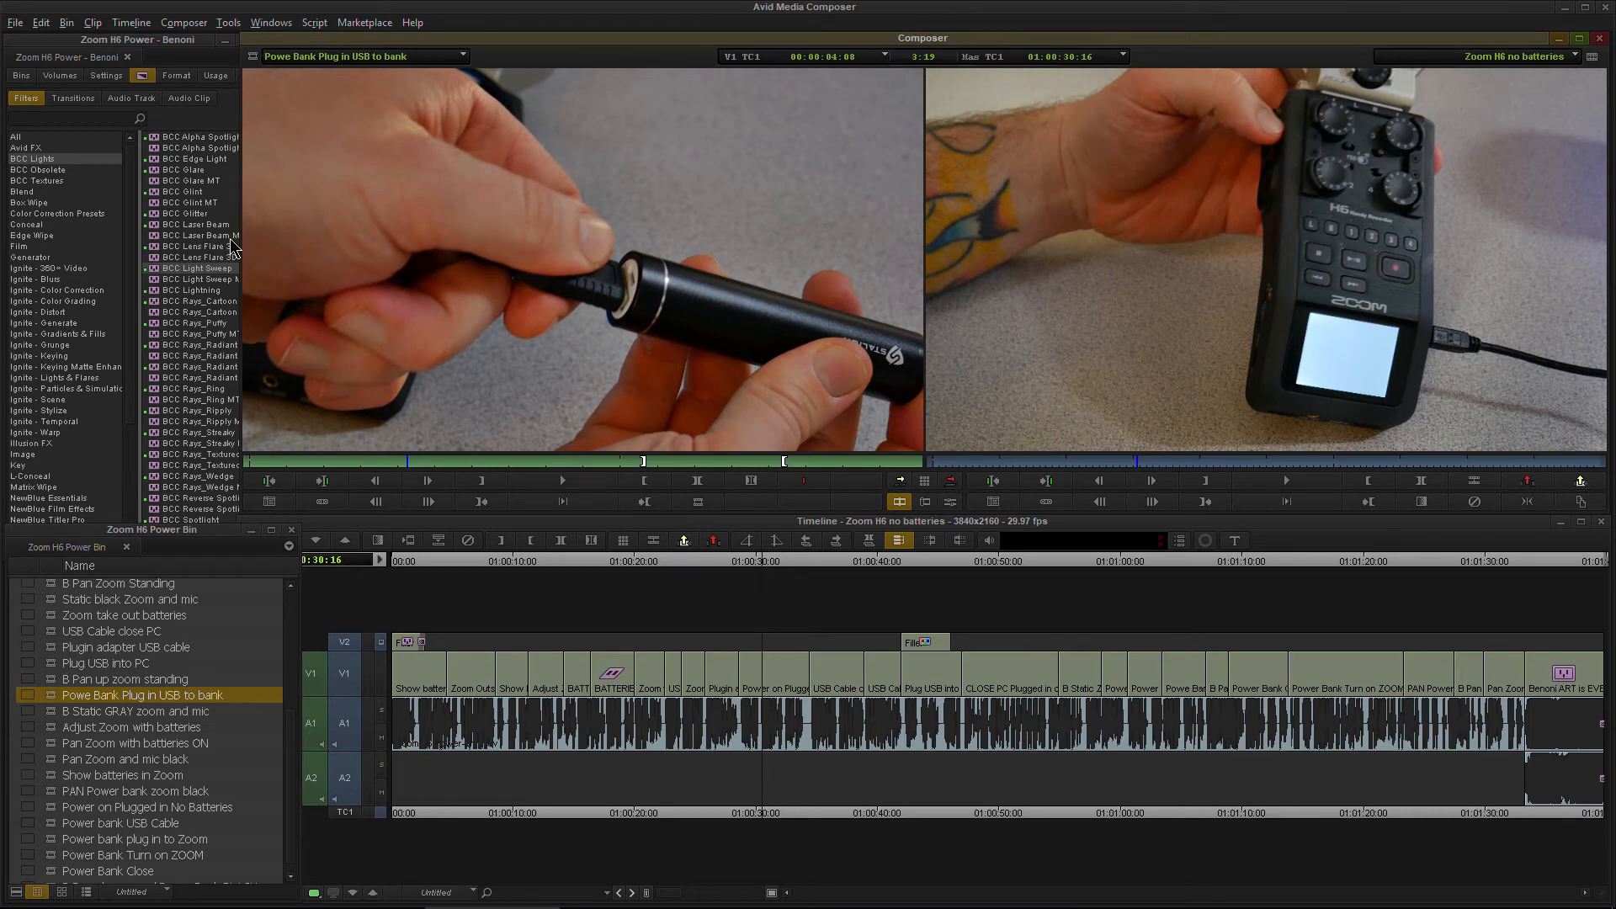
# Export the source clip's frame with the graphic format switched to JPEG.
pyautogui.click(15, 22)
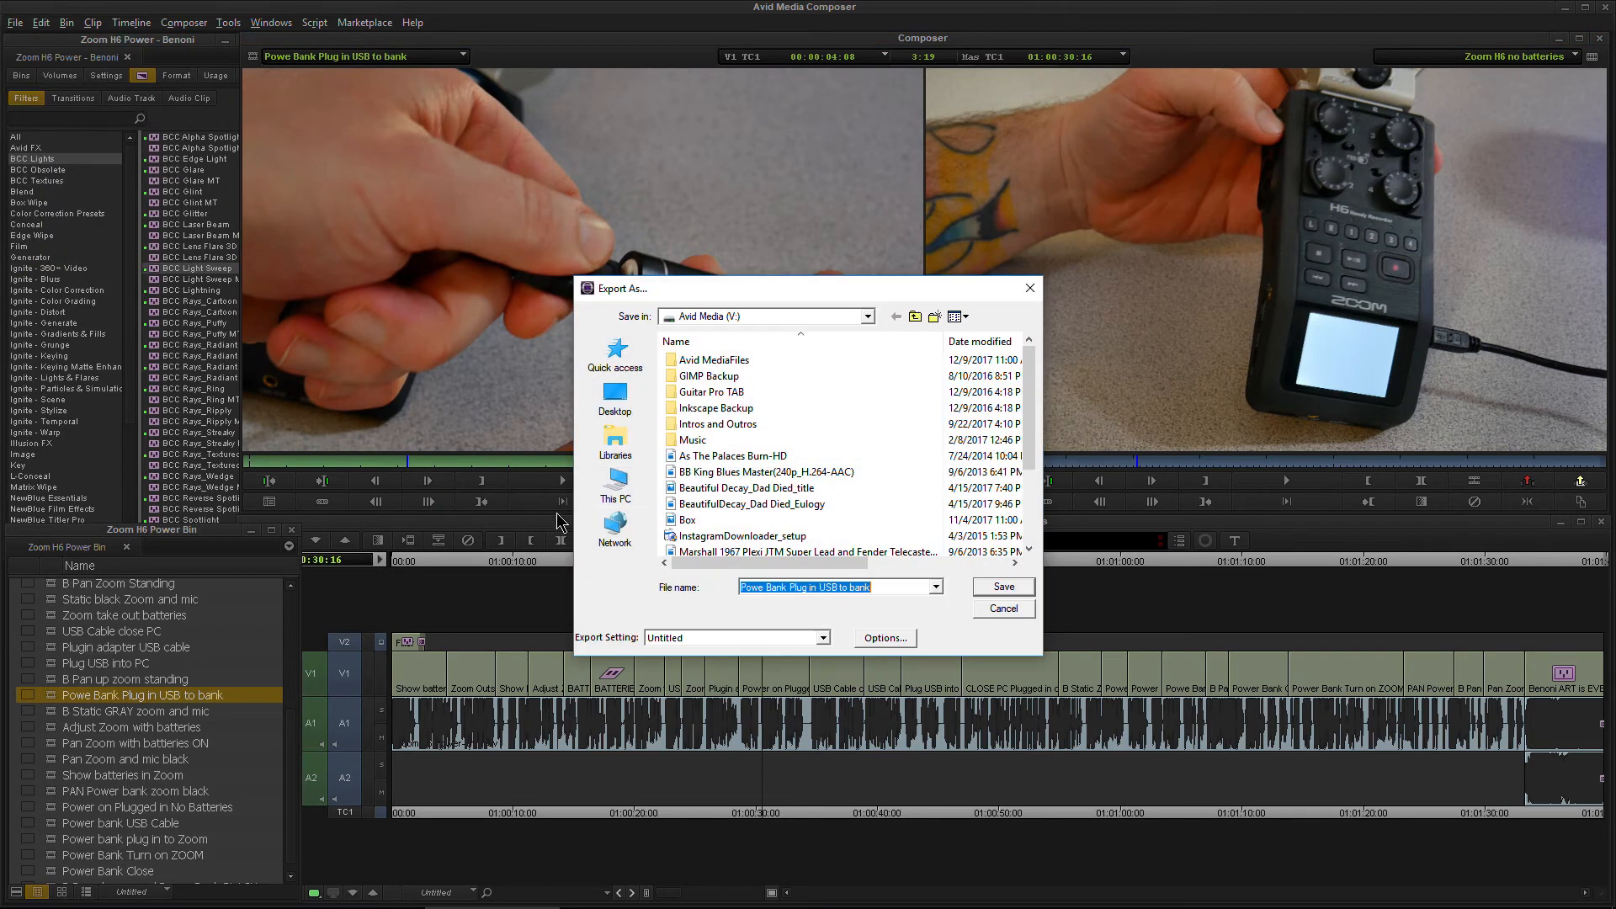
pyautogui.click(884, 636)
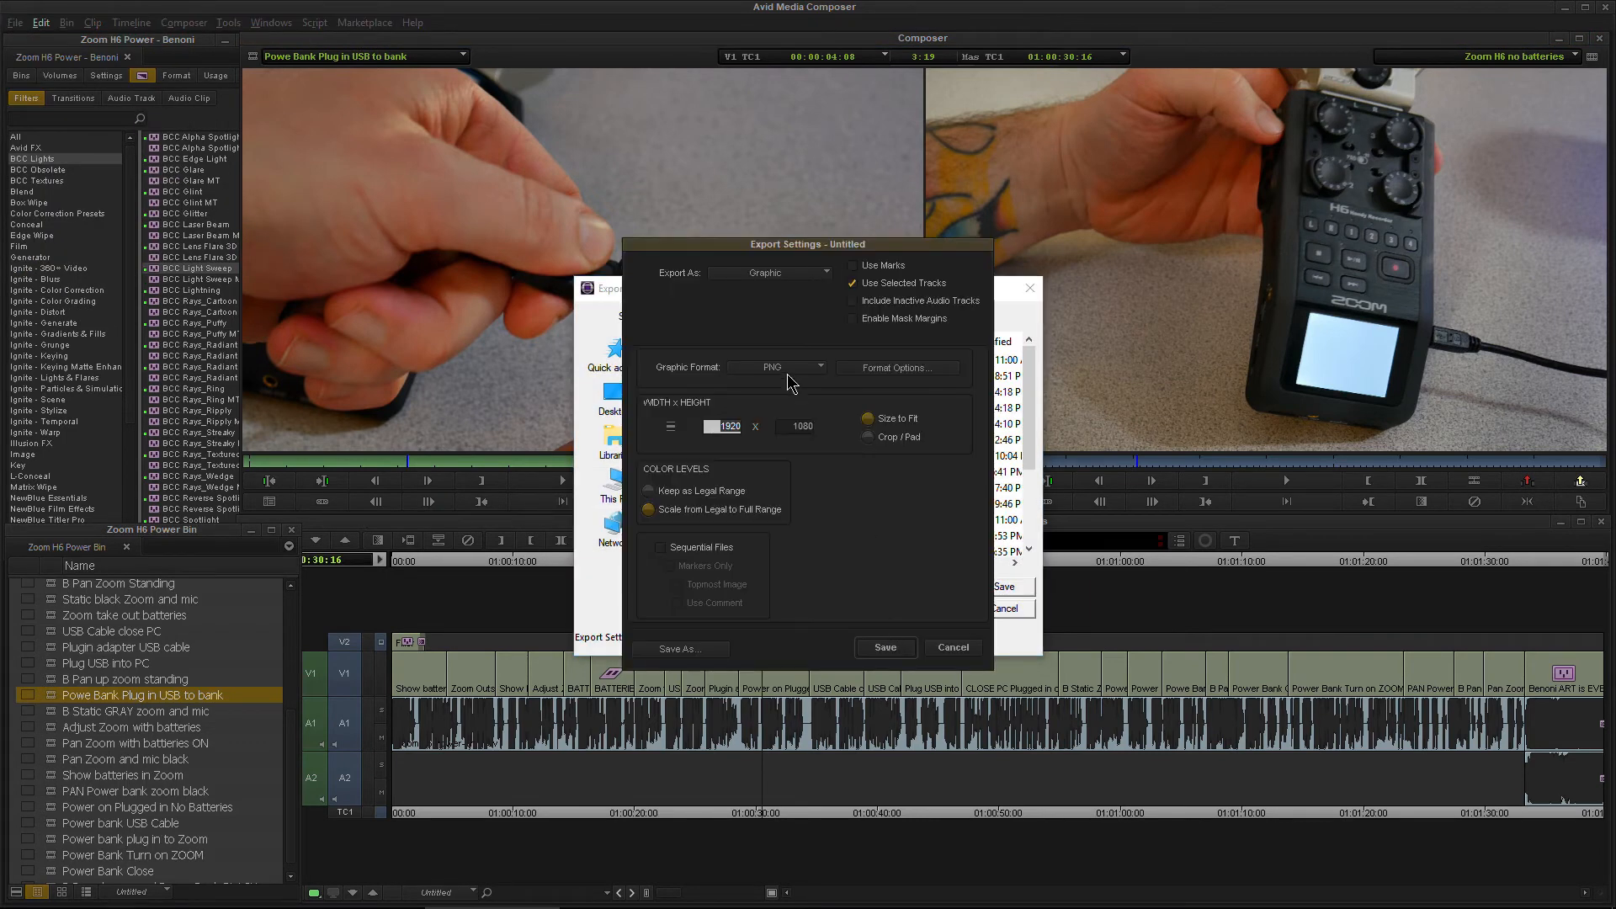
pyautogui.click(779, 367)
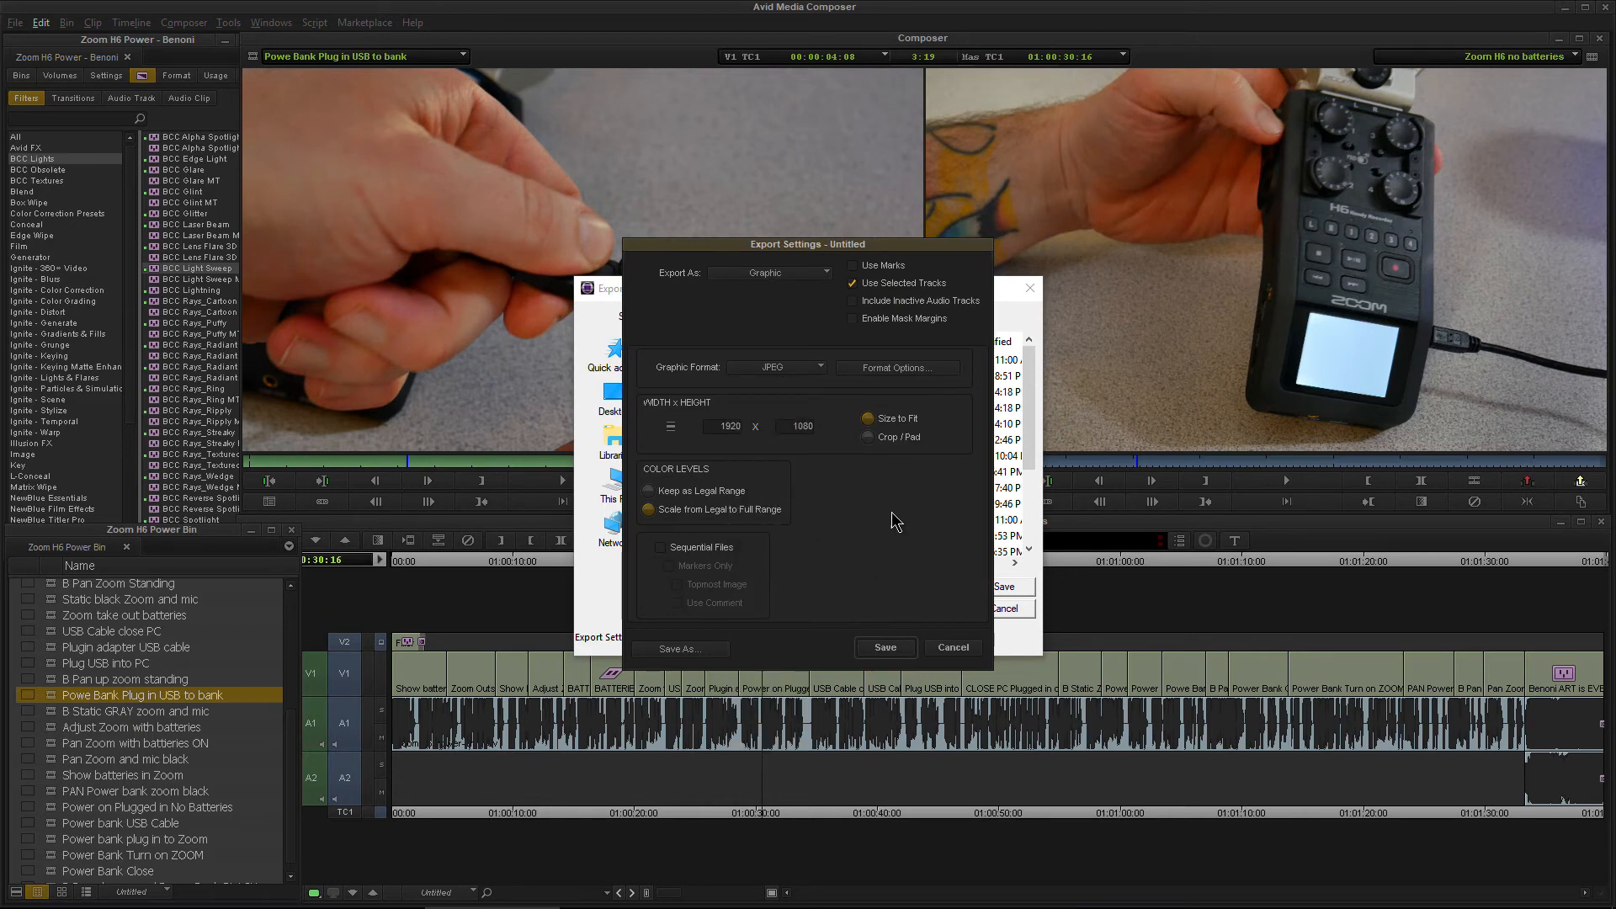
pyautogui.click(678, 648)
pyautogui.write('My title 3')
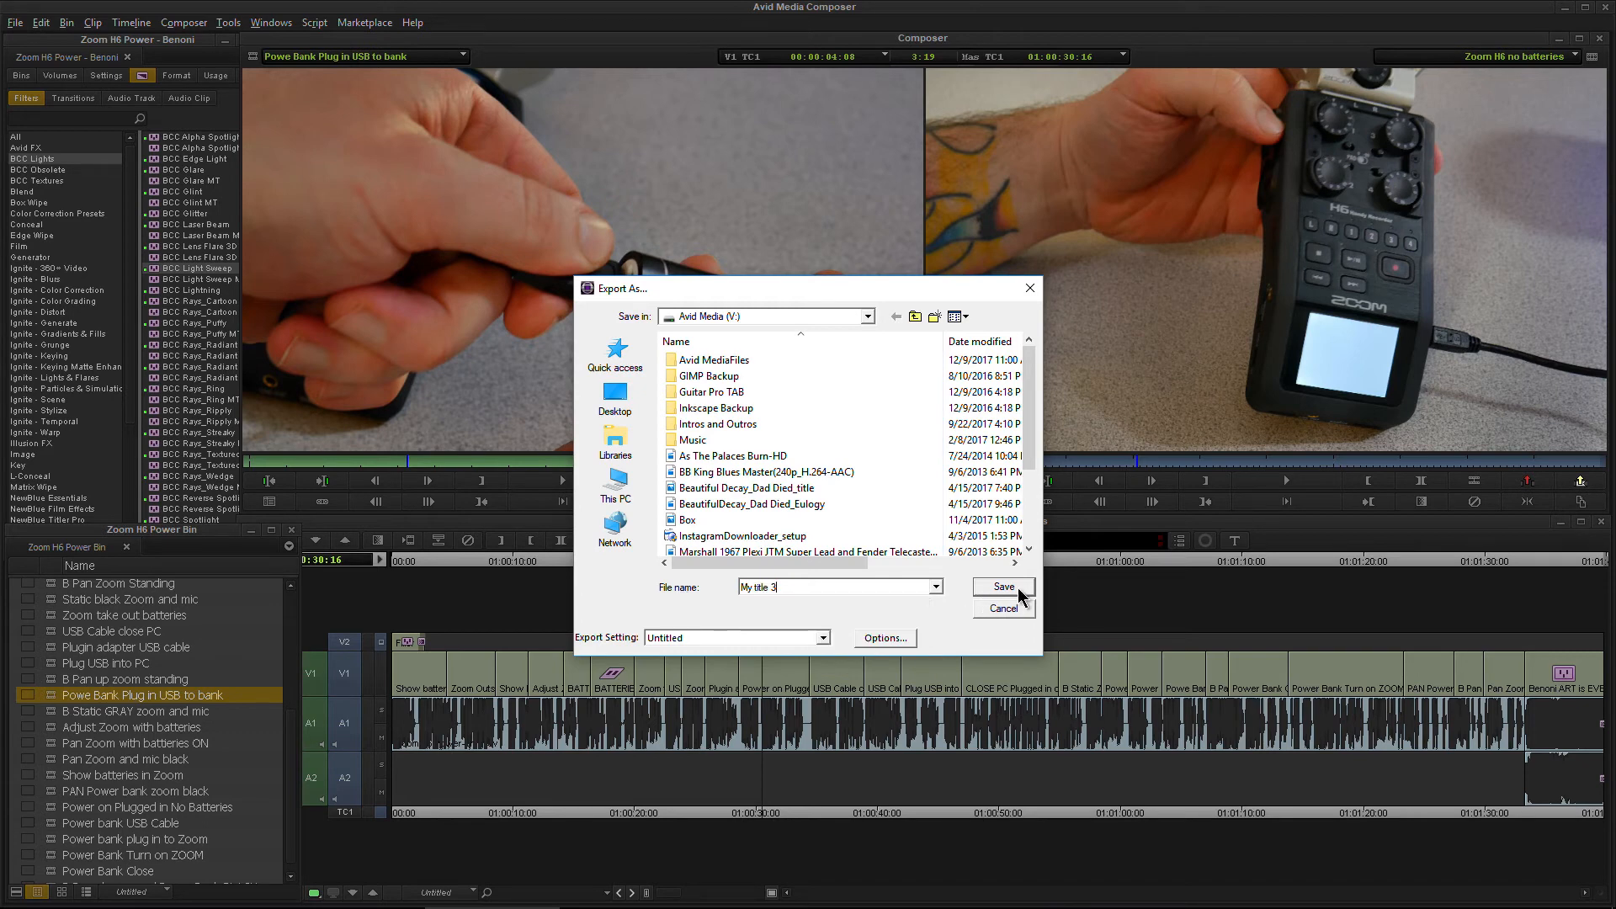
# Save the JPEG as My title 3 and view it from Explorer in Photos.
pyautogui.click(1003, 608)
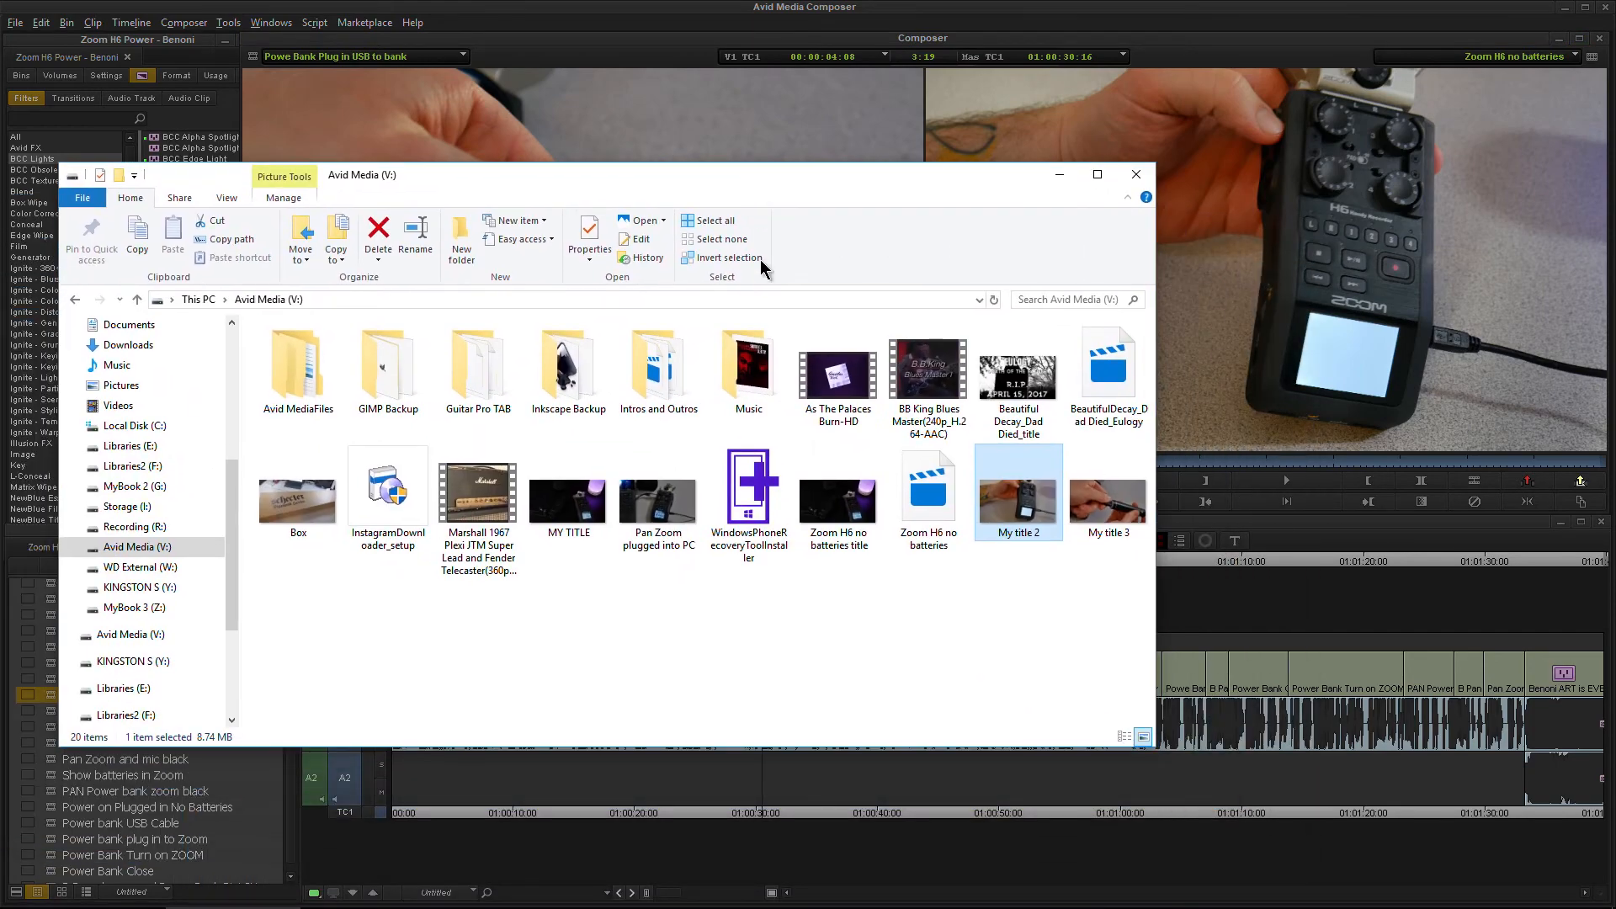
pyautogui.click(1108, 490)
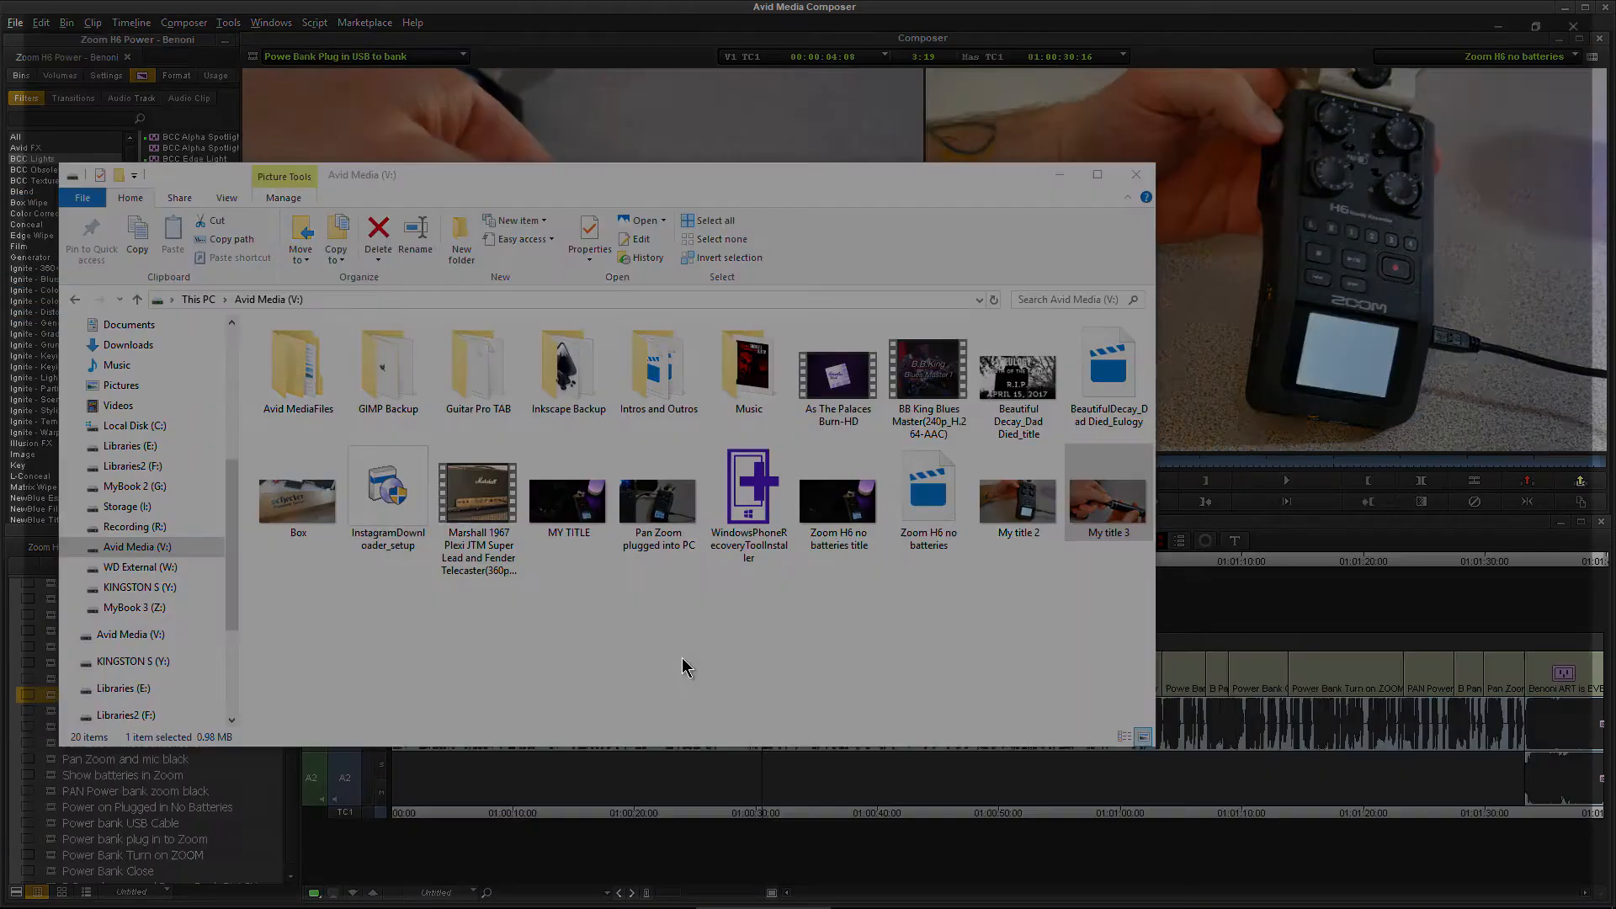
pyautogui.doubleClick(1107, 489)
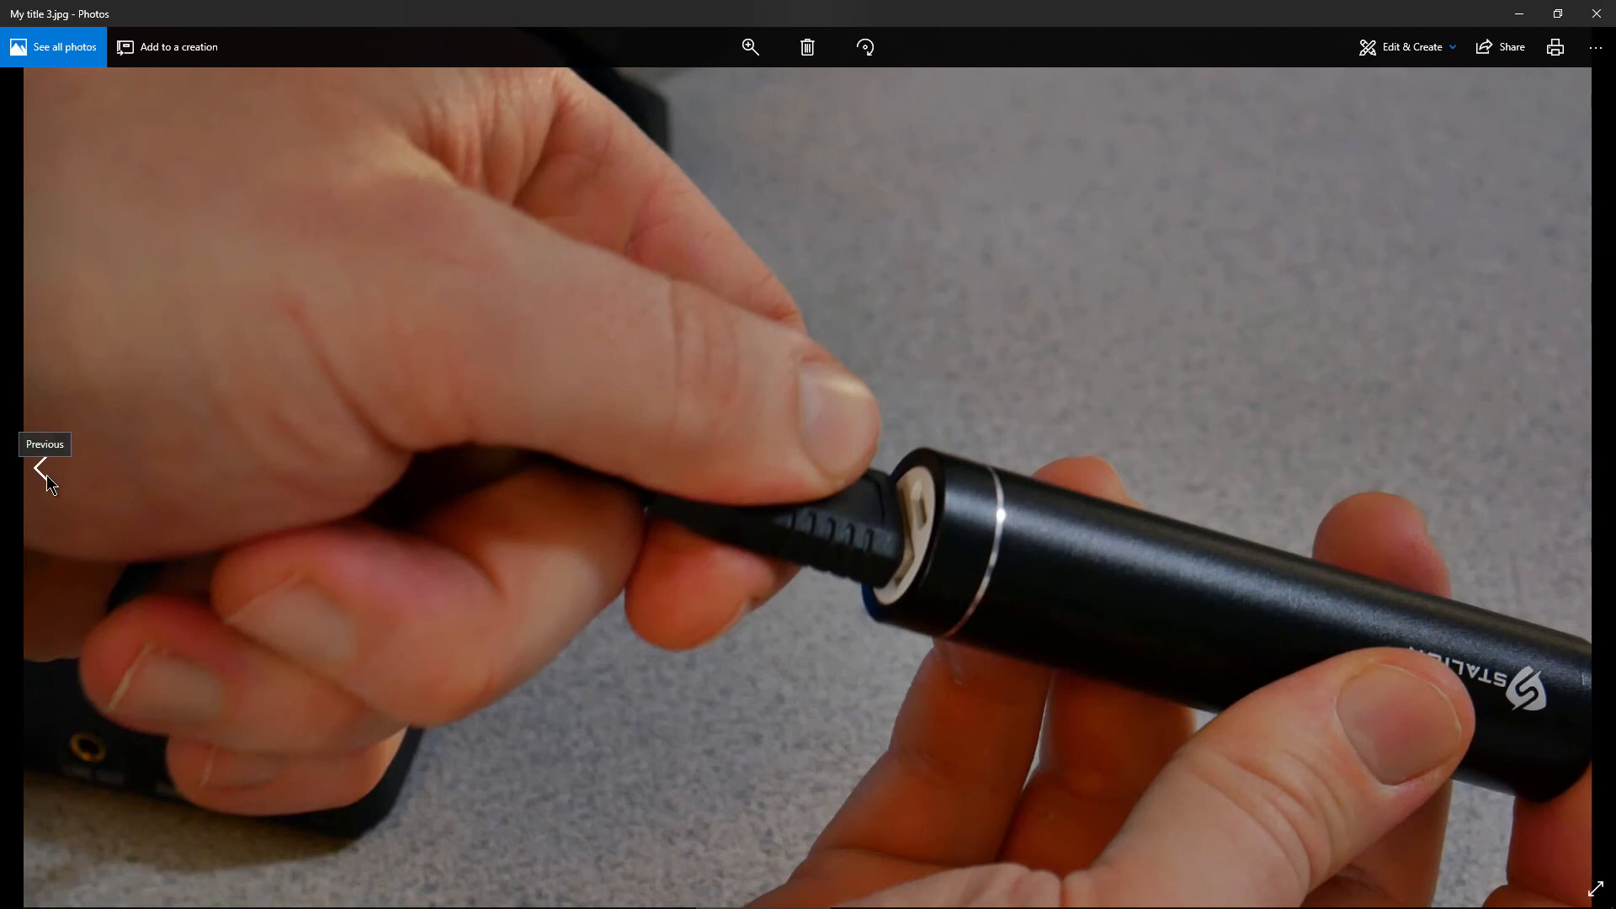
# In Photos, step back to the previously exported picture.
pyautogui.click(38, 466)
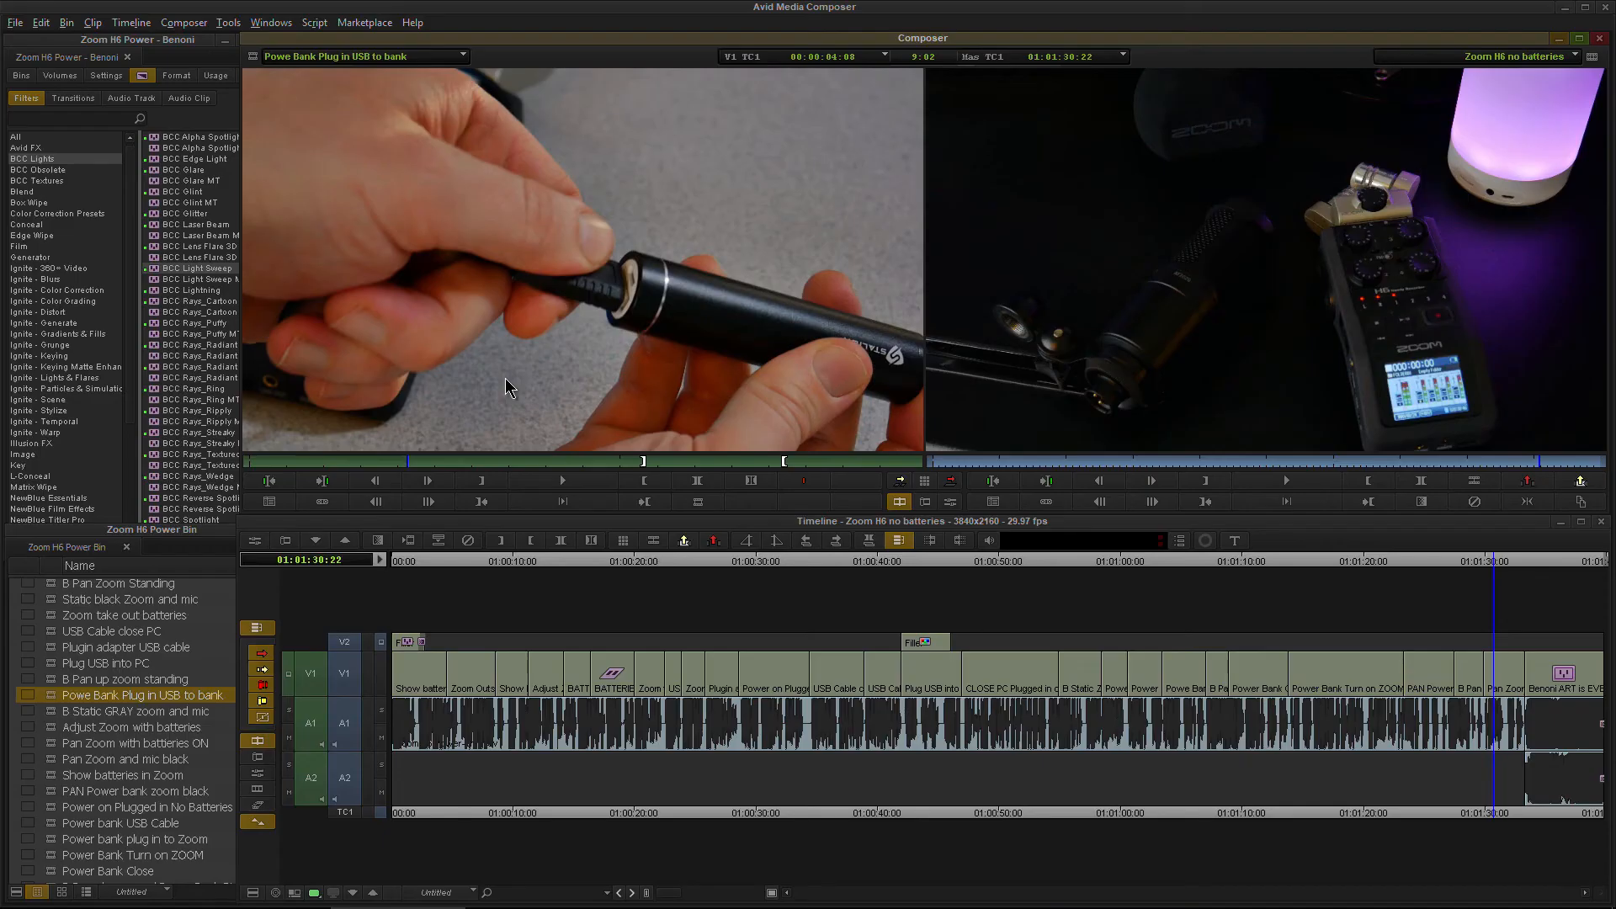
pyautogui.moveTo(1445, 401)
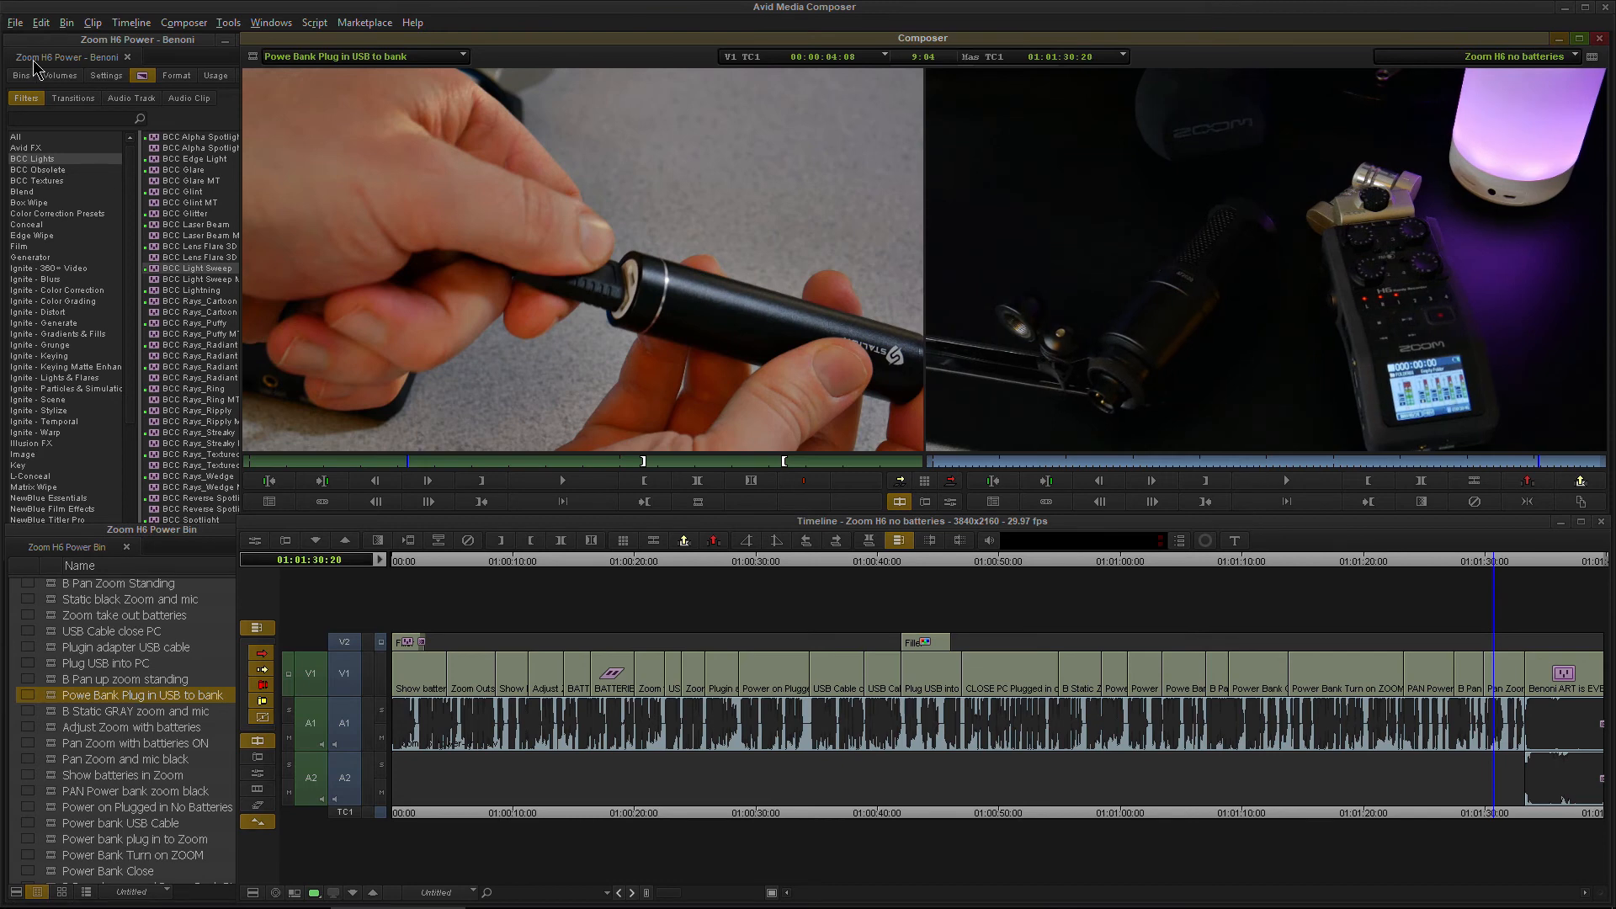
# Start an Export to File for the sequence's current frame again.
pyautogui.click(15, 22)
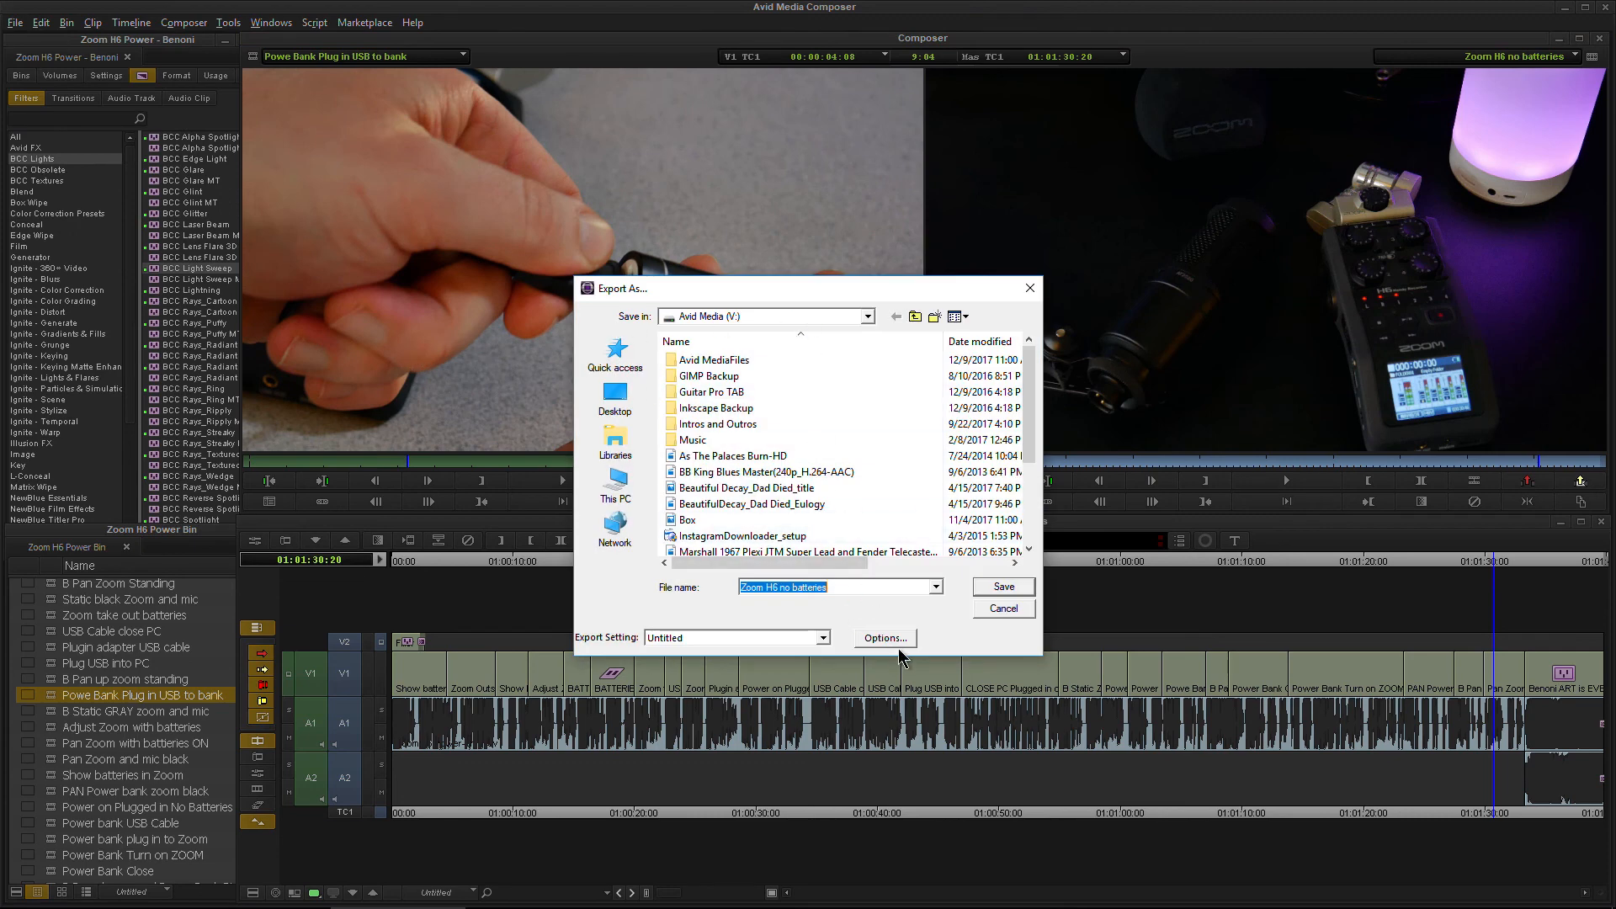
# Set the export graphic format to PNG and save the still frame as MY TITLE 4.
pyautogui.click(882, 636)
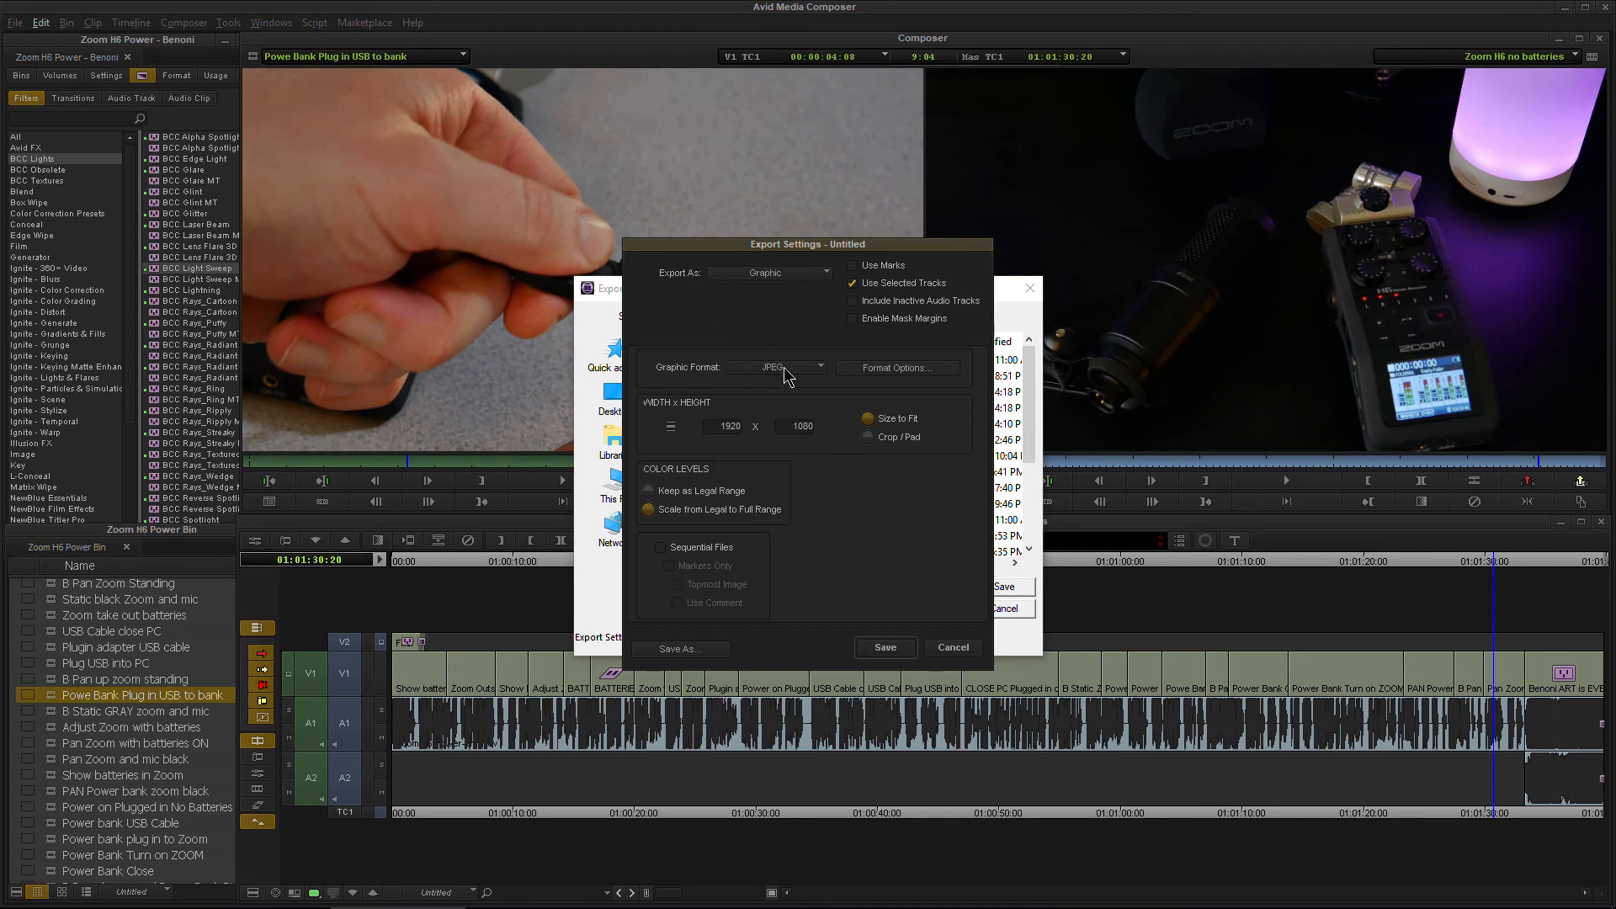
pyautogui.click(777, 367)
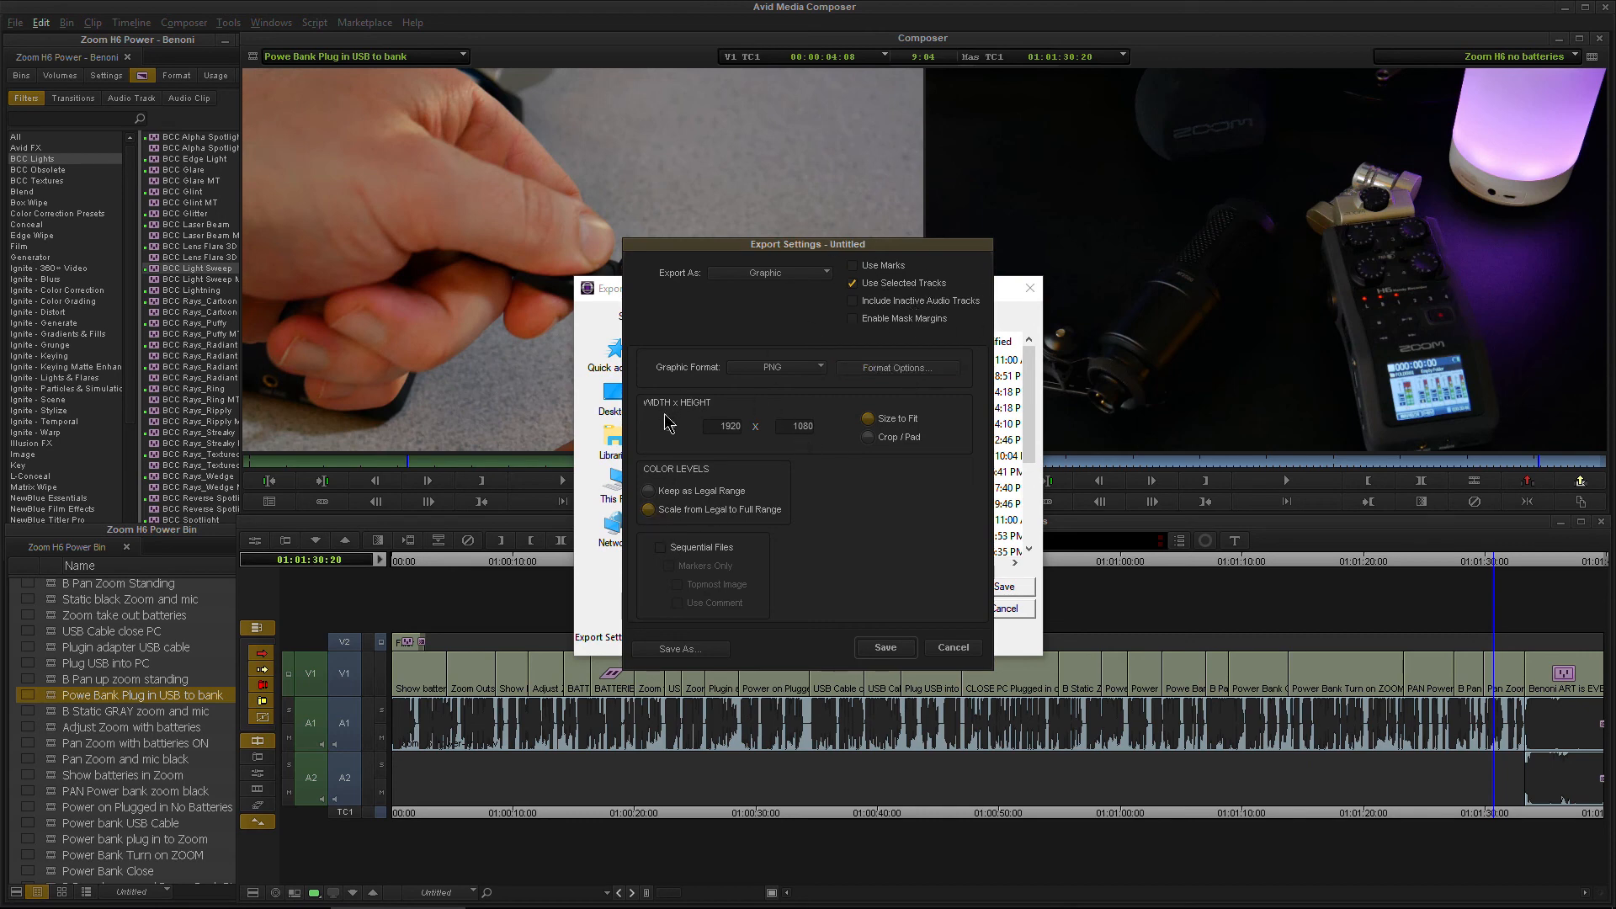
pyautogui.click(679, 648)
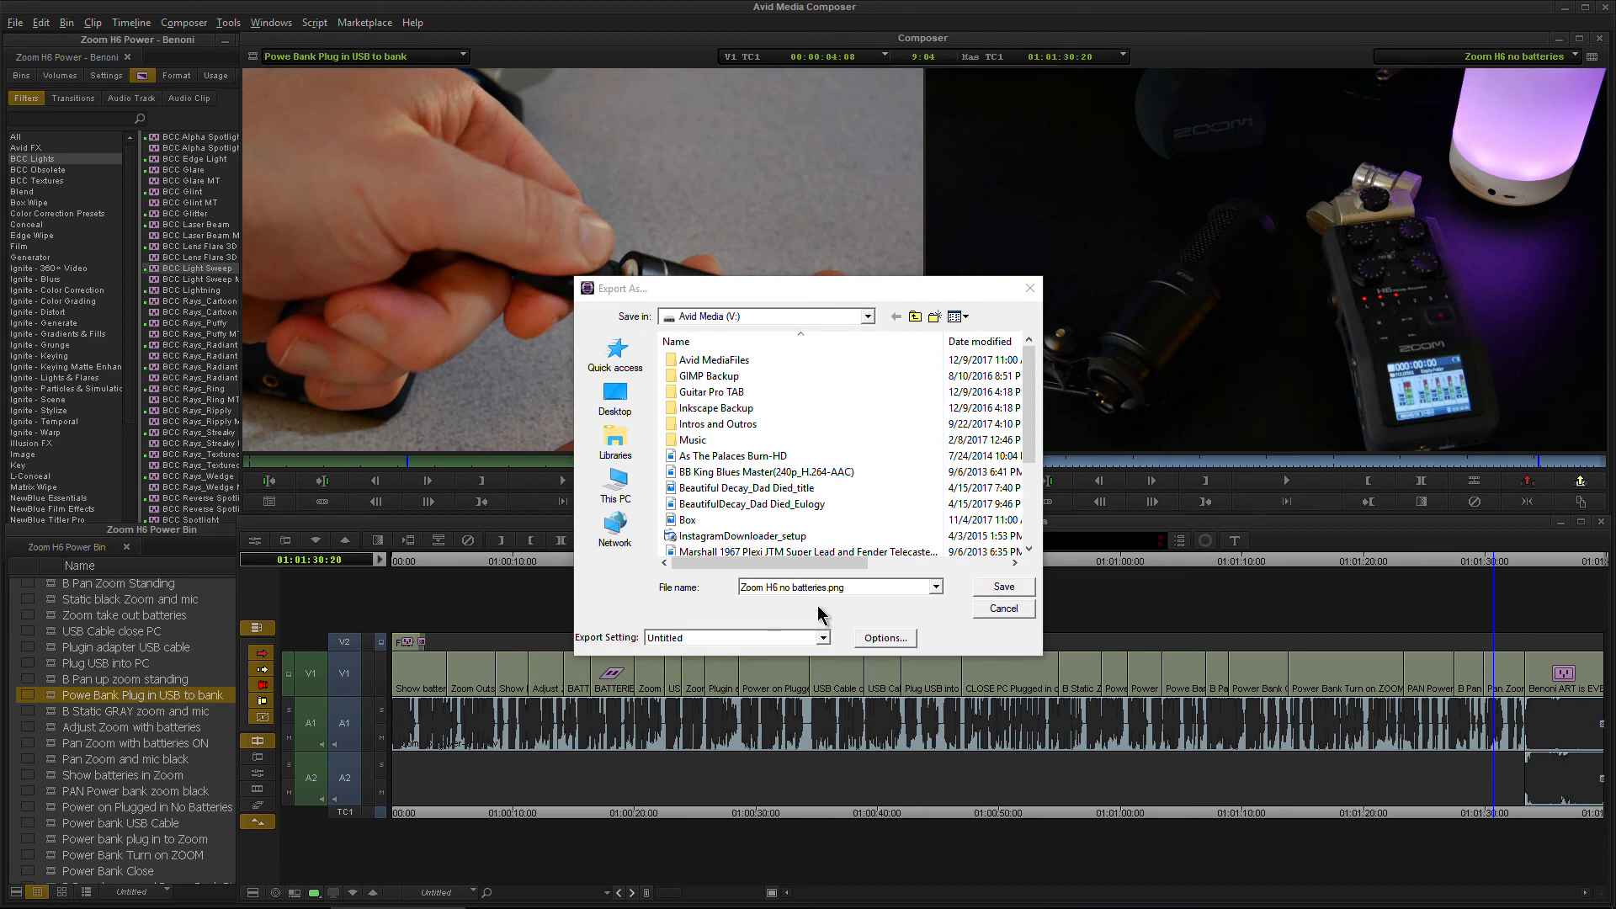
pyautogui.write('MY TITLE 4')
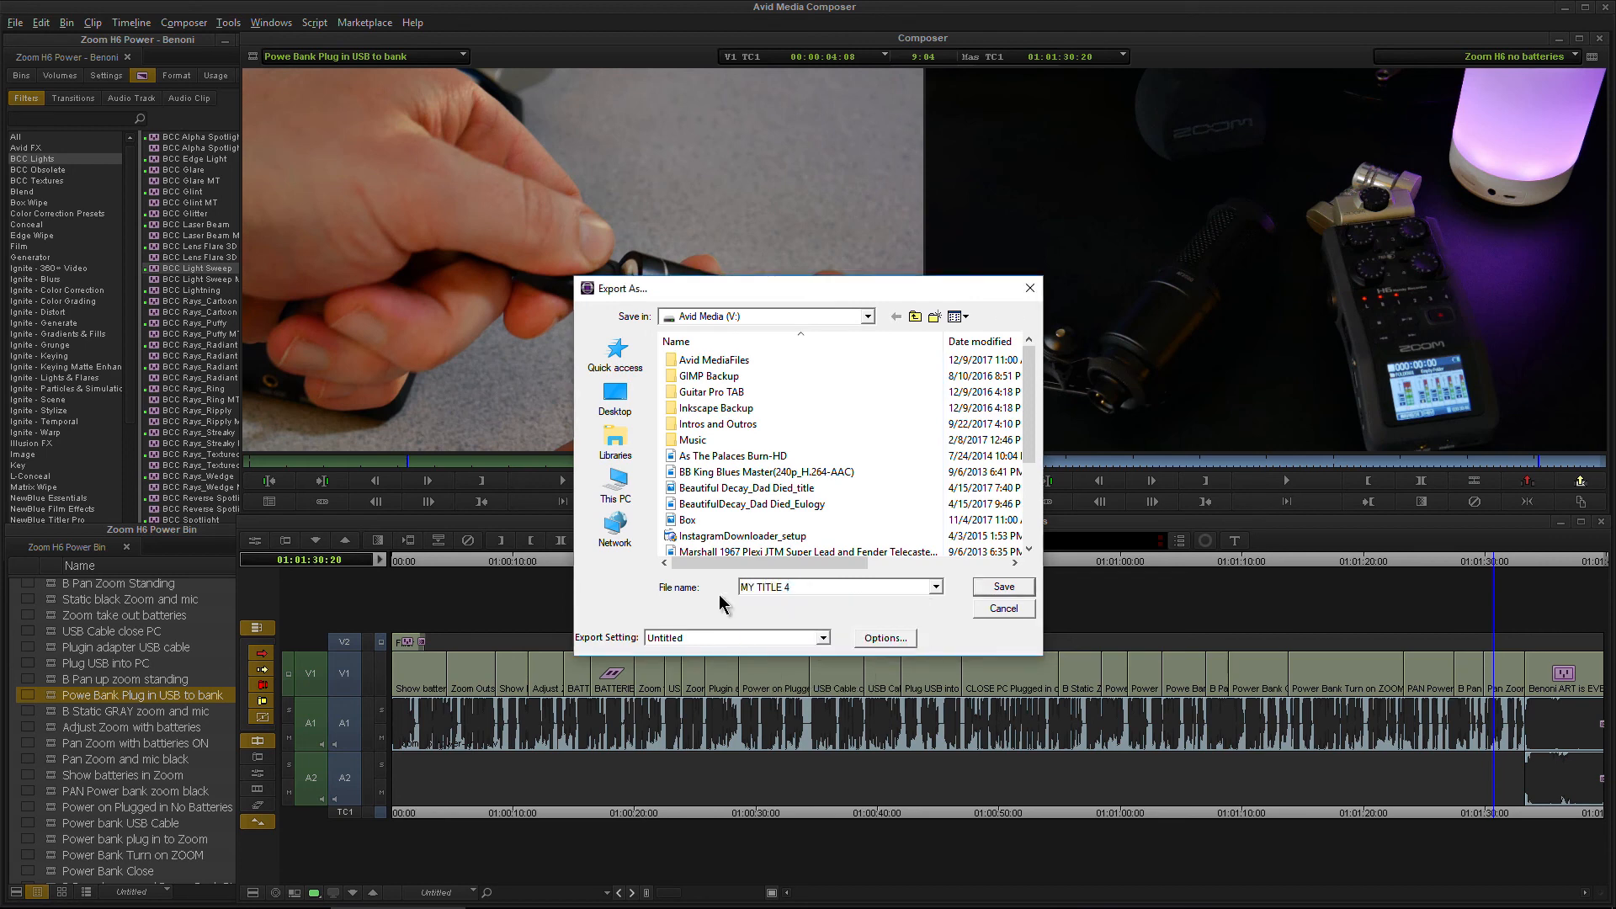
pyautogui.click(999, 585)
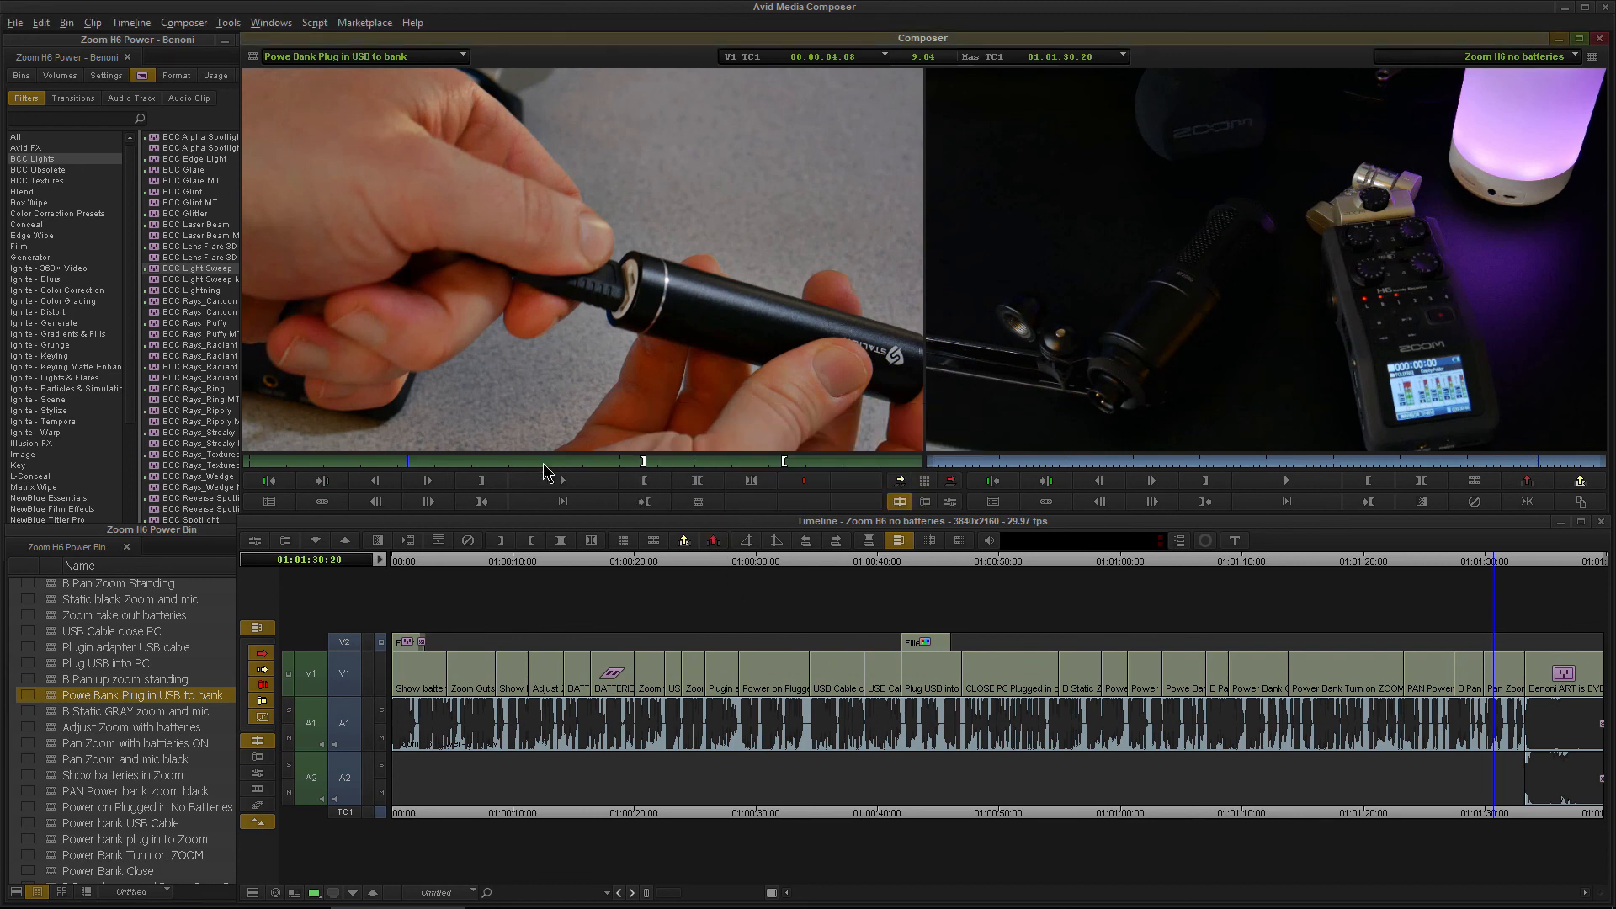
pyautogui.moveTo(596, 565)
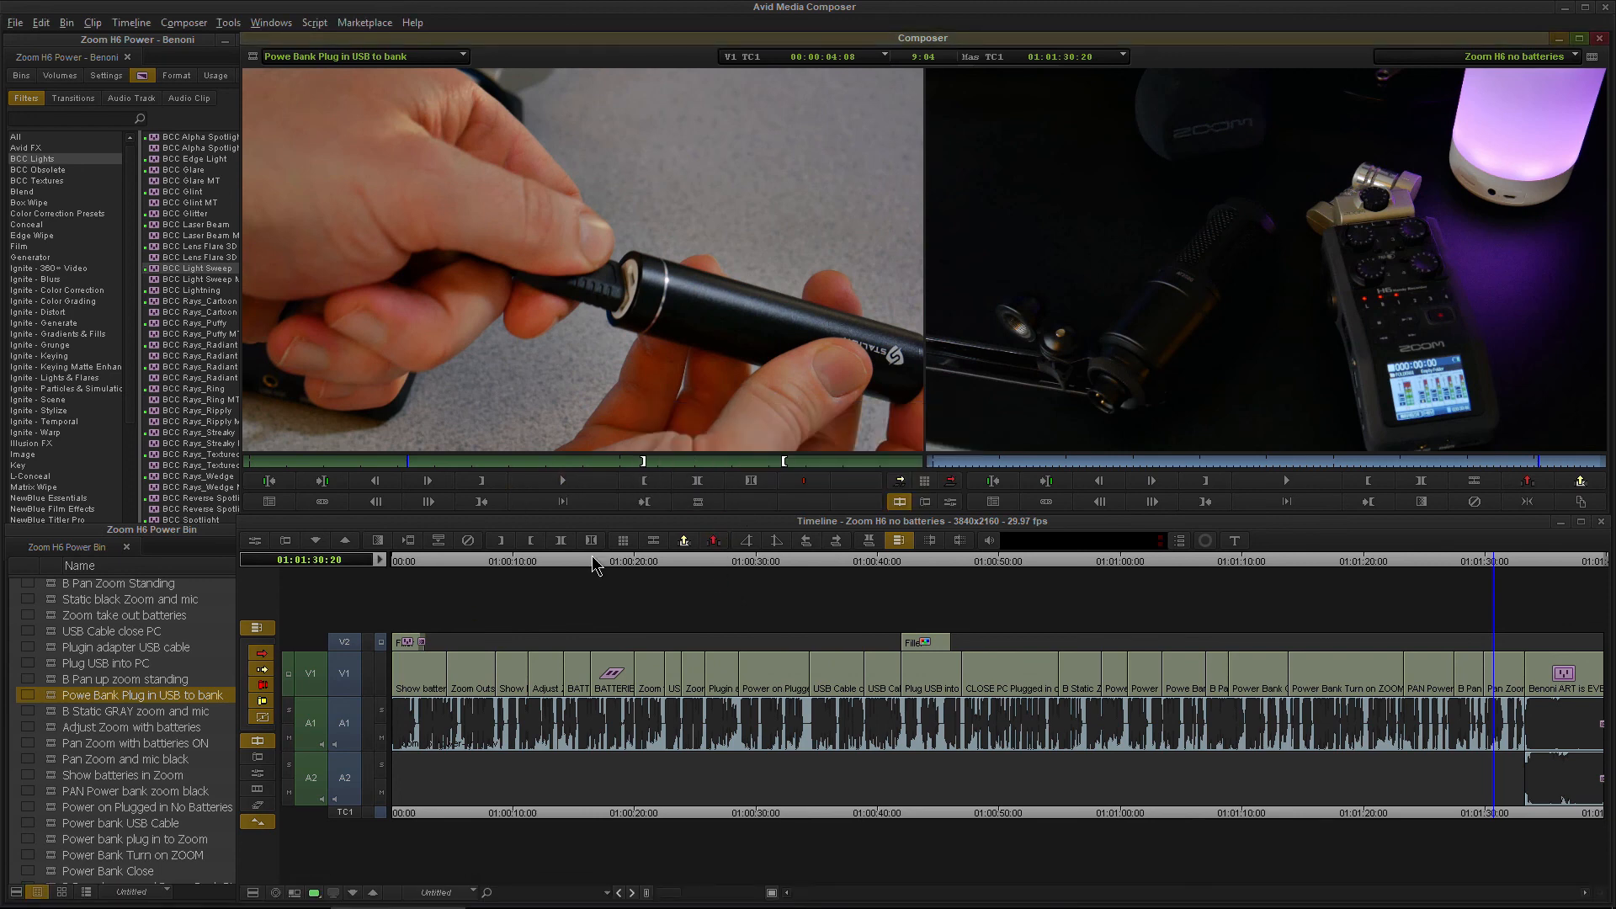